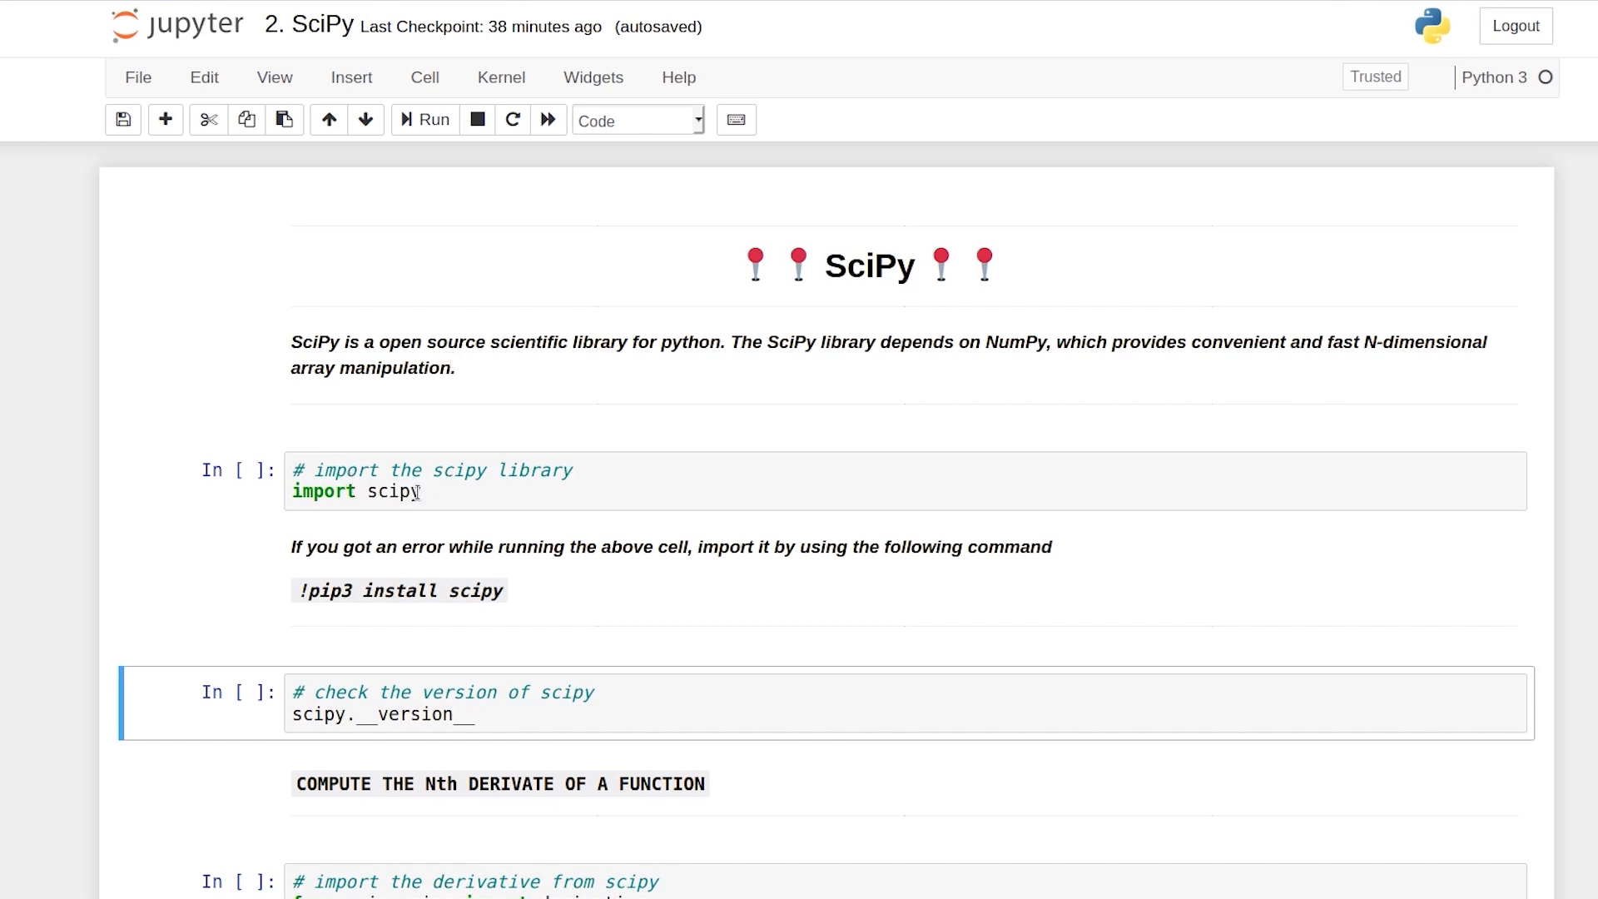
Step: Run the scipy import and version-check cells, which report 1.3.1
click(408, 491)
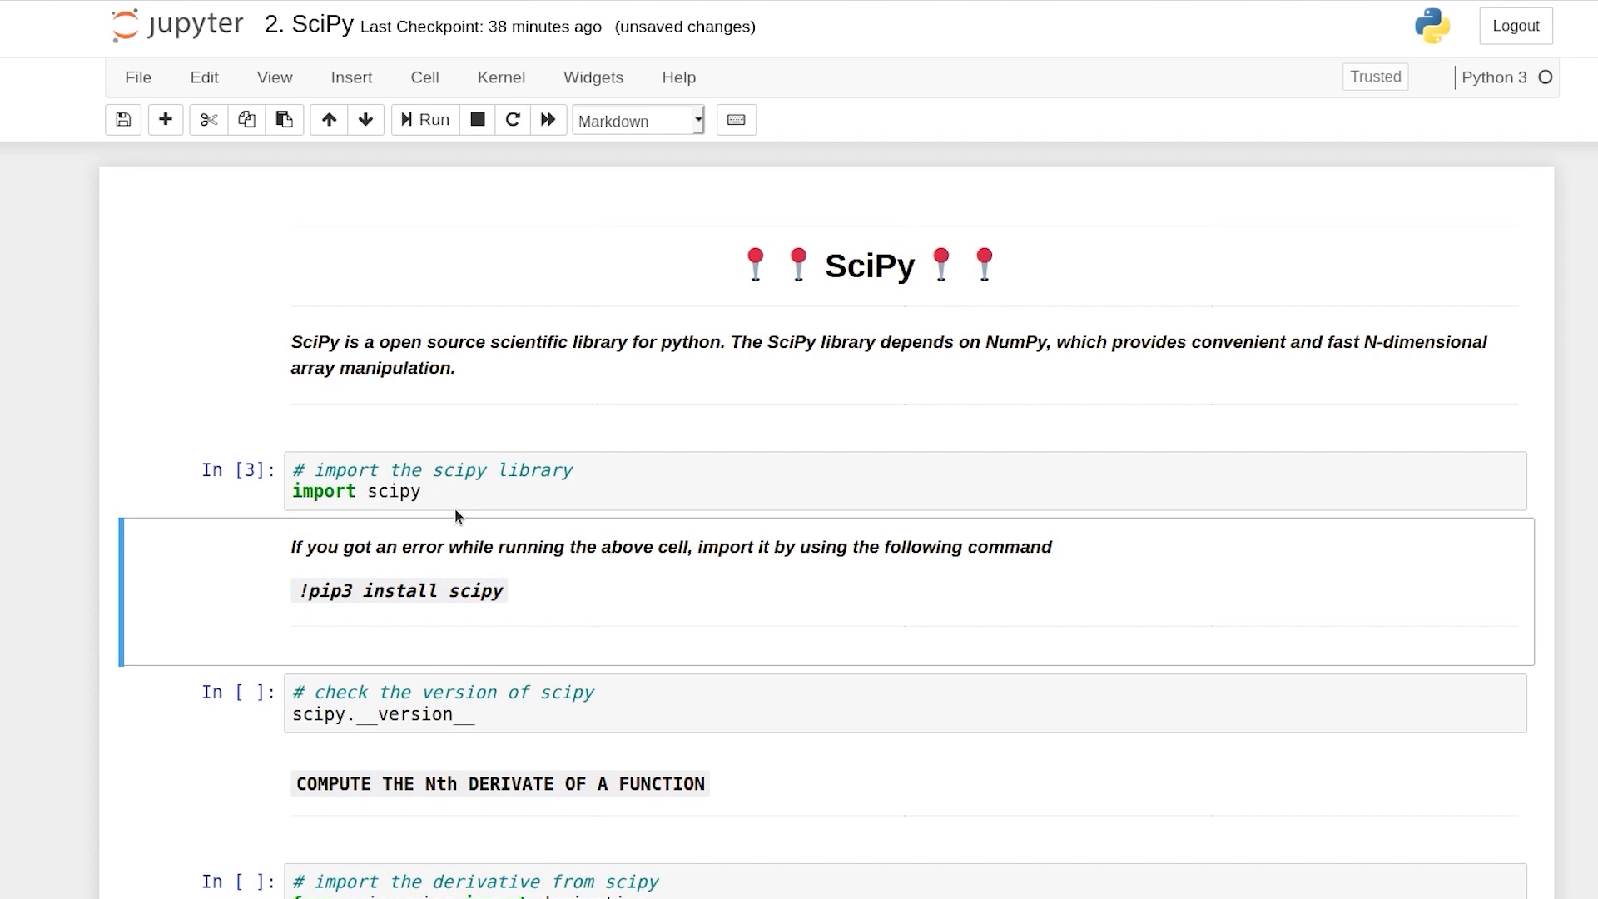
click(428, 714)
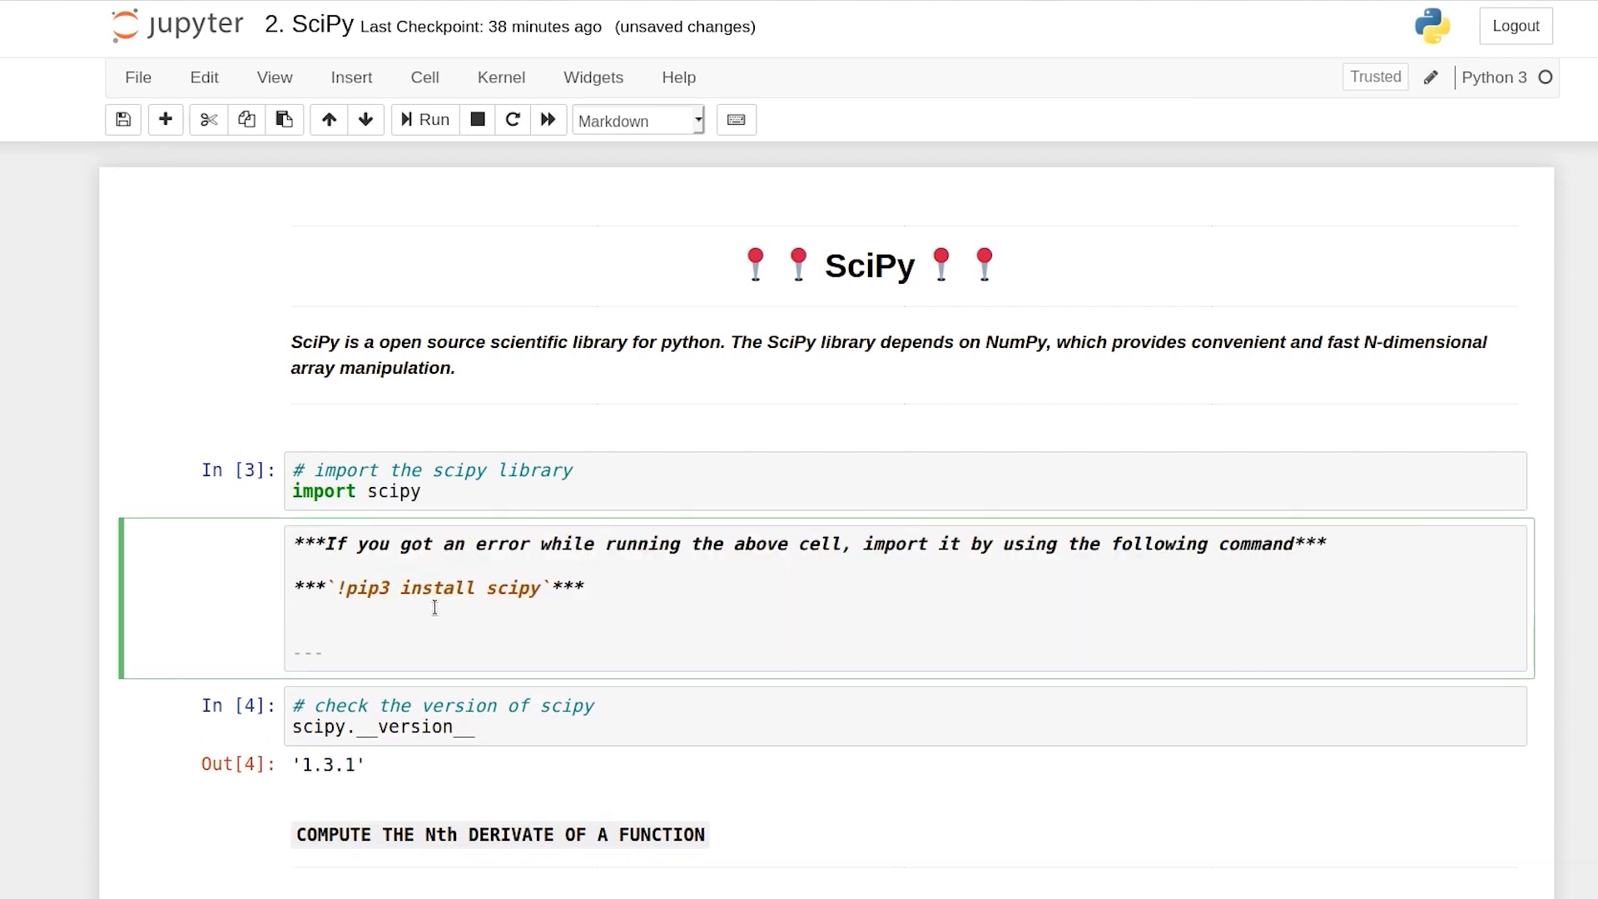
Step: Add the heading '**version of scipy**: 1.4.1' to the markdown note cell
text(**ver)
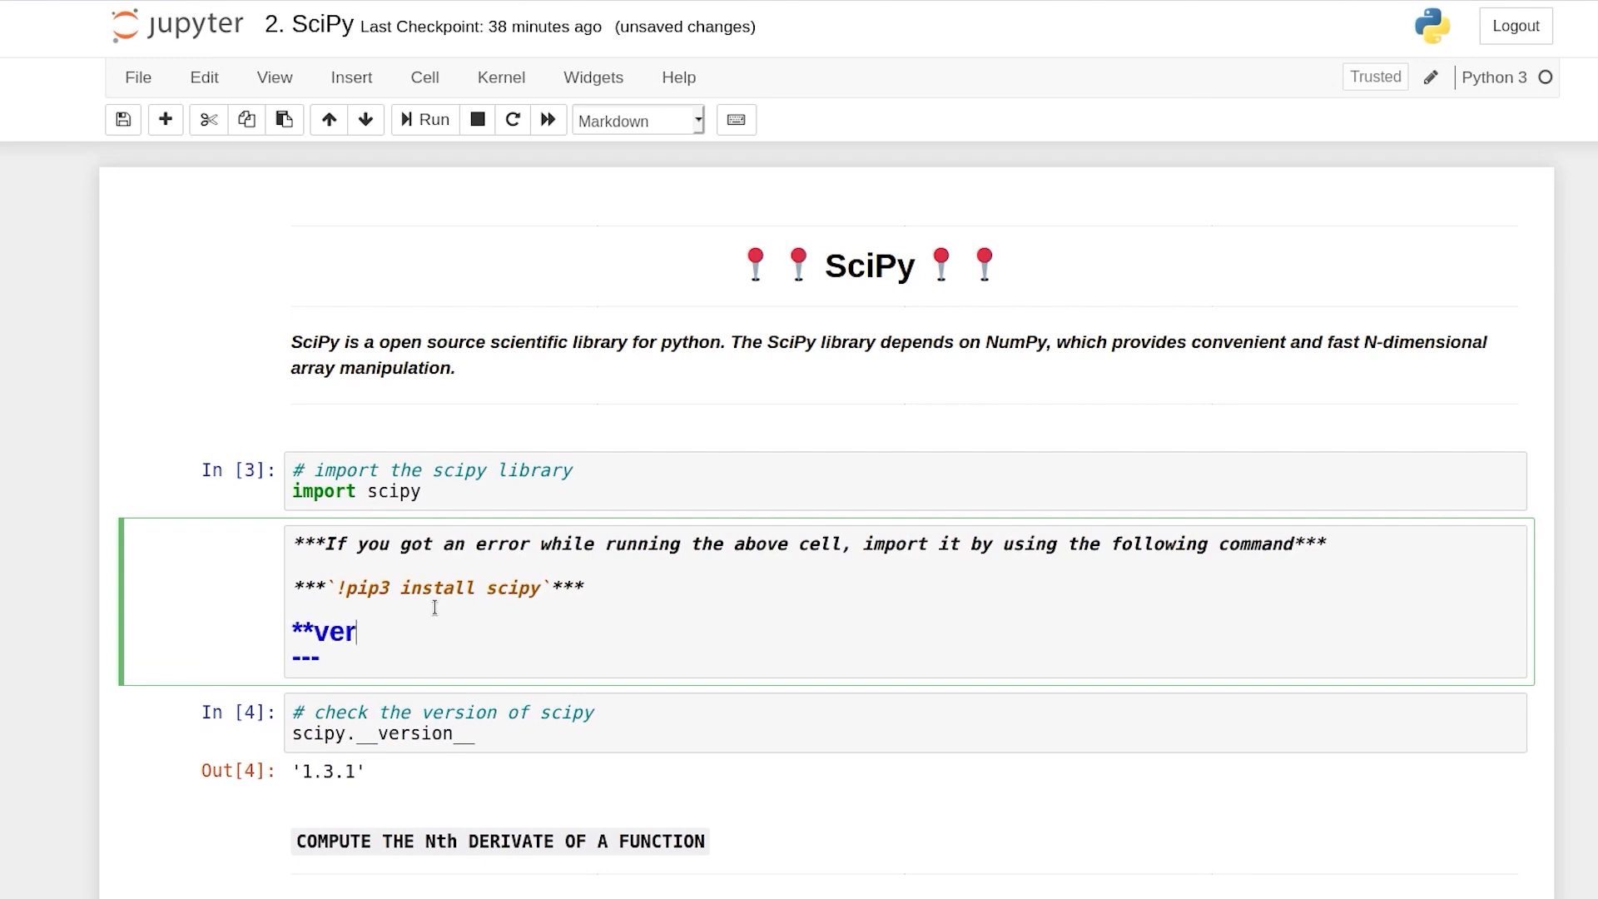
text(sion of scip)
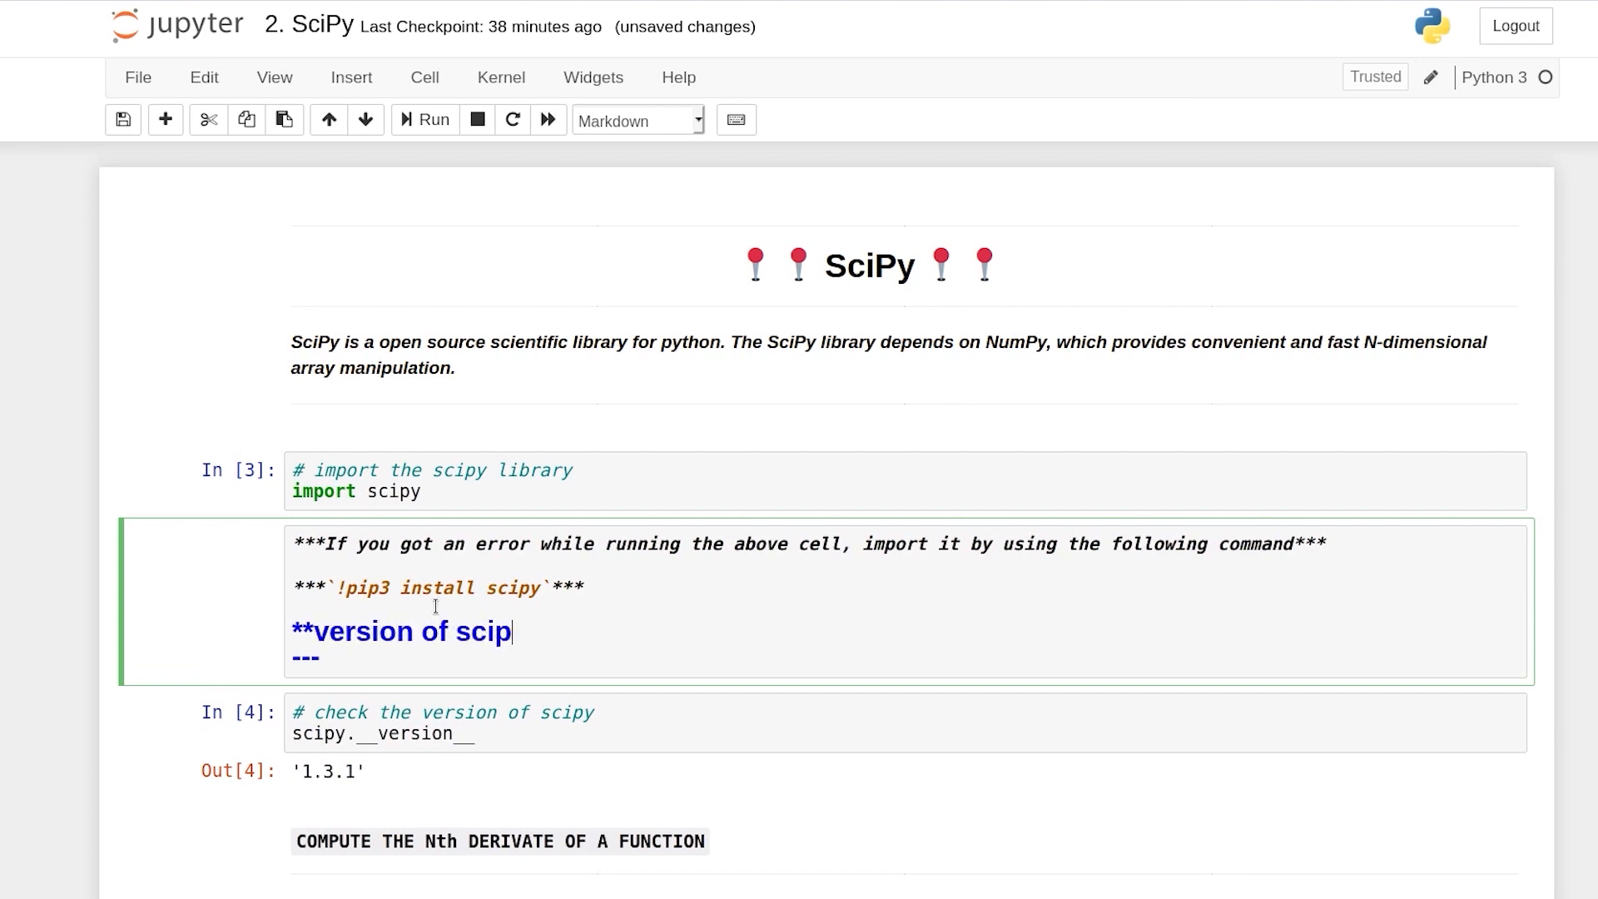
text(y**)
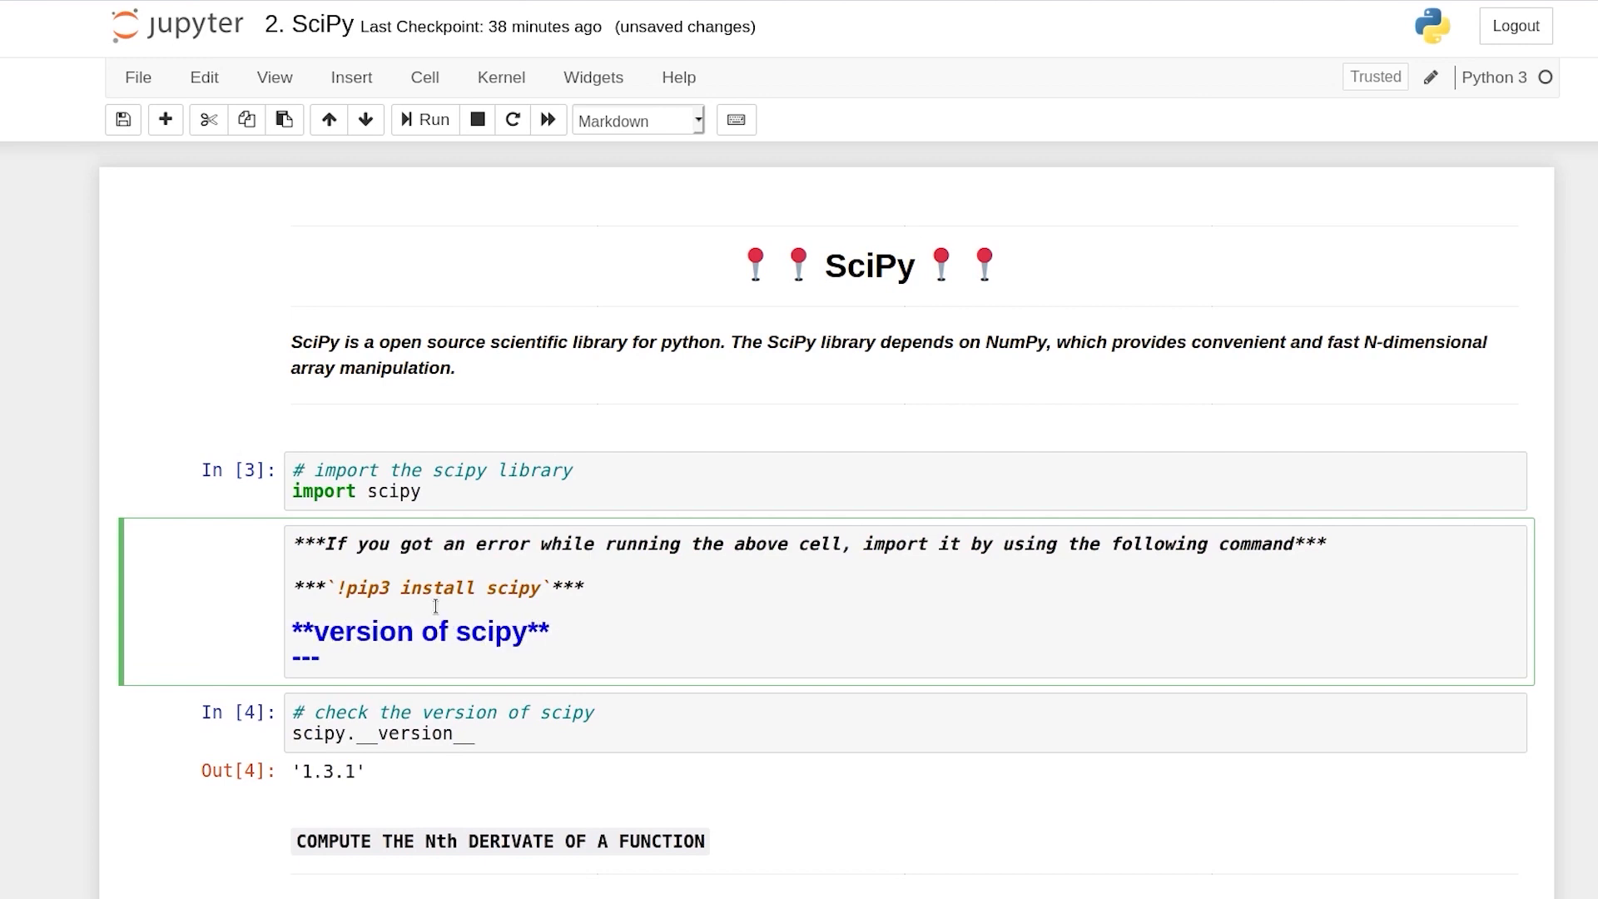
text(: 1.4.1)
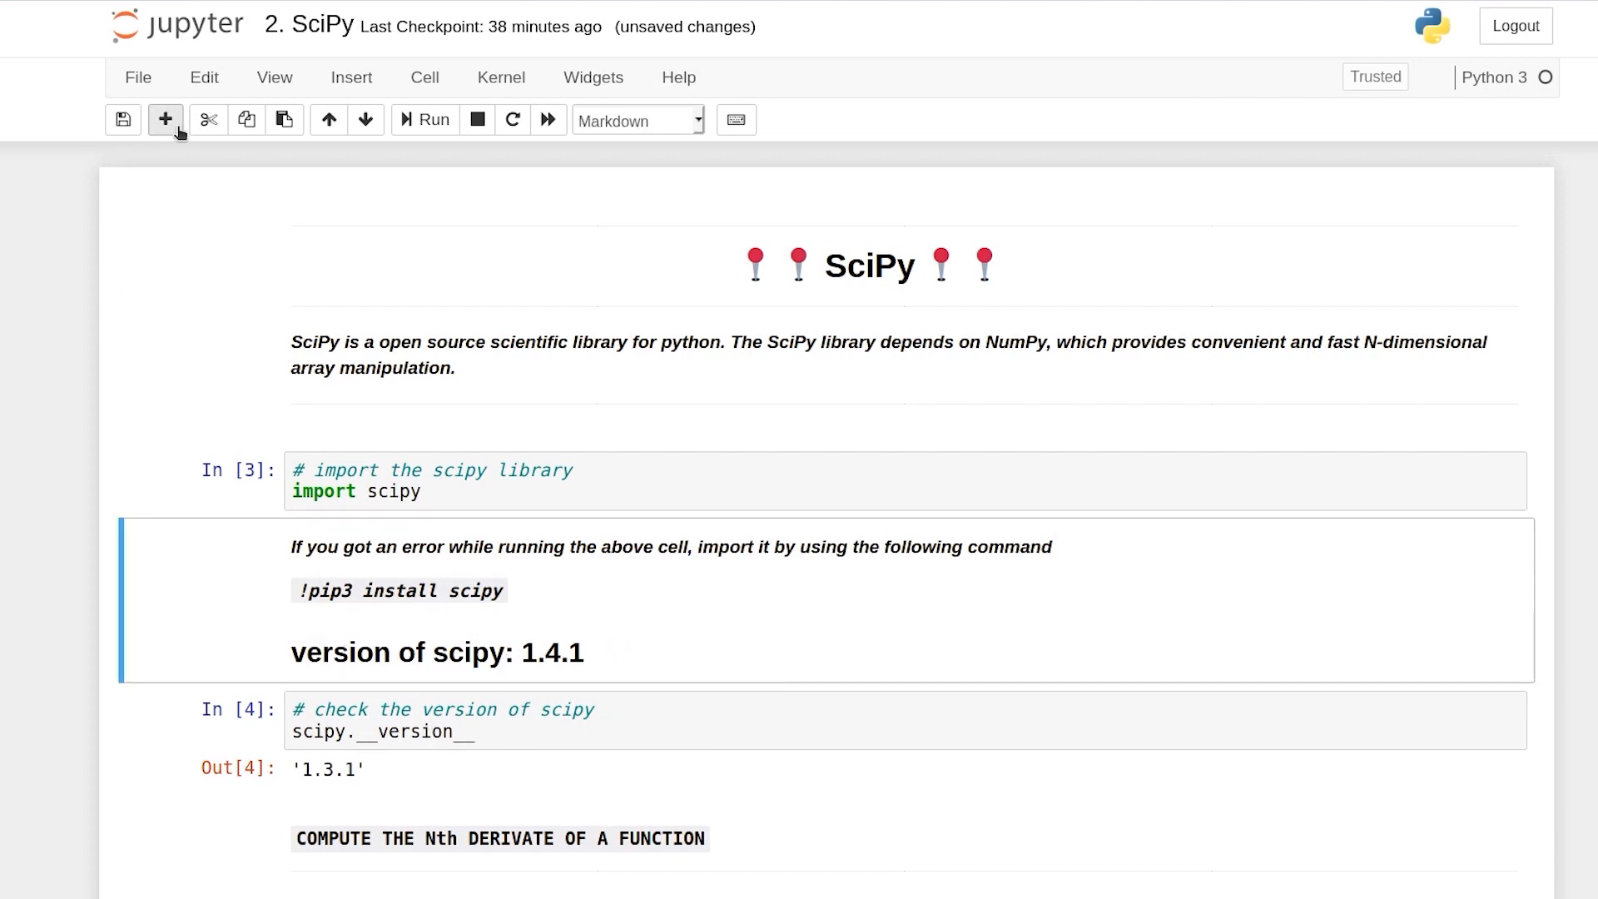
Step: Insert a new cell with '!pip install scipy==1.4.1' and run it, then recheck the version
click(165, 120)
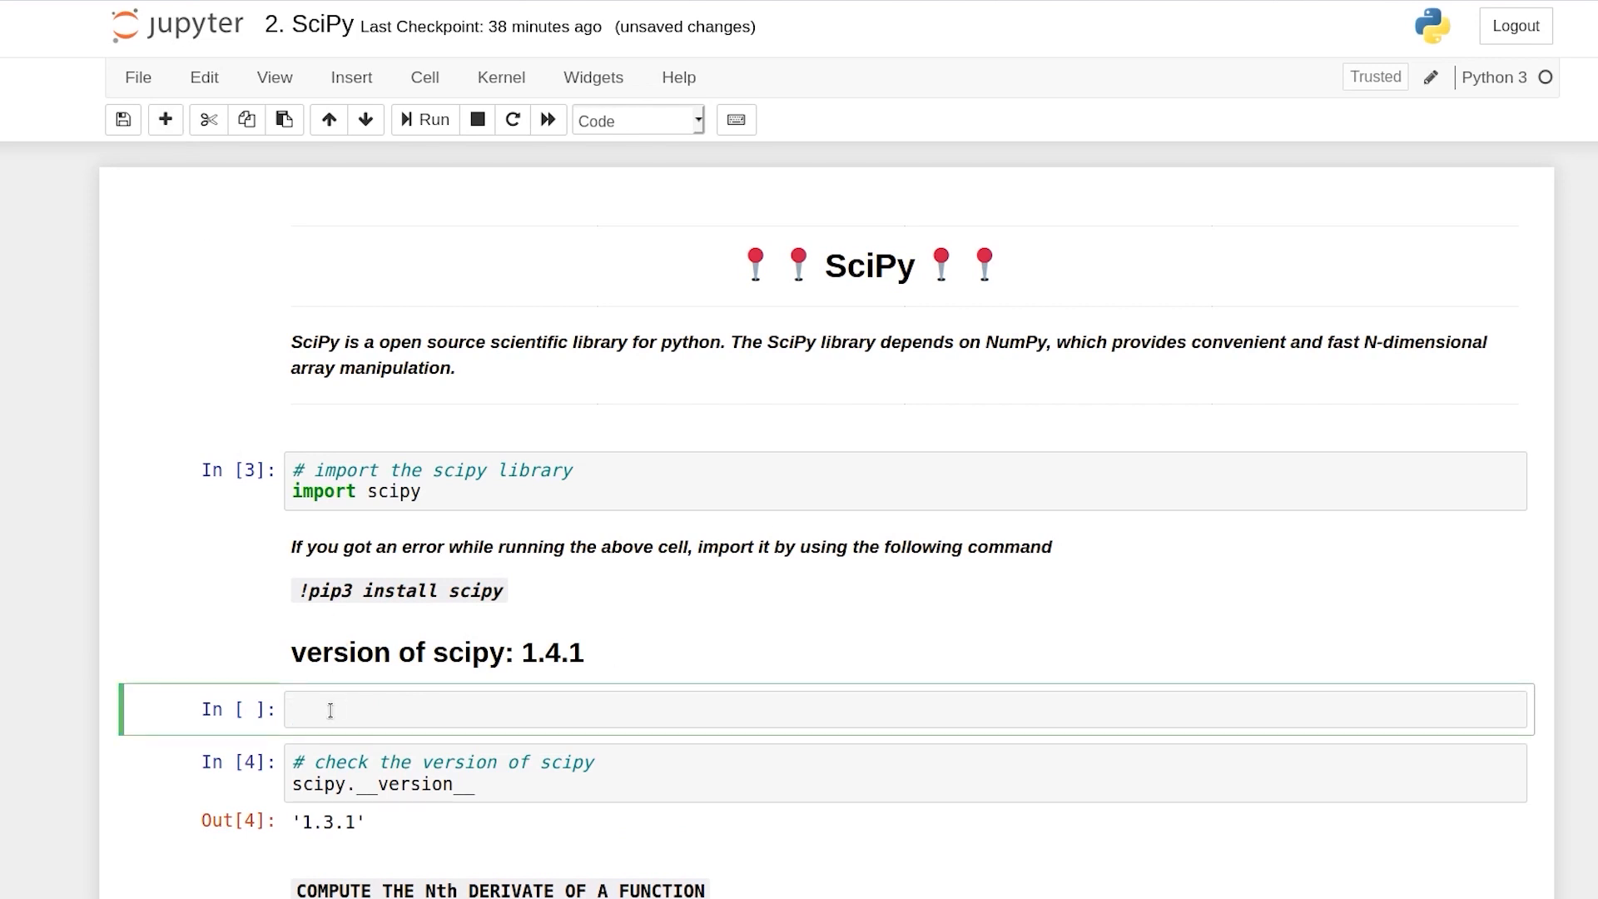
text(!)
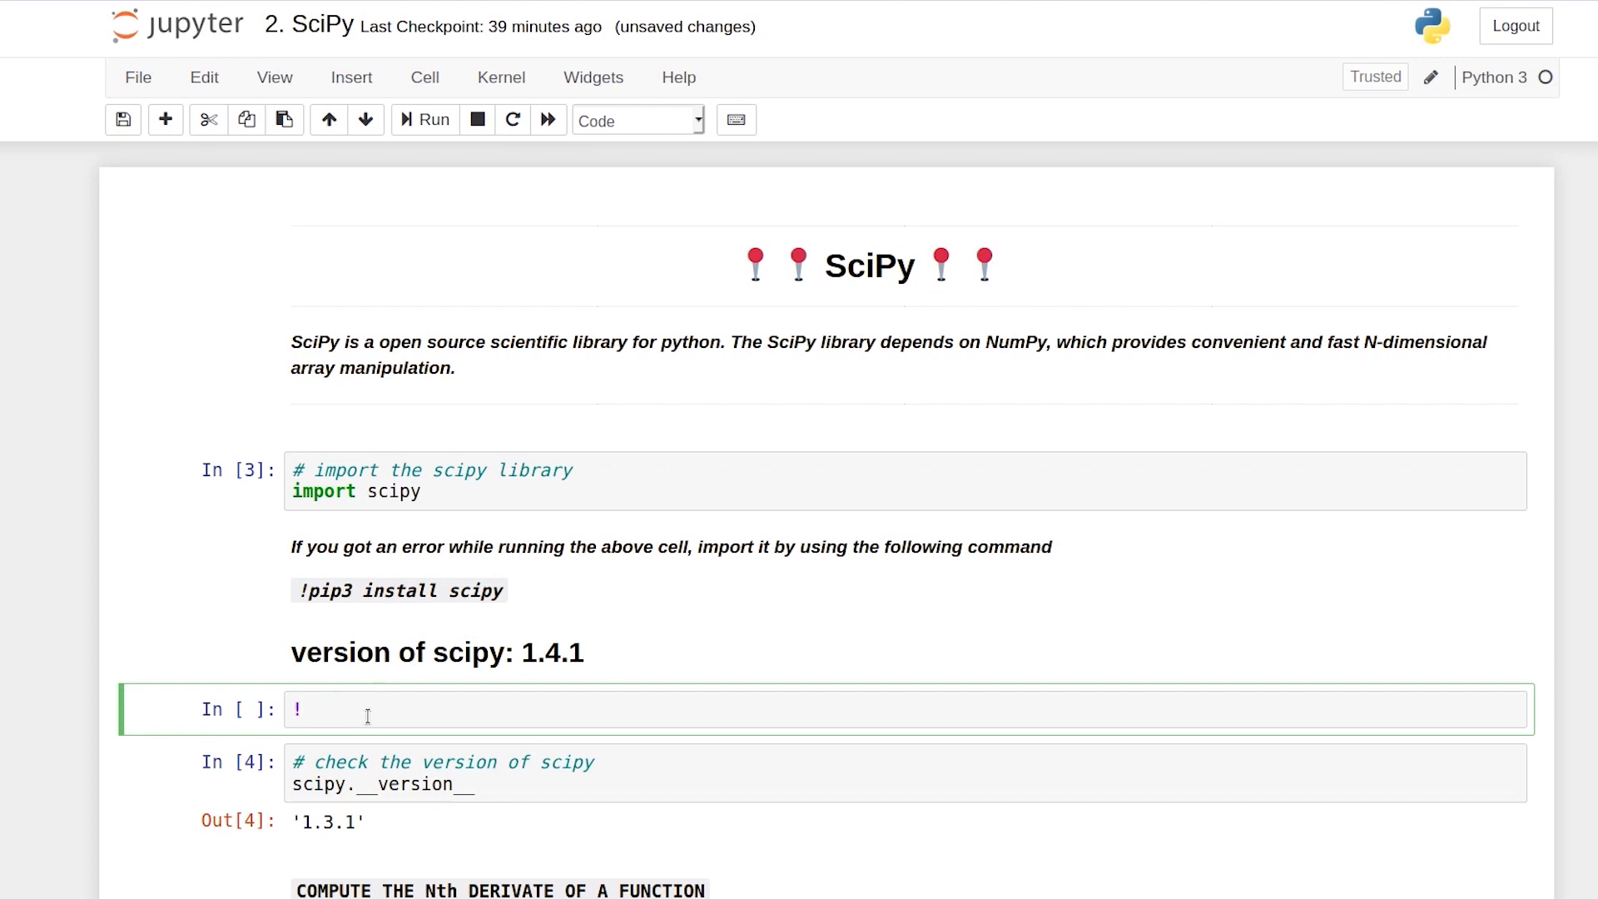
text(pip in)
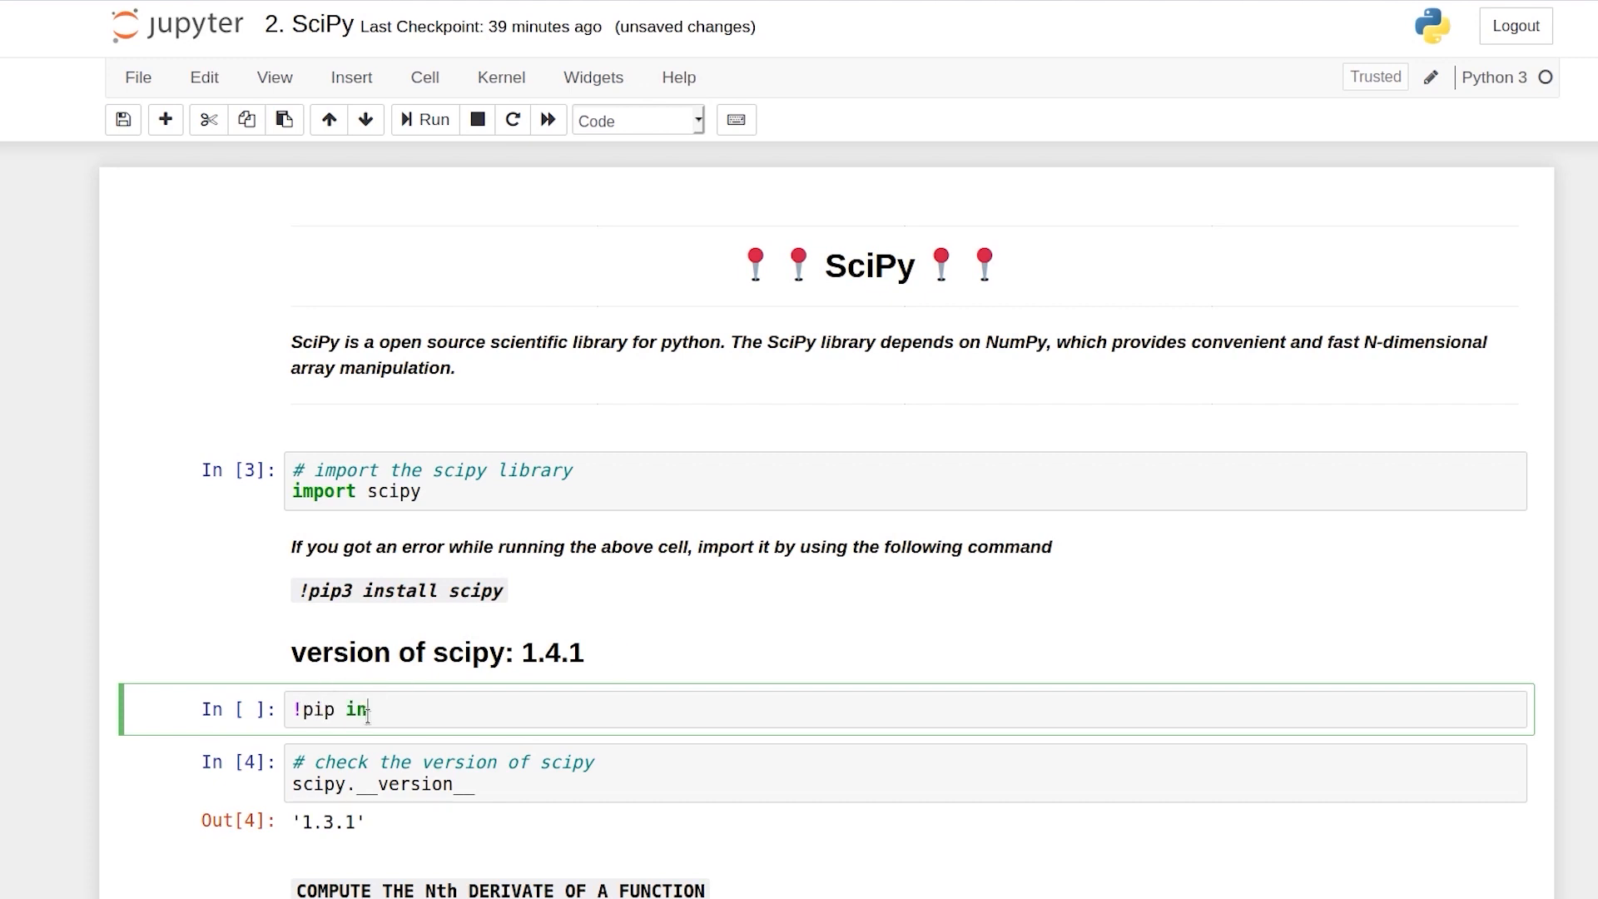
text(stall scip)
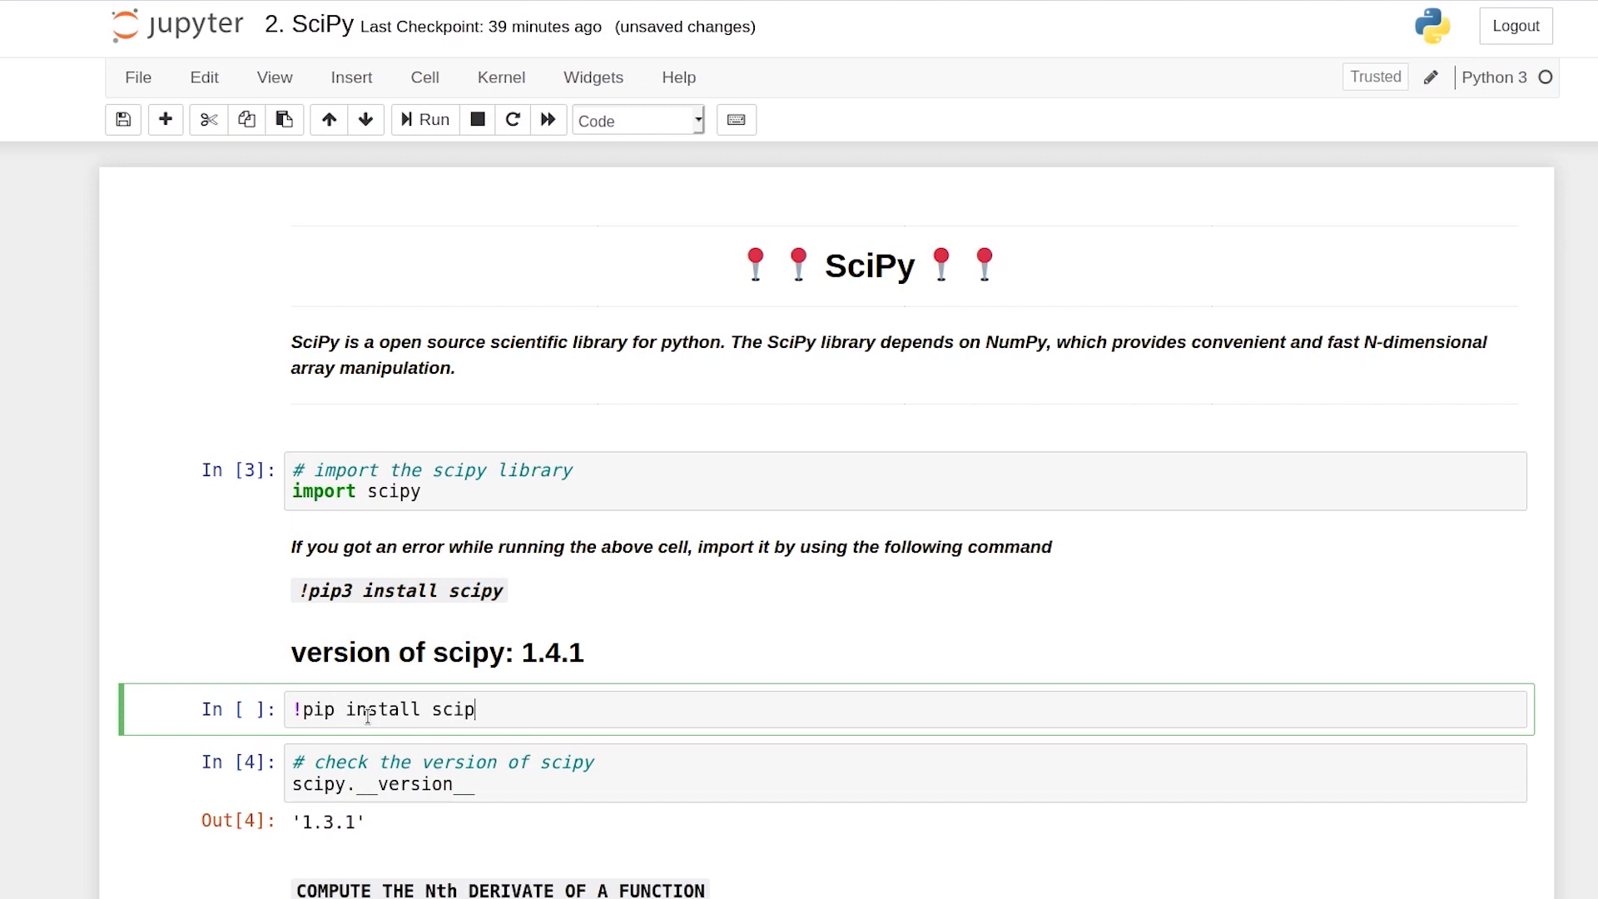
text(y)
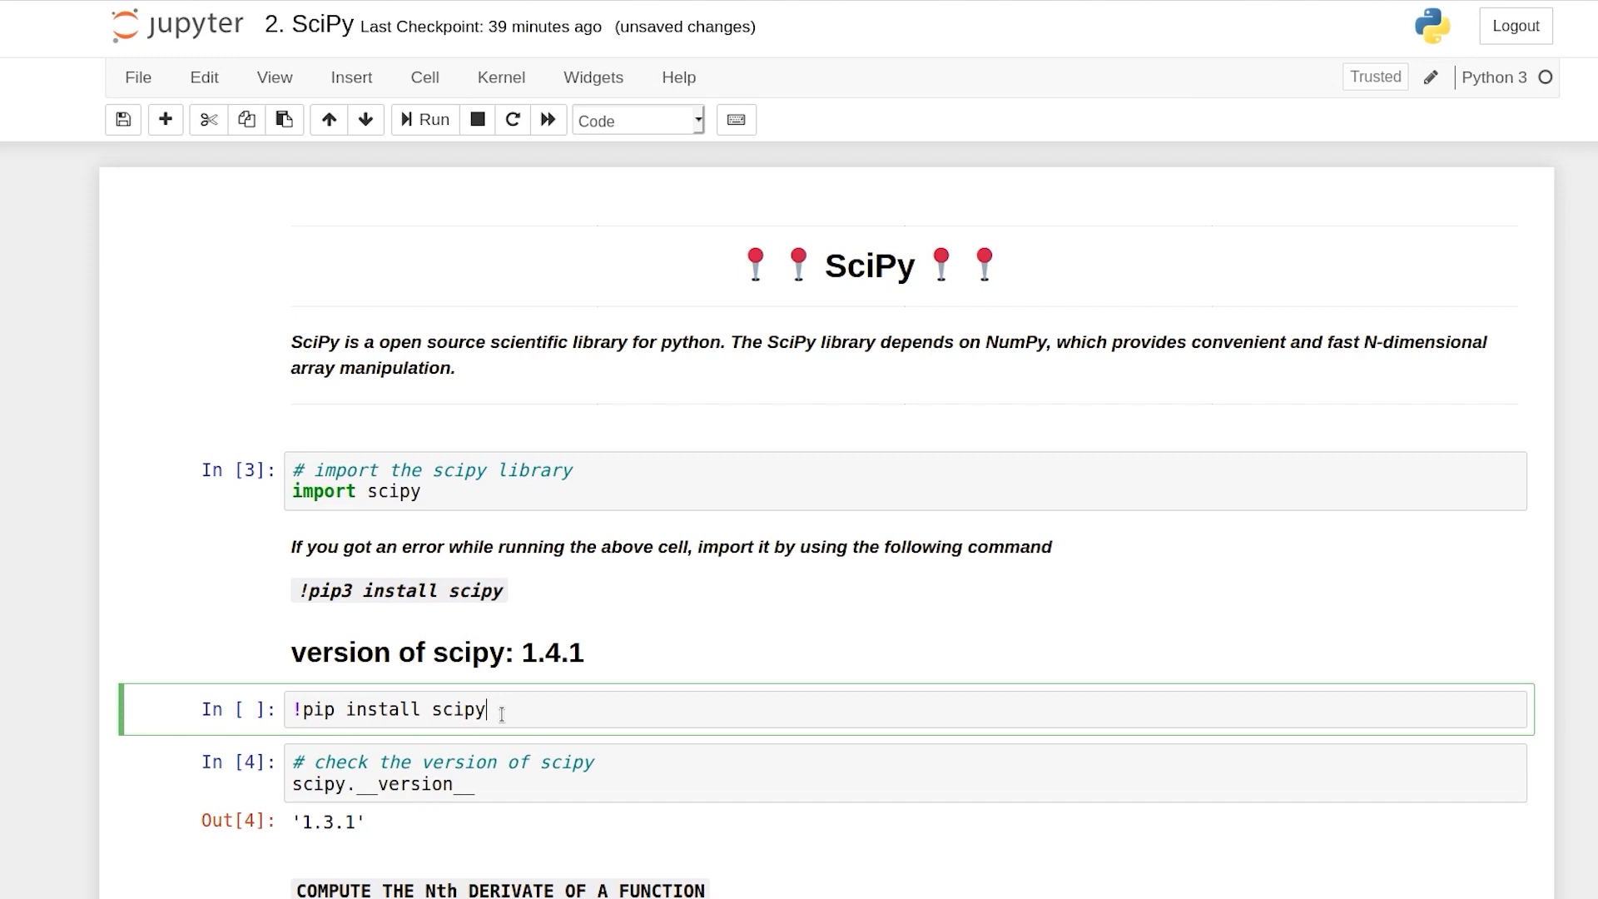
text(=1)
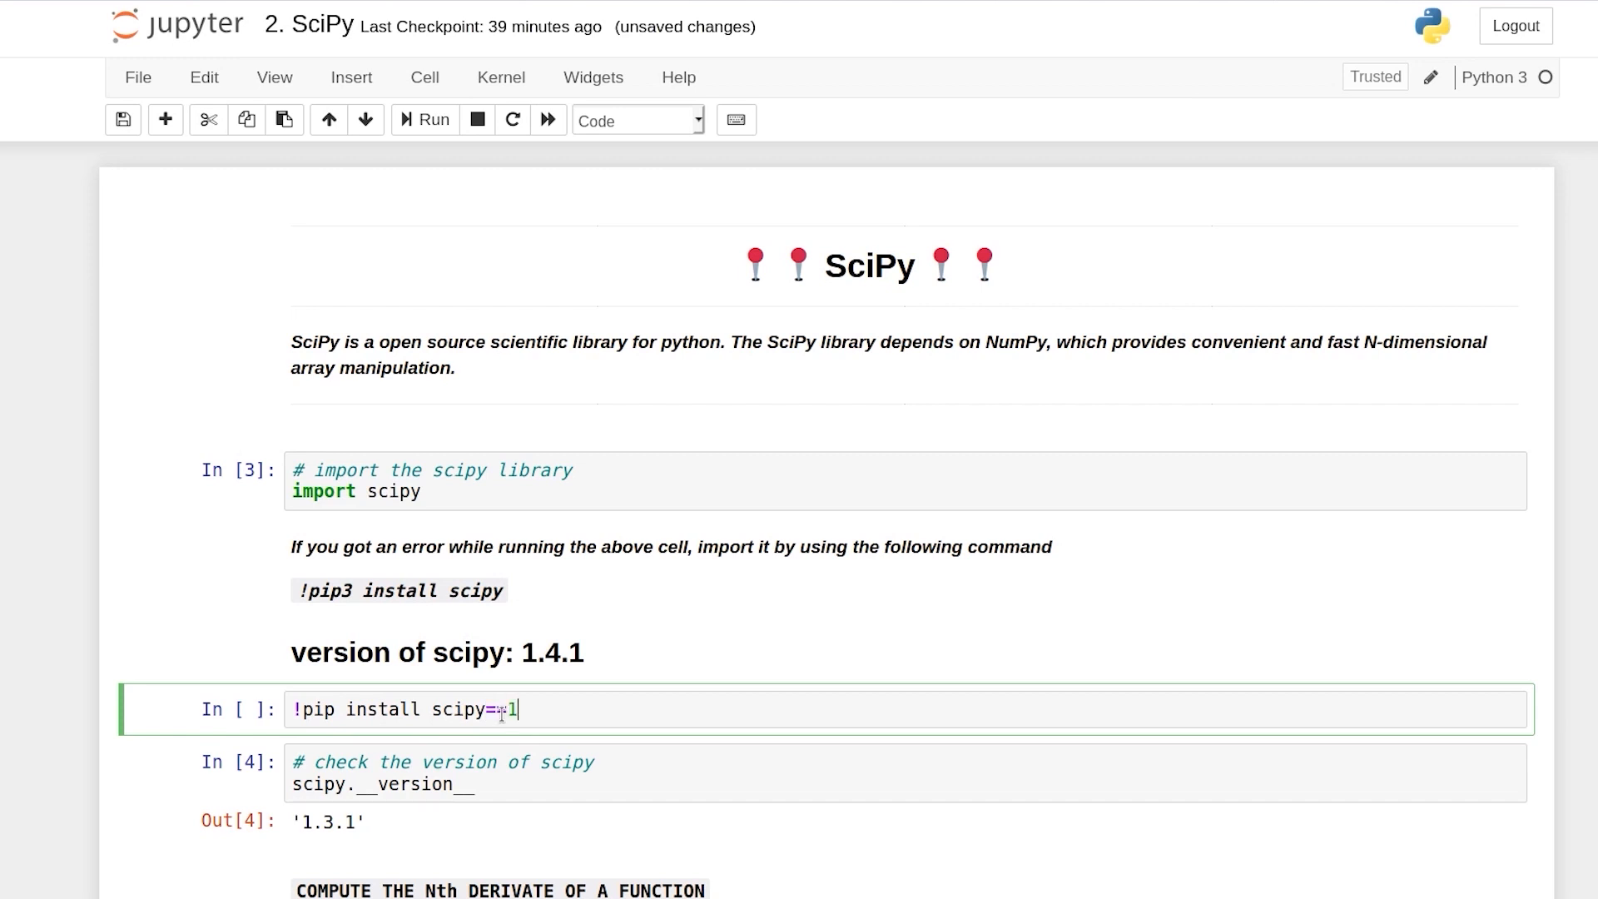
text(.4.1)
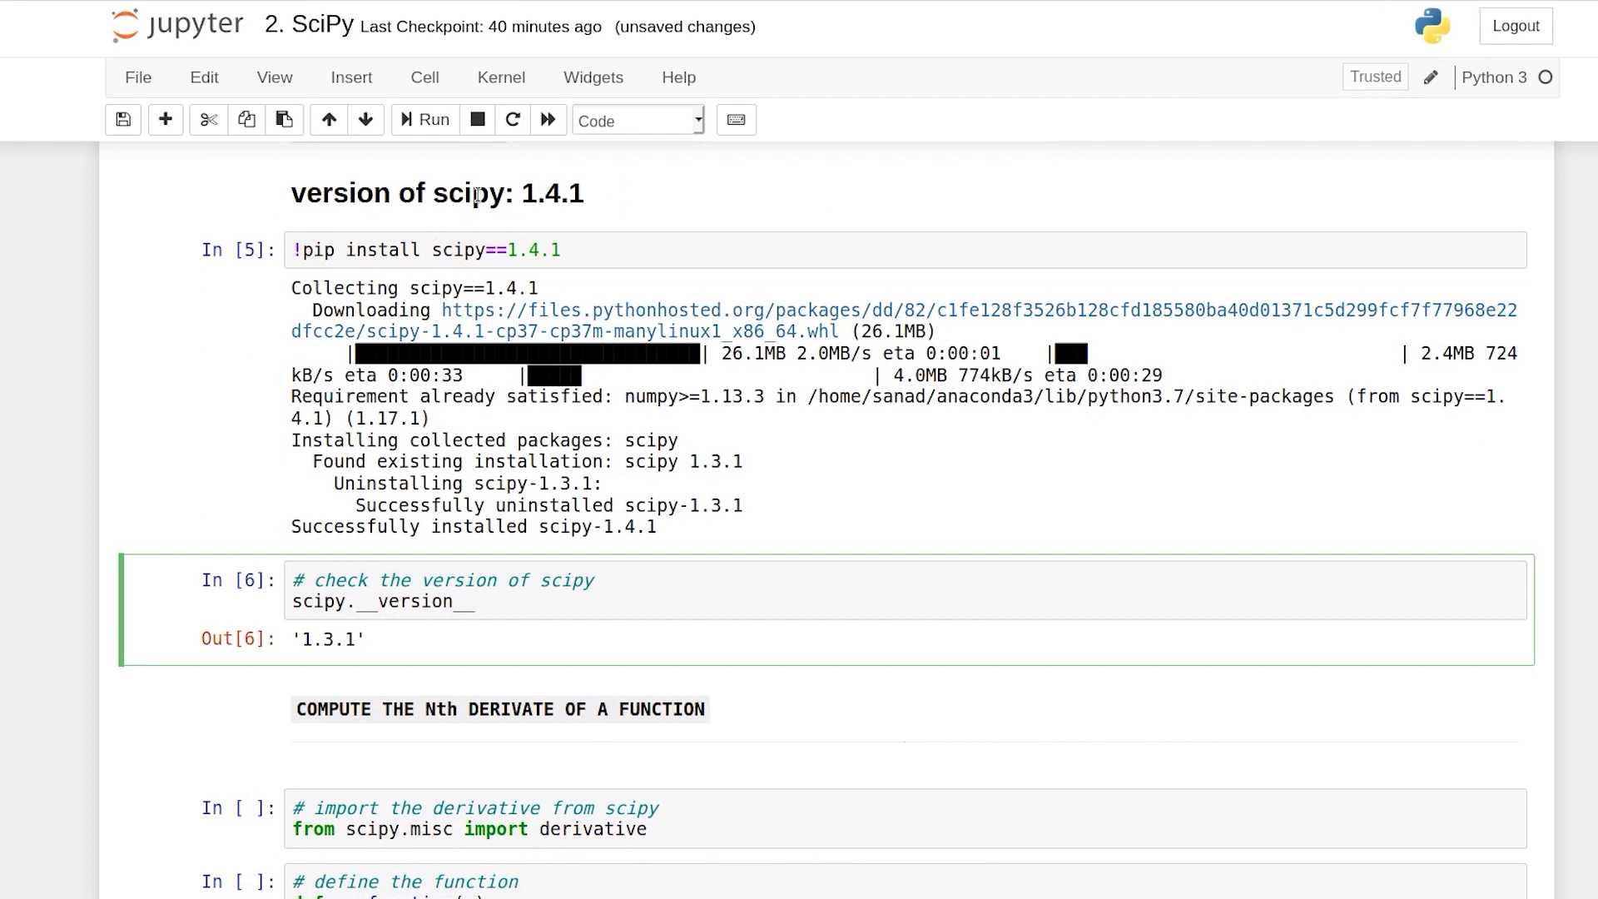
Step: Restart the kernel and rerun the import and version cells, now reporting 1.4.1
click(502, 79)
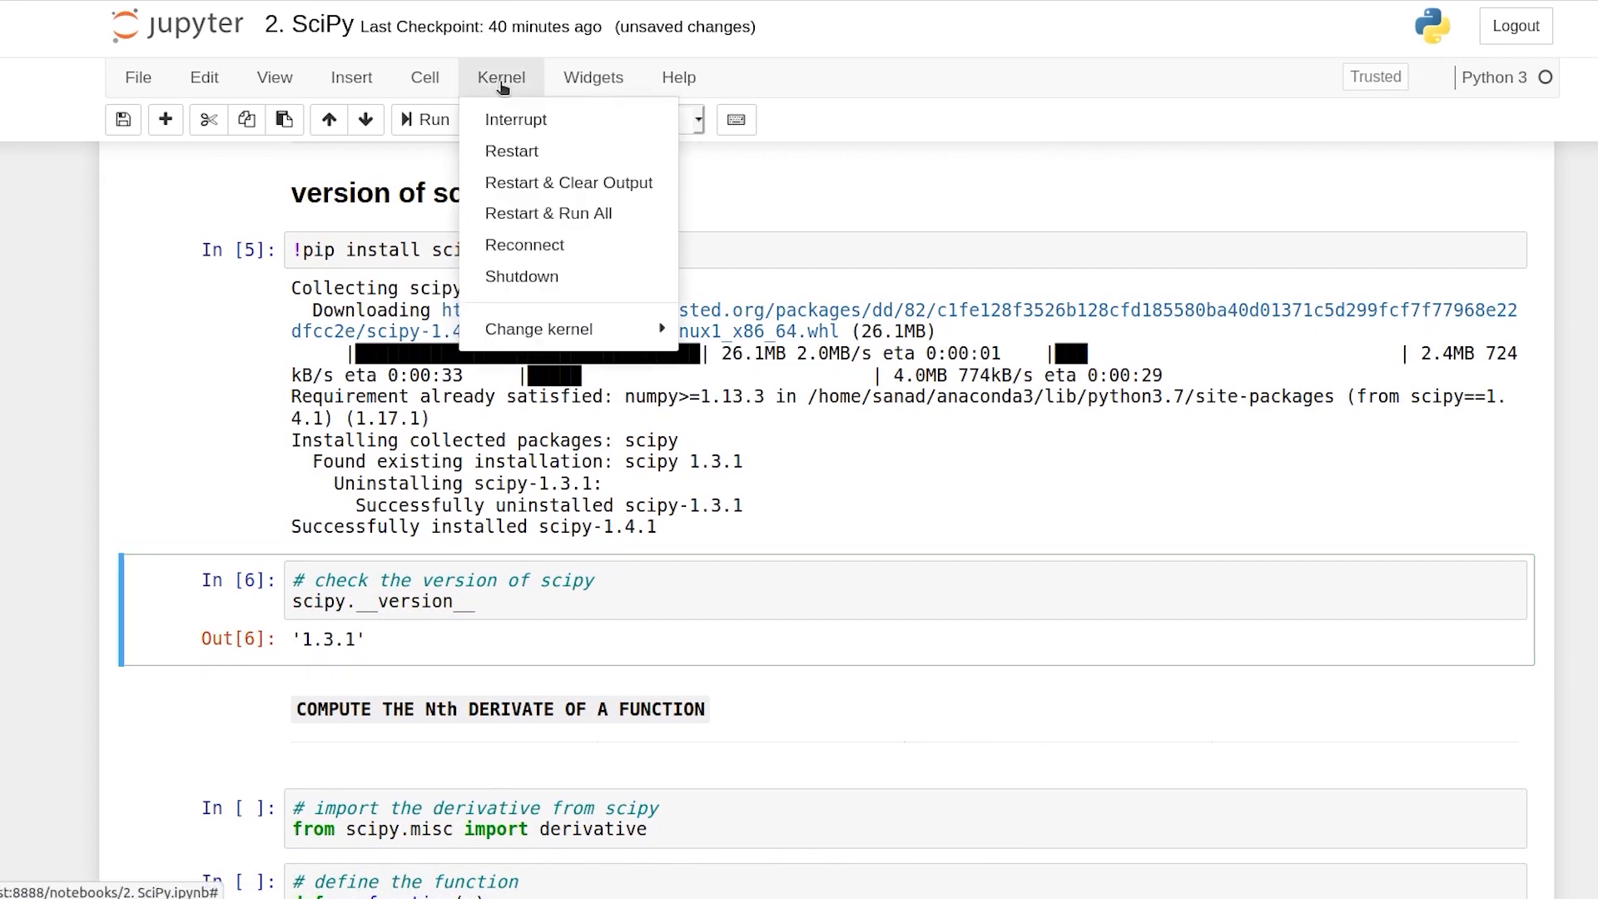
click(511, 152)
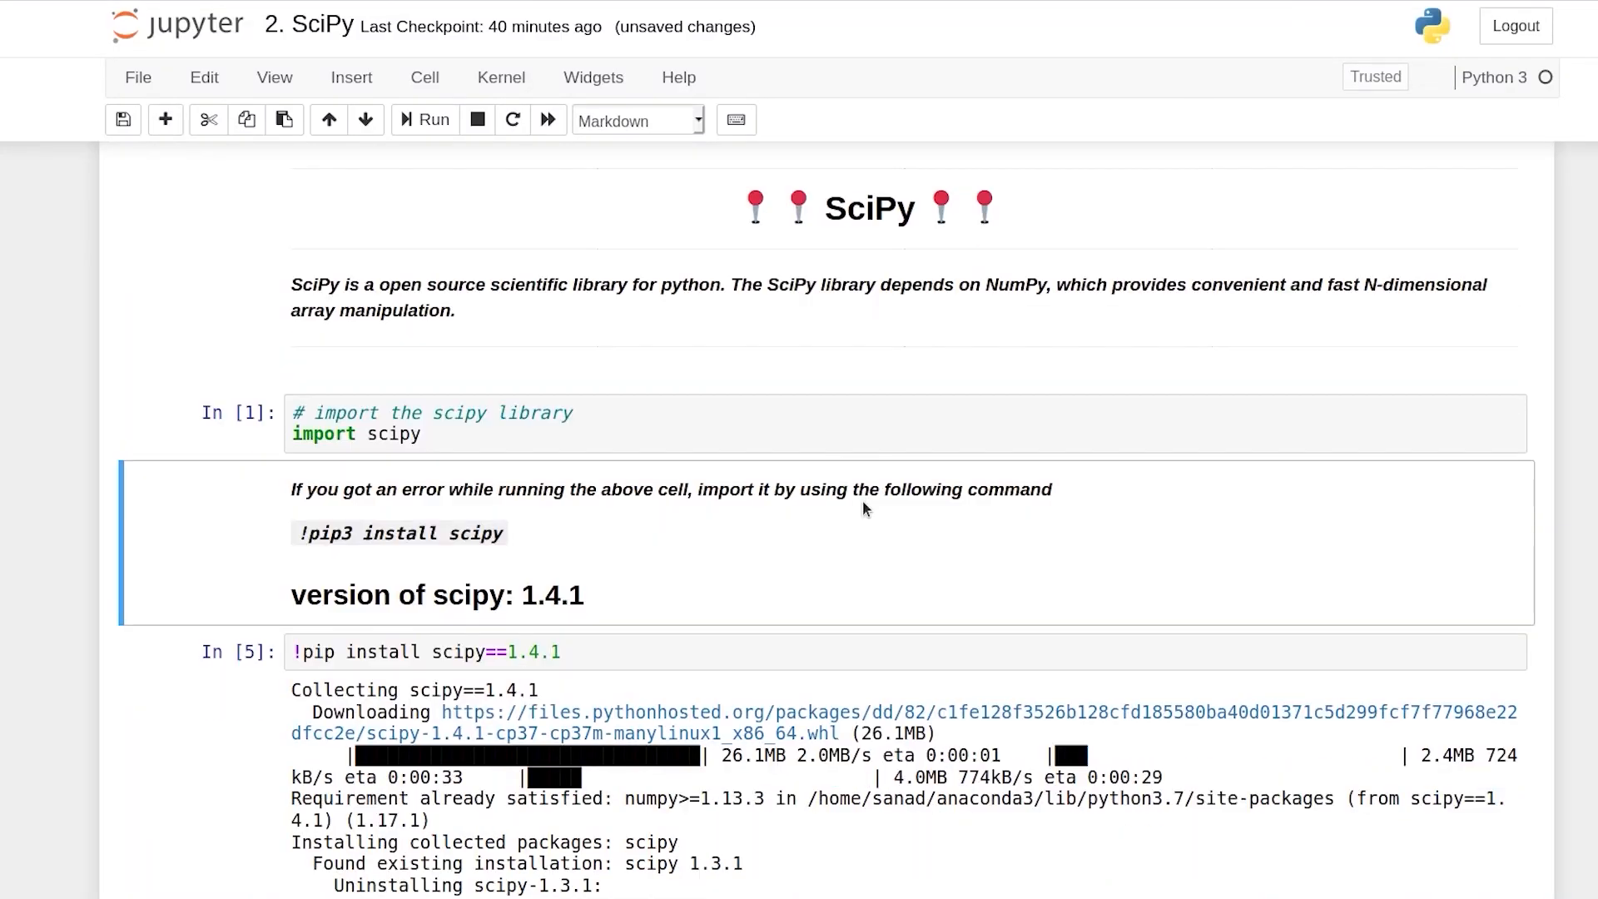
click(652, 652)
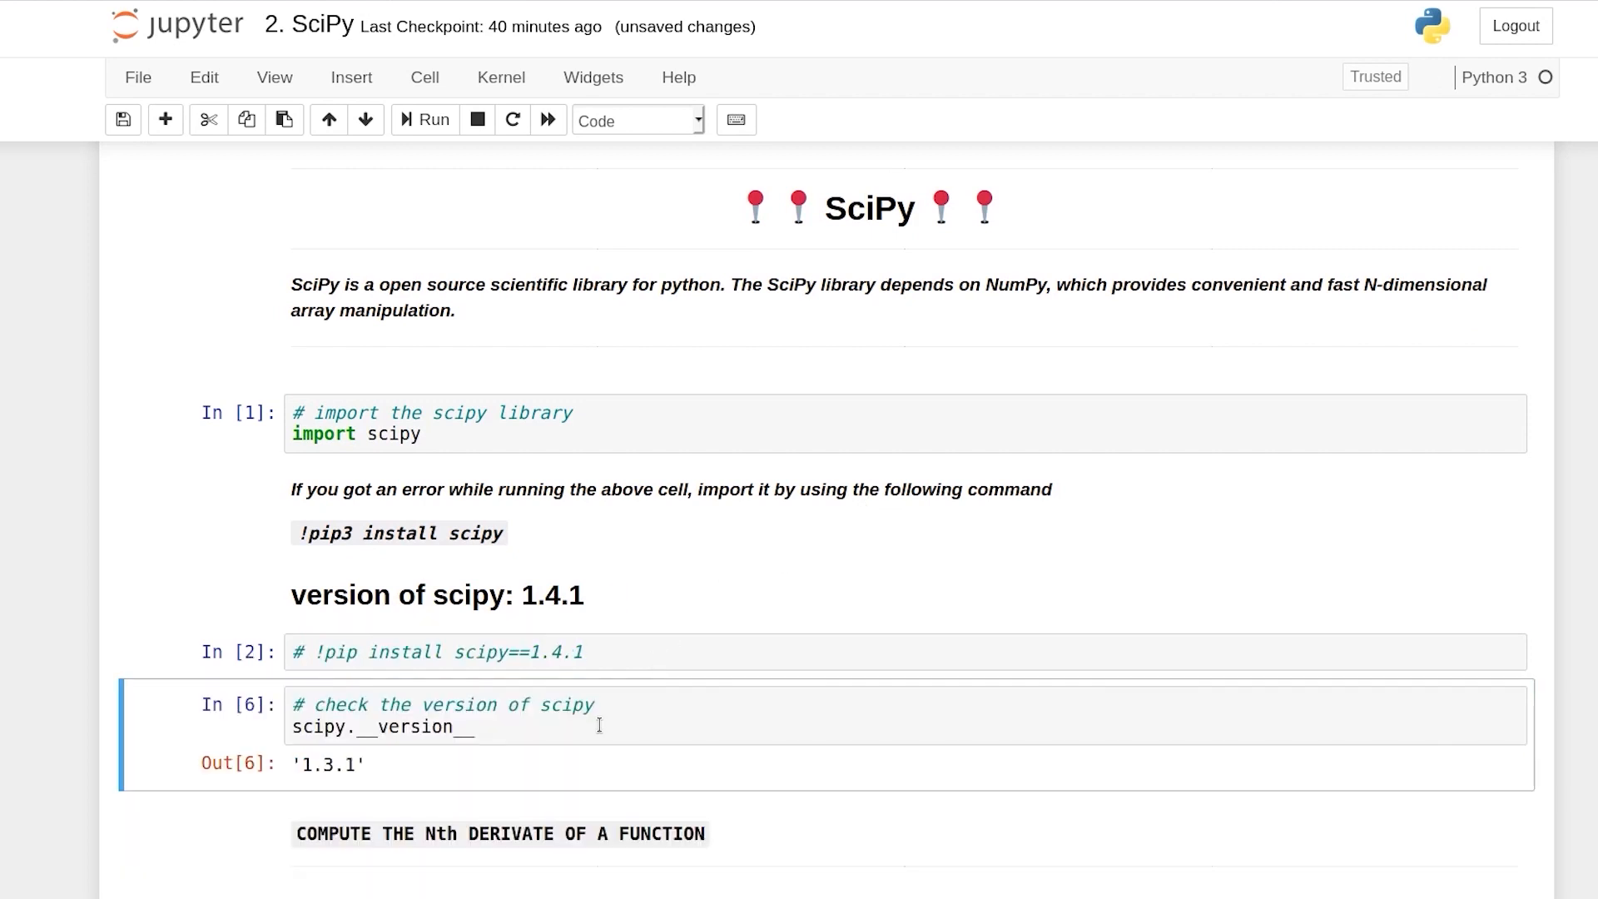
click(459, 726)
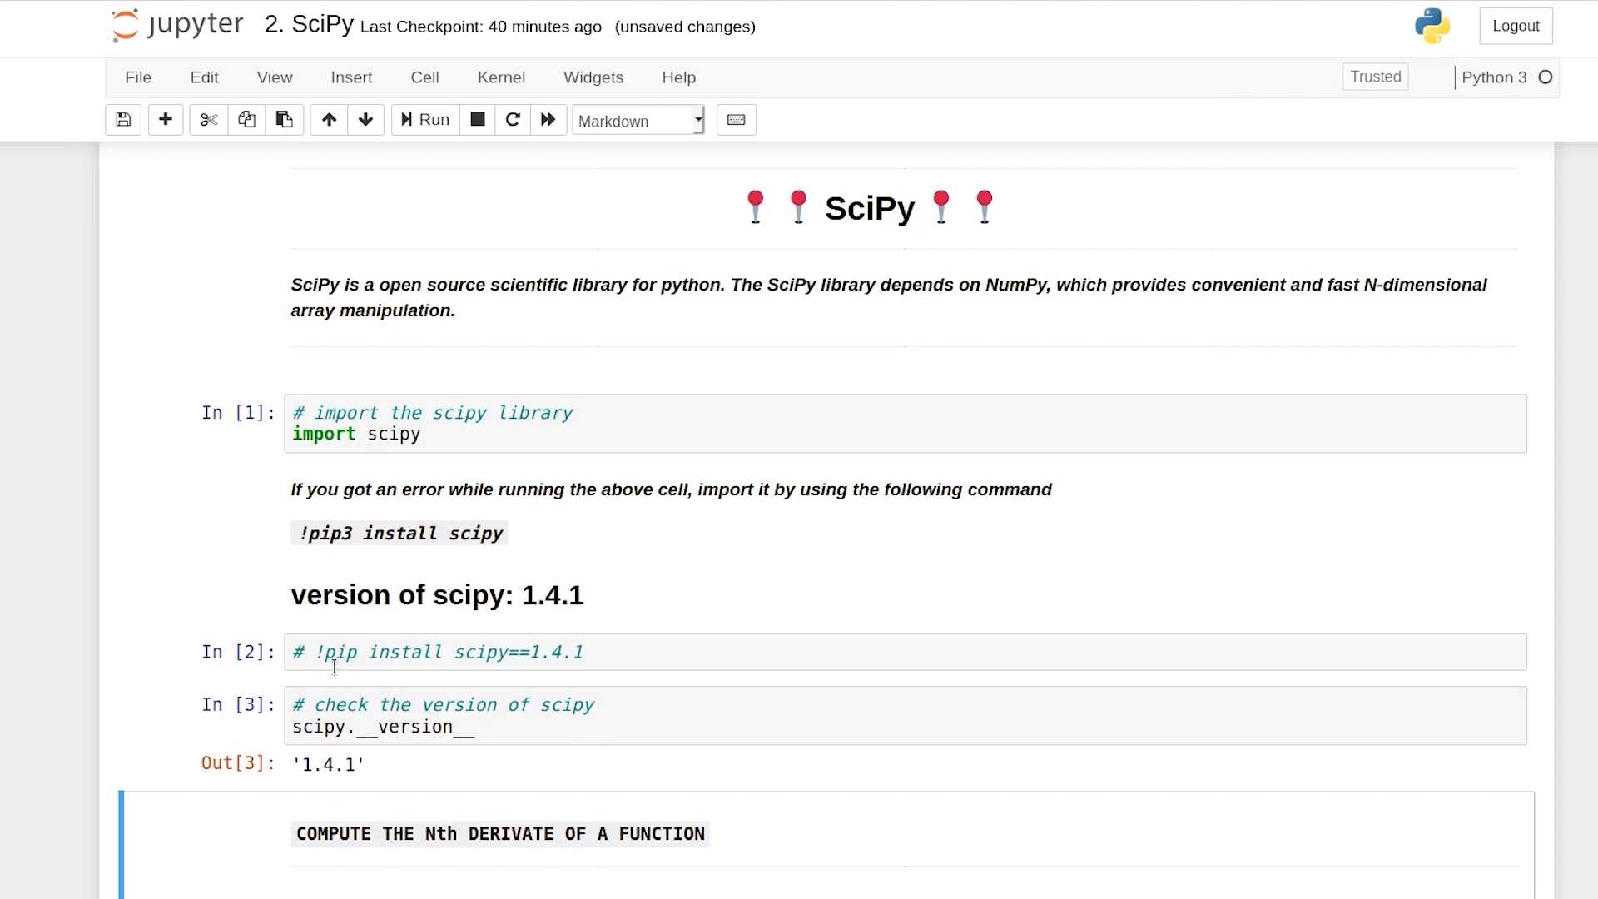
Step: Edit the pip install command cell to toggle its comment marker
click(438, 652)
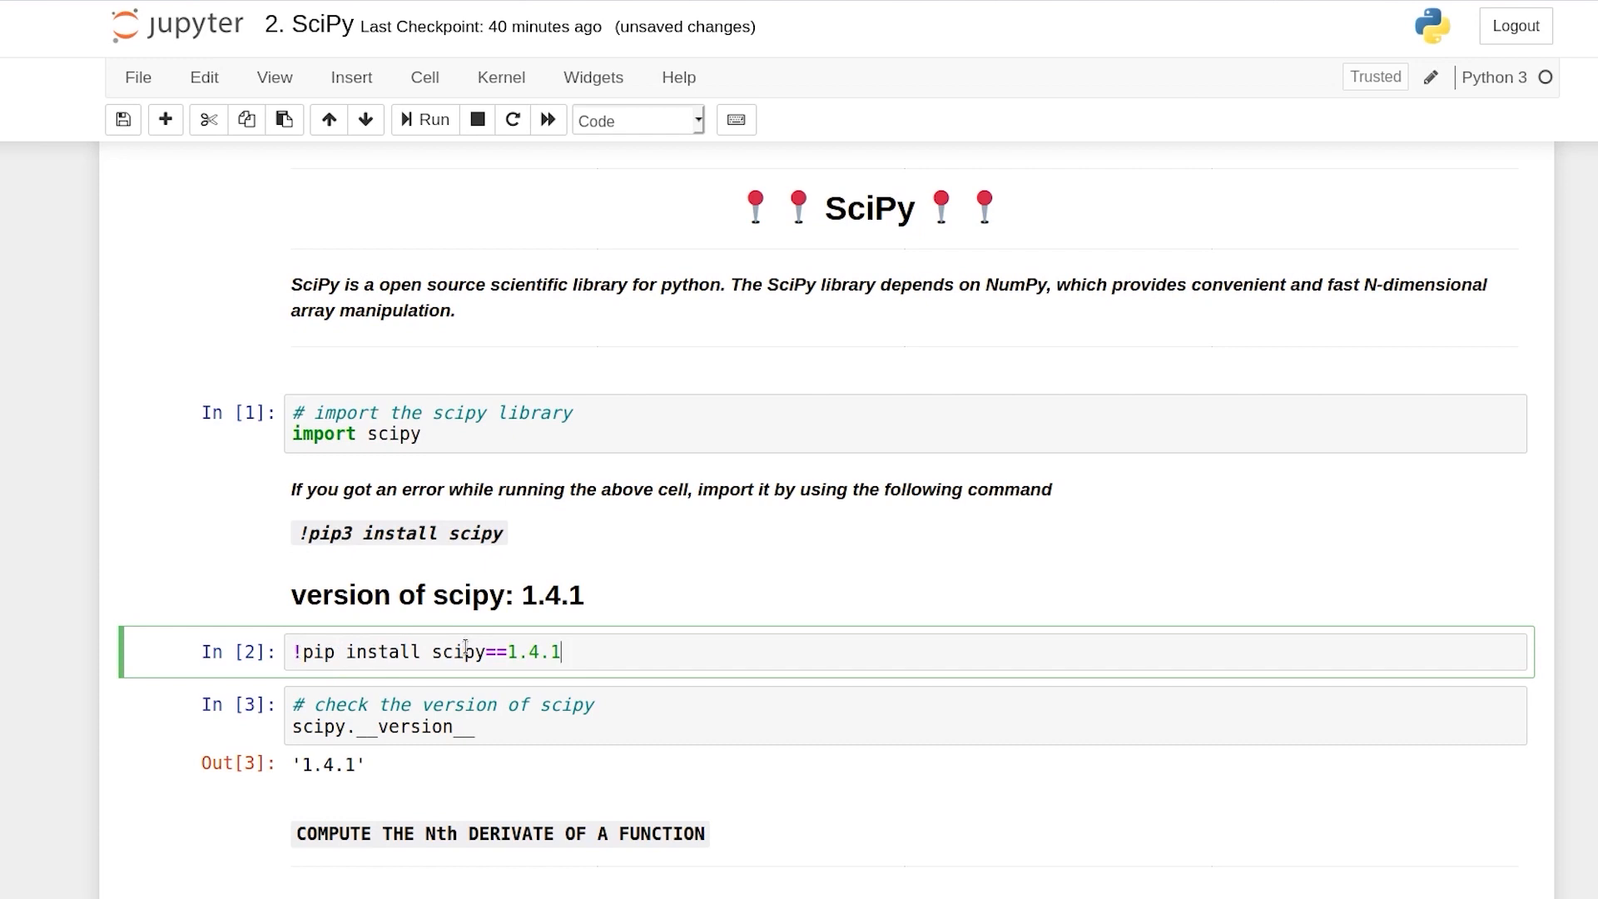
double_click(458, 653)
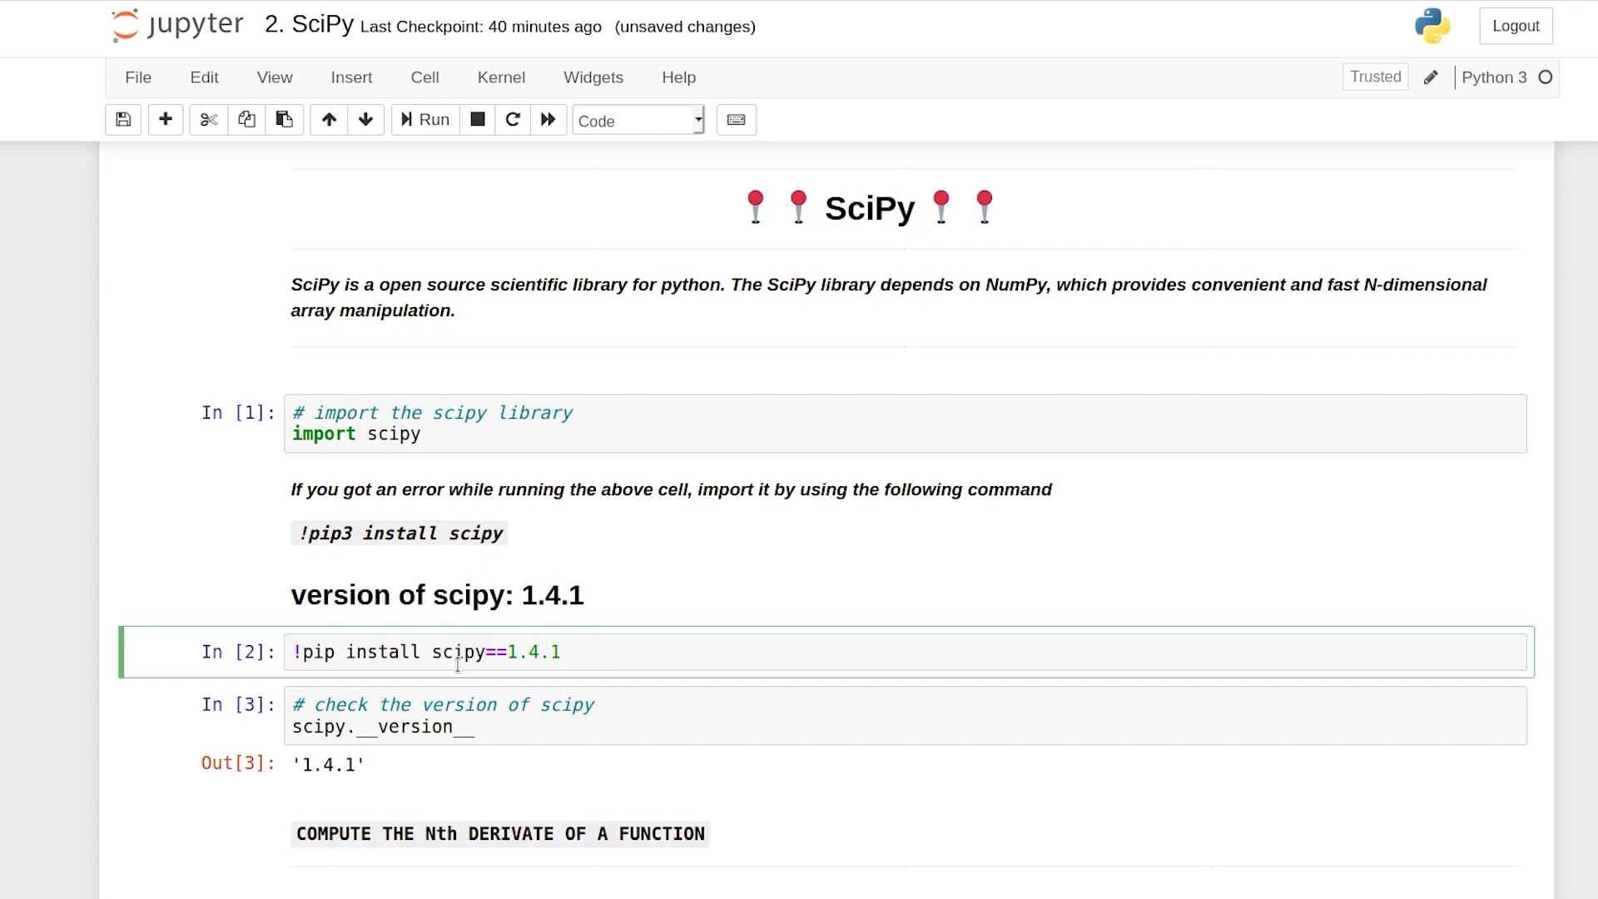
mouse_move(464, 677)
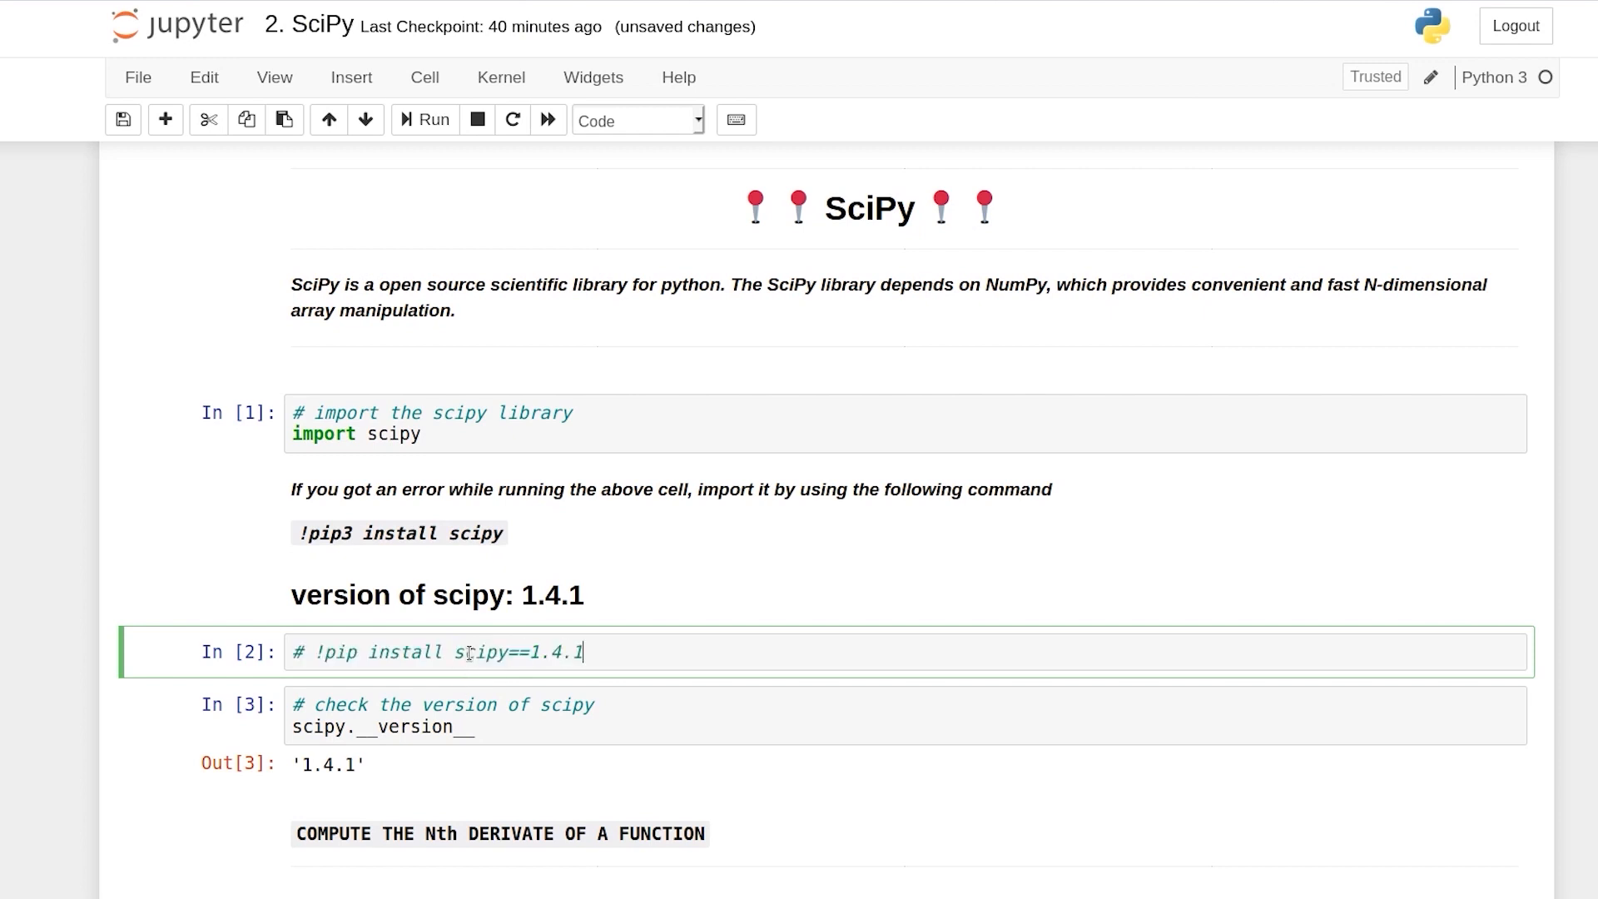
Step: Run the my_function derivative cell before its import, producing NameError: 'derivative' is not defined
scroll(down, 3)
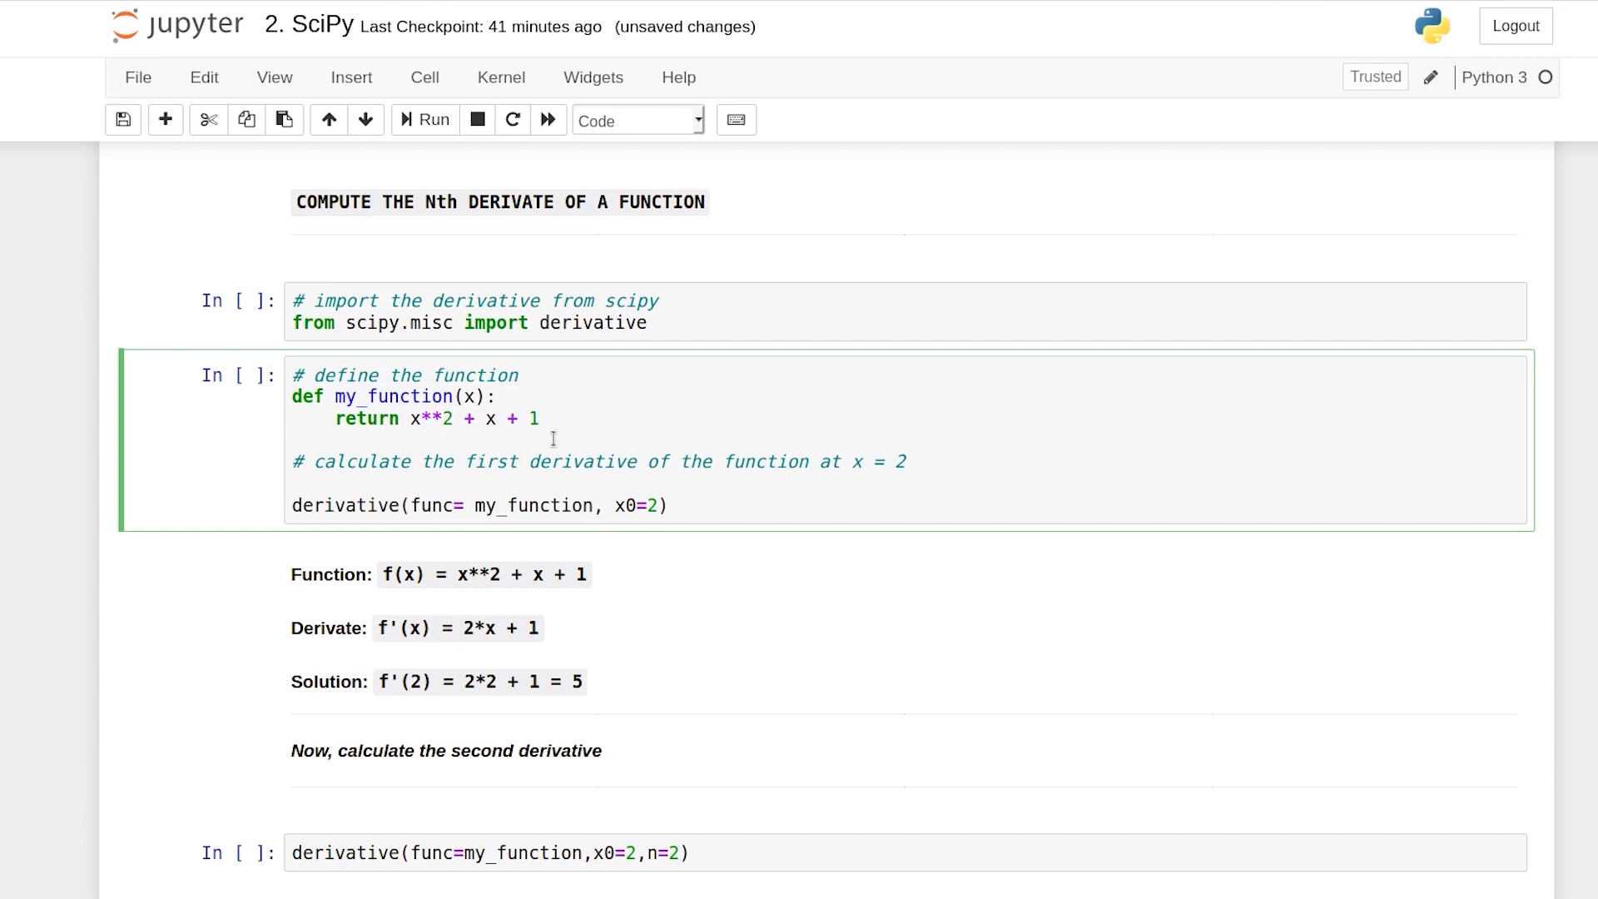
click(539, 418)
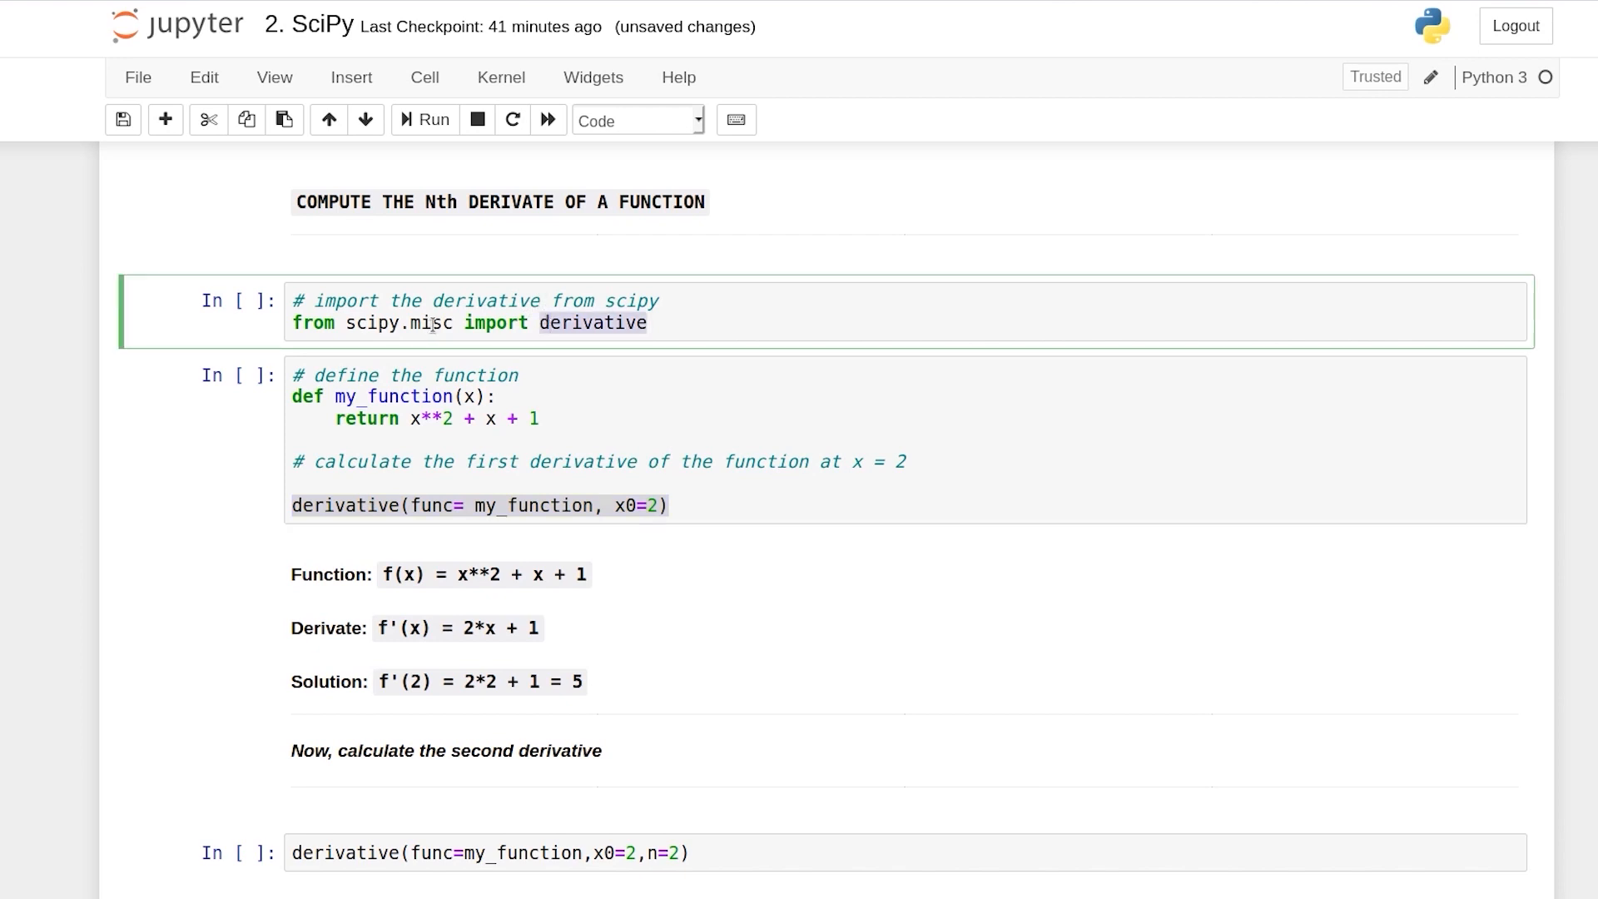
click(464, 484)
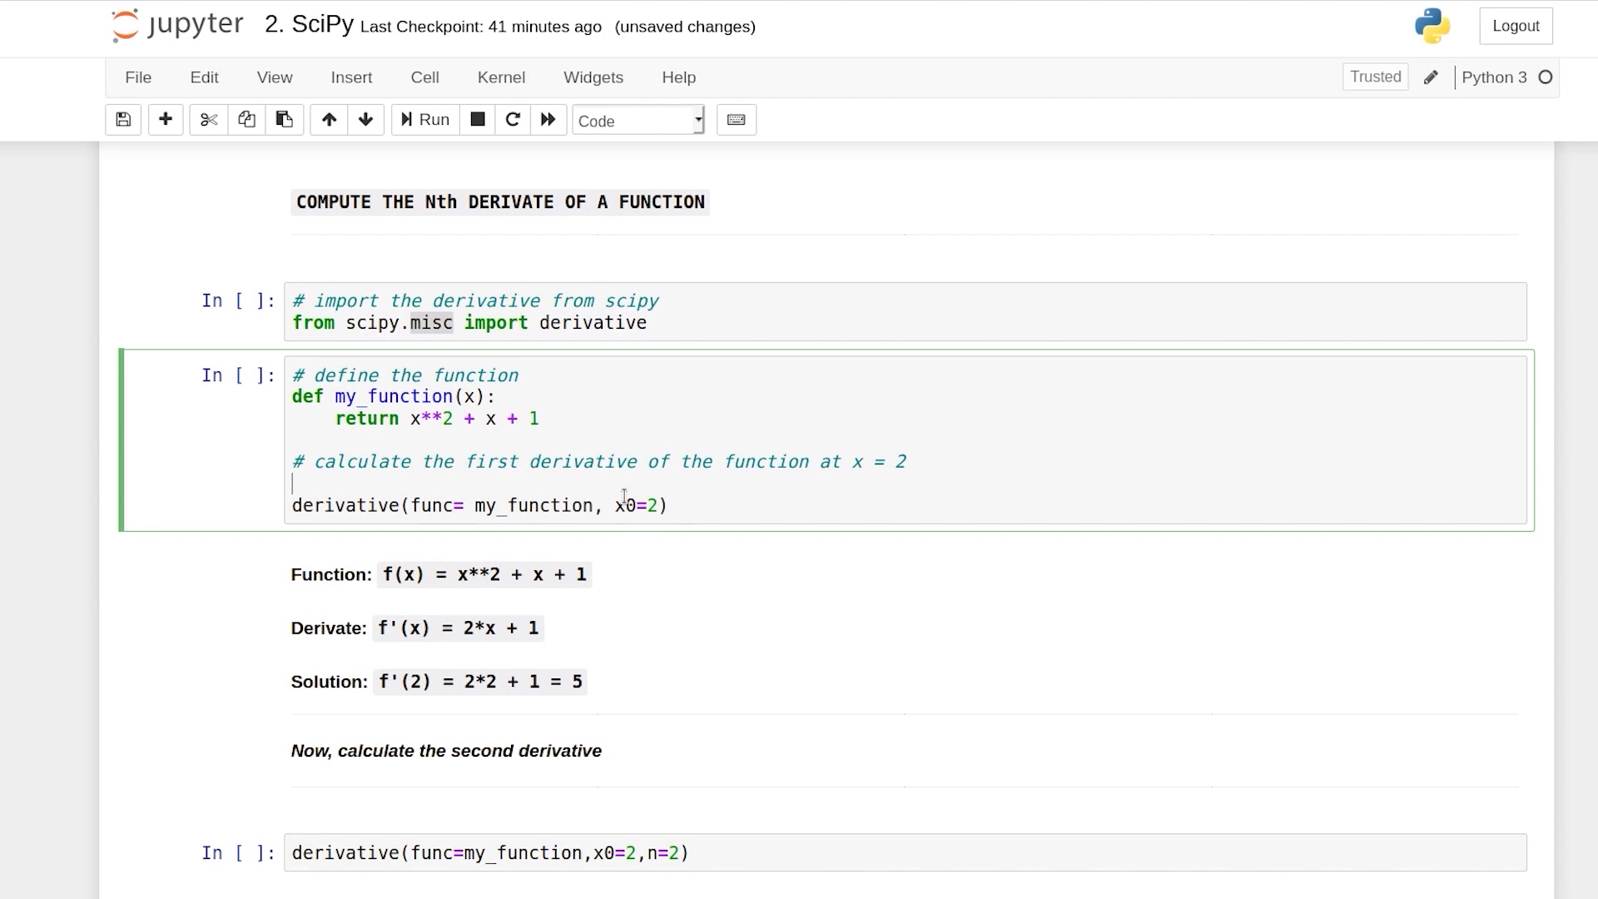
mouse_move(671, 490)
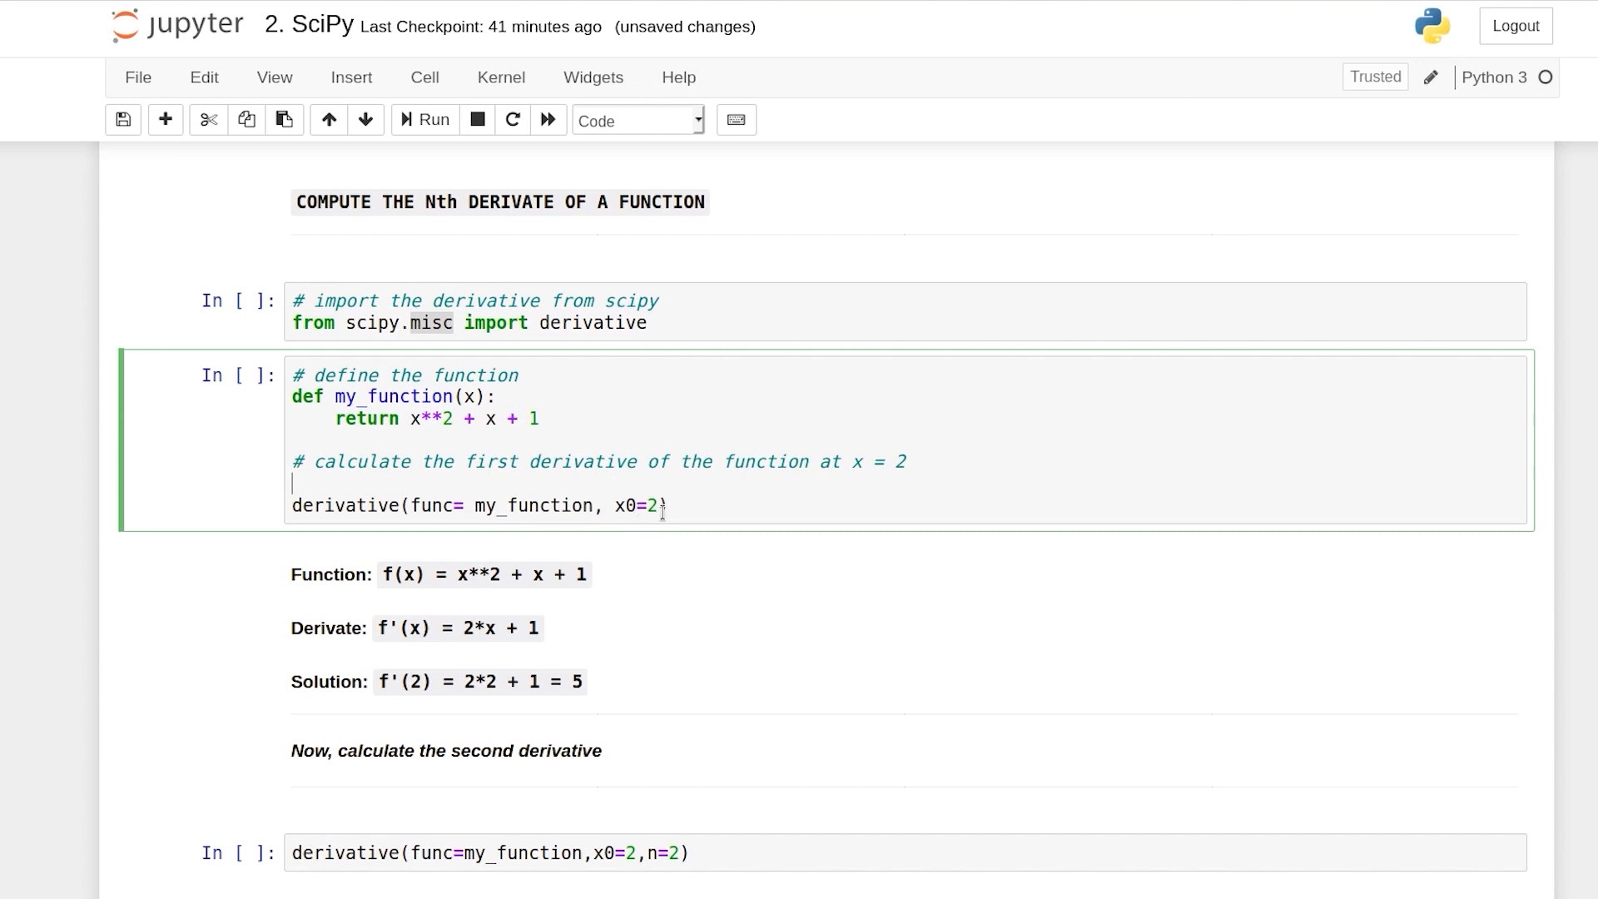
scroll(down, 3)
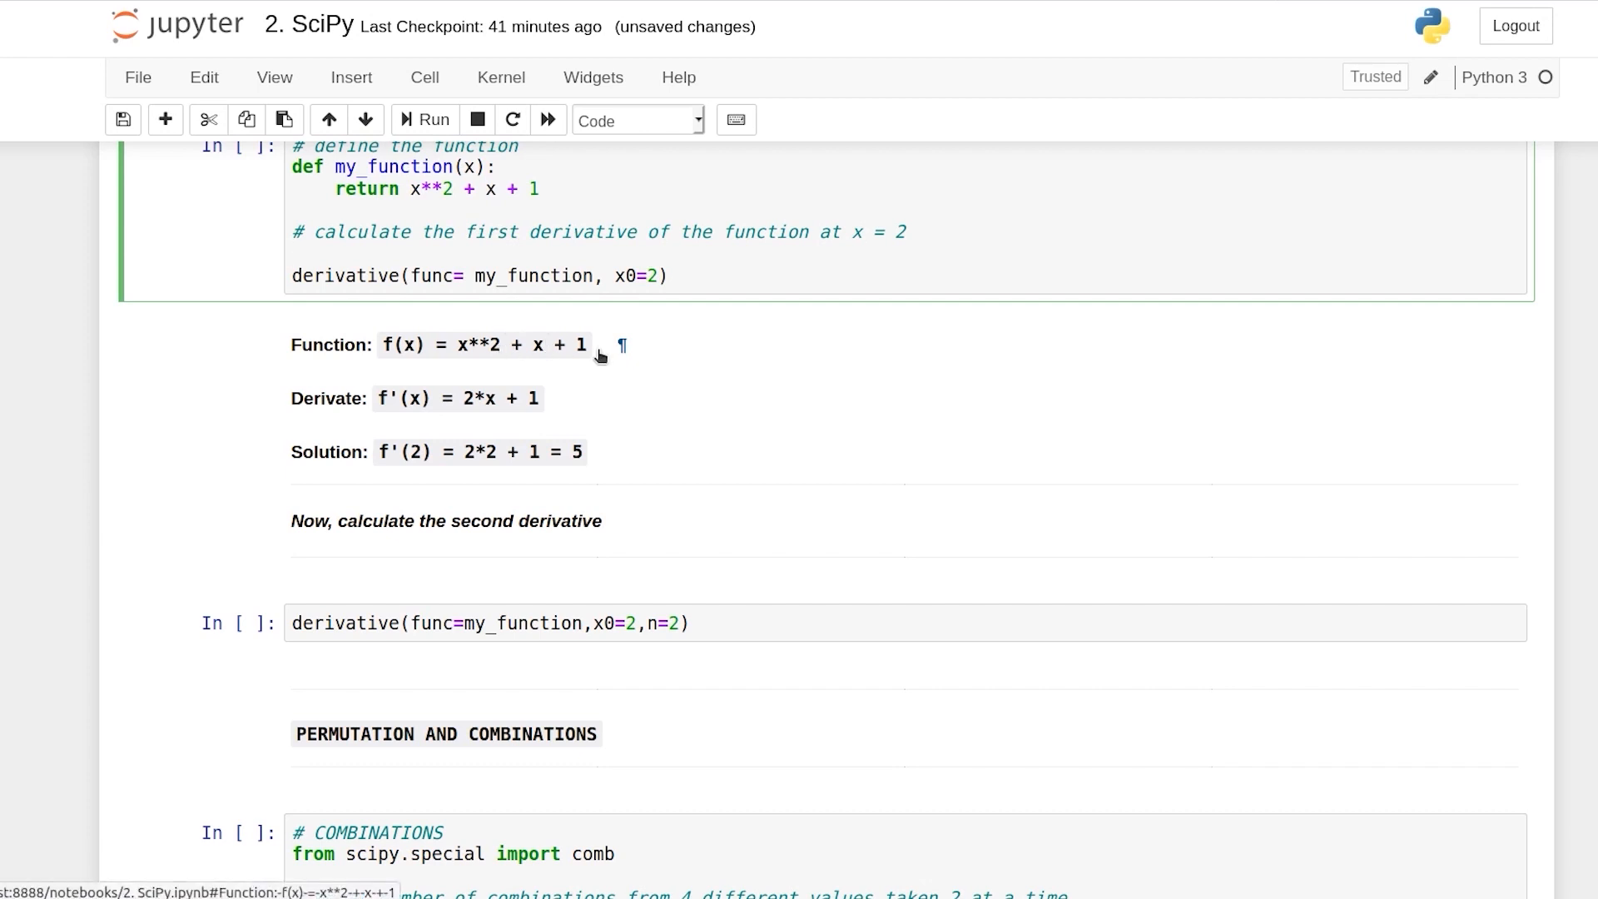
mouse_move(499, 330)
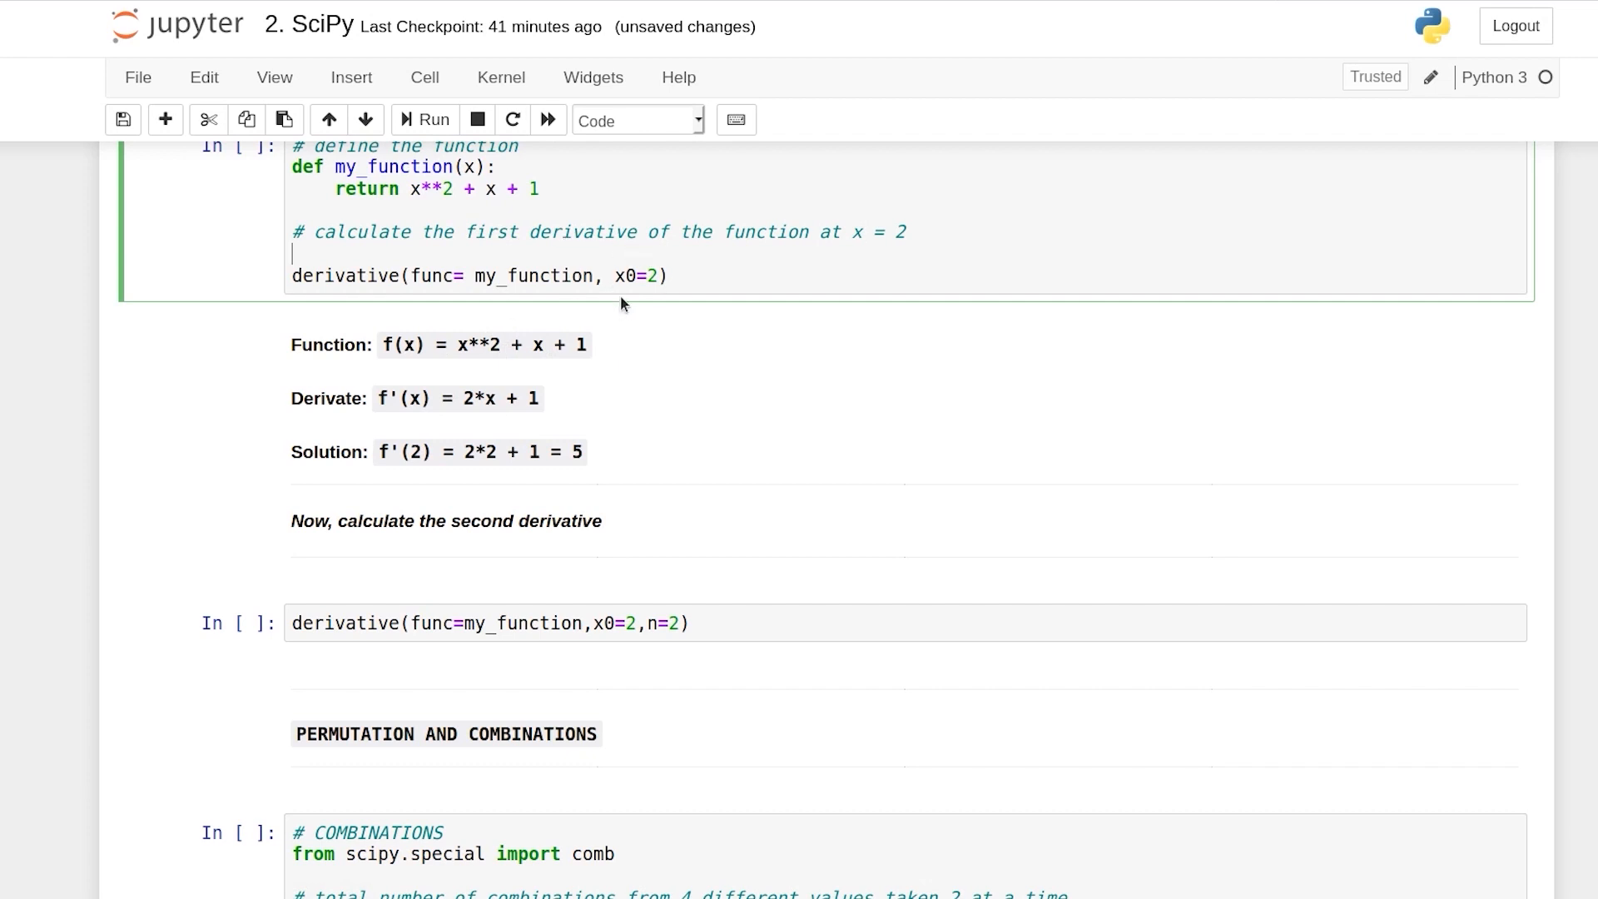
click(423, 120)
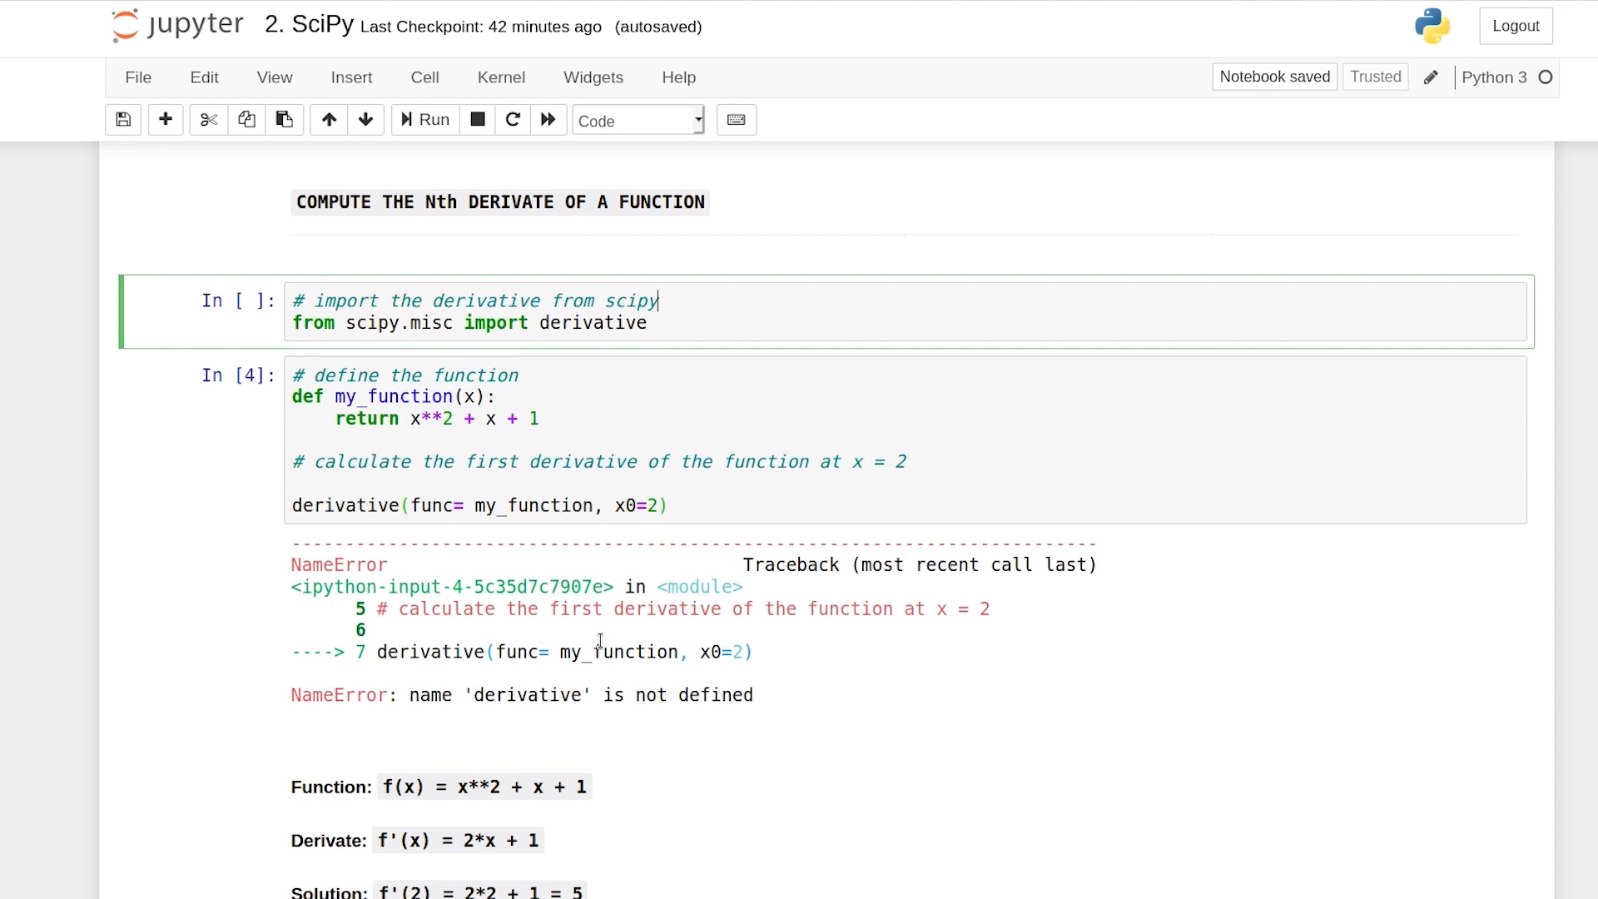
click(611, 484)
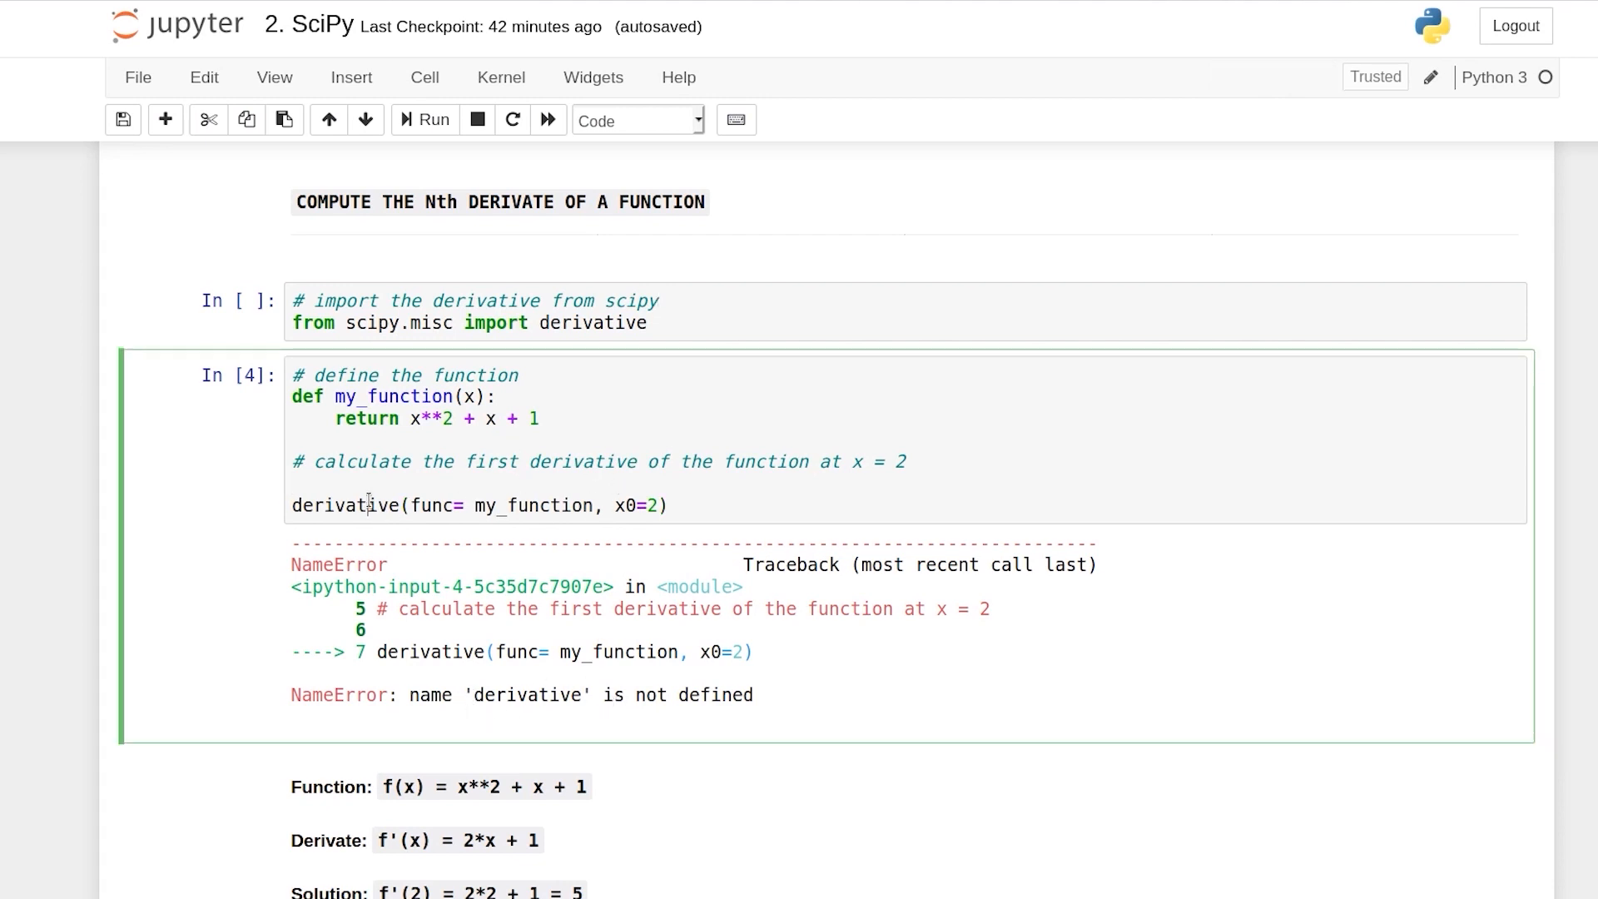
double_click(345, 506)
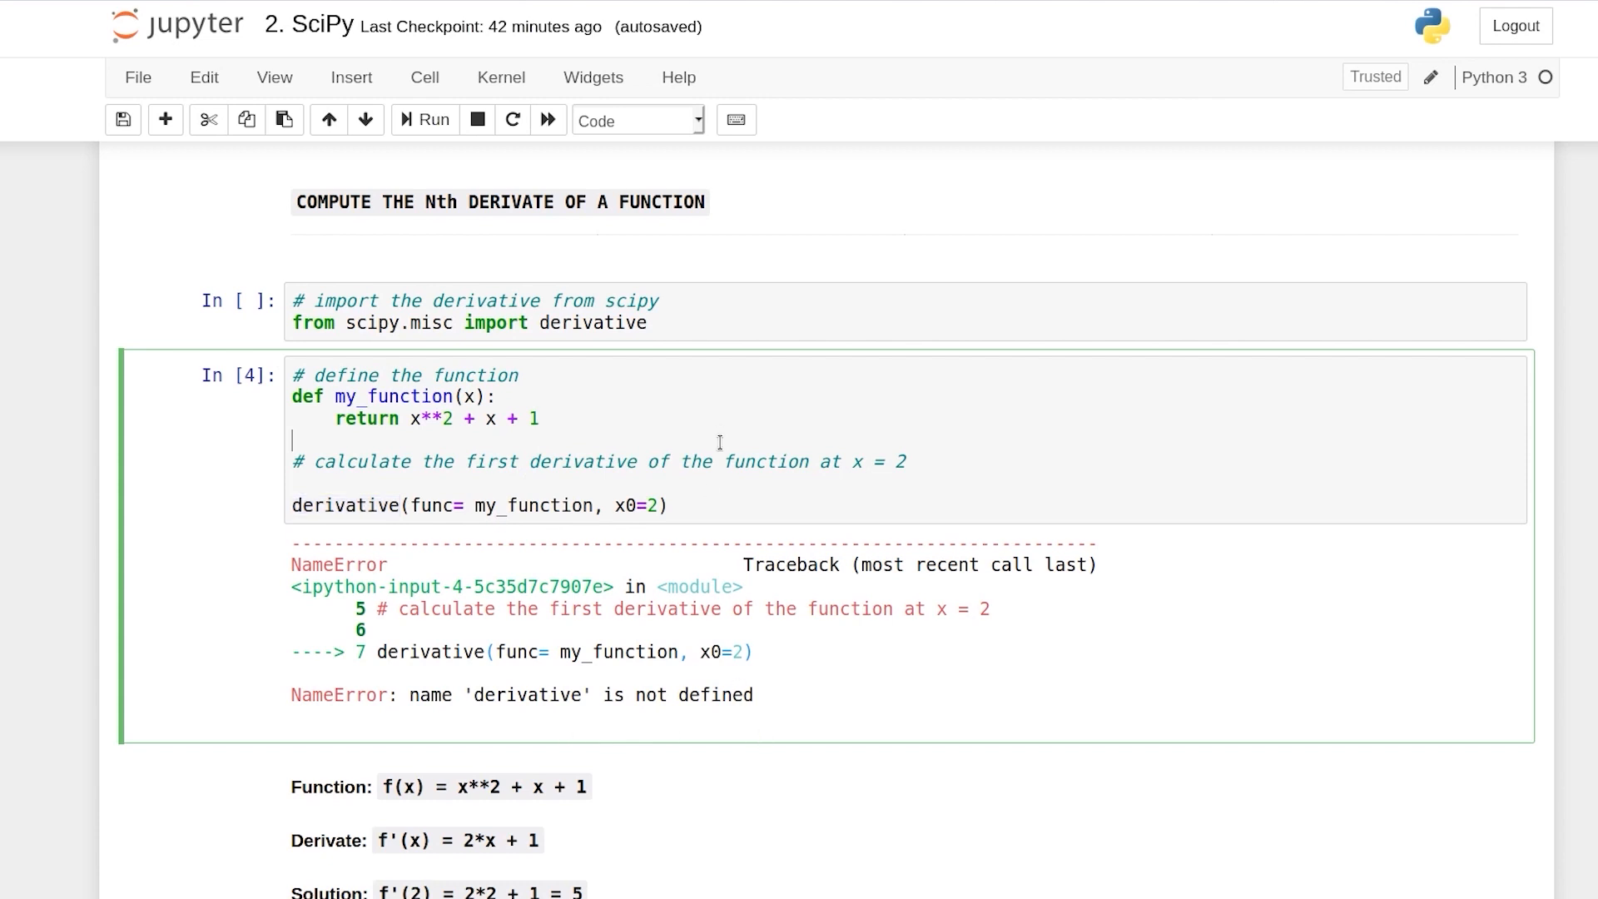
Step: Run the scipy.misc import cell and rerun the first-derivative cell to get 5.0
click(646, 321)
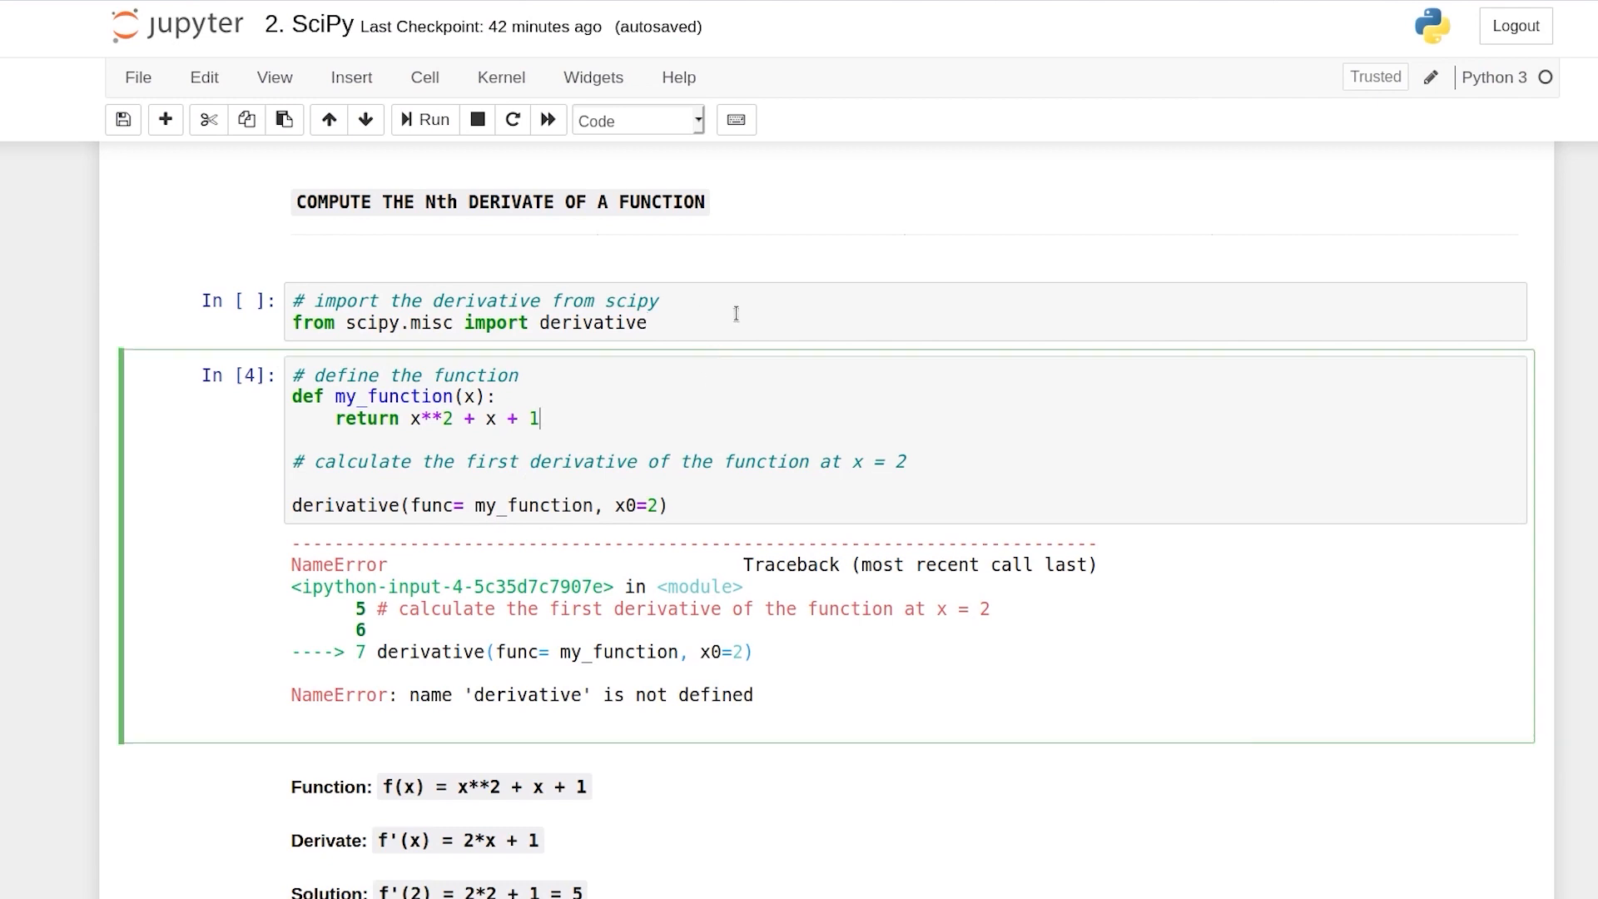
click(649, 321)
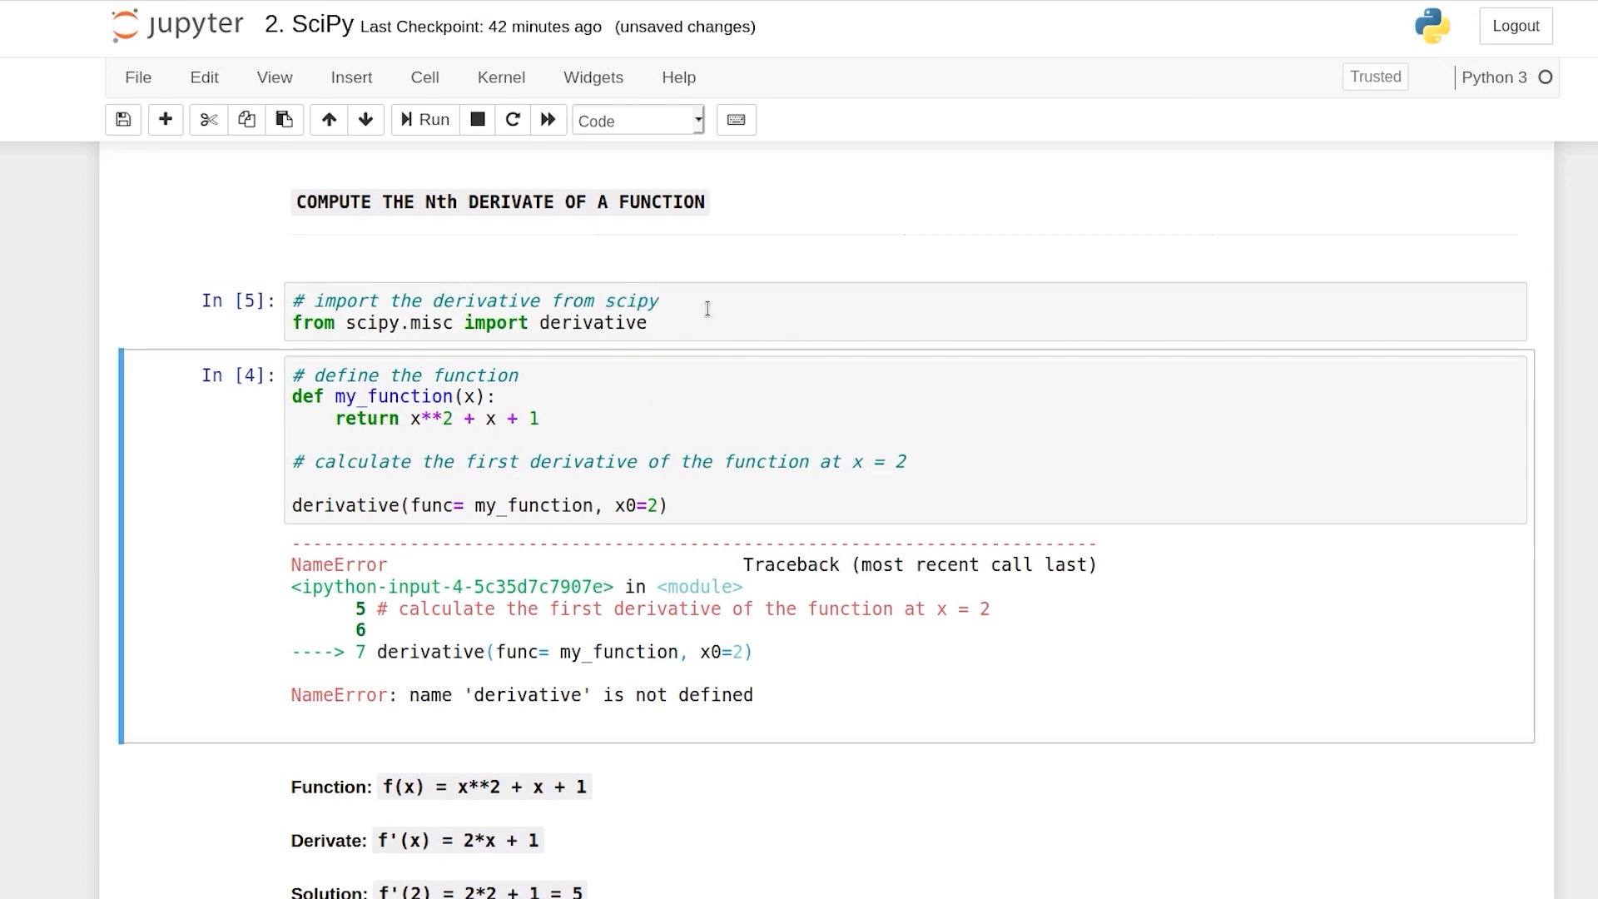
click(424, 120)
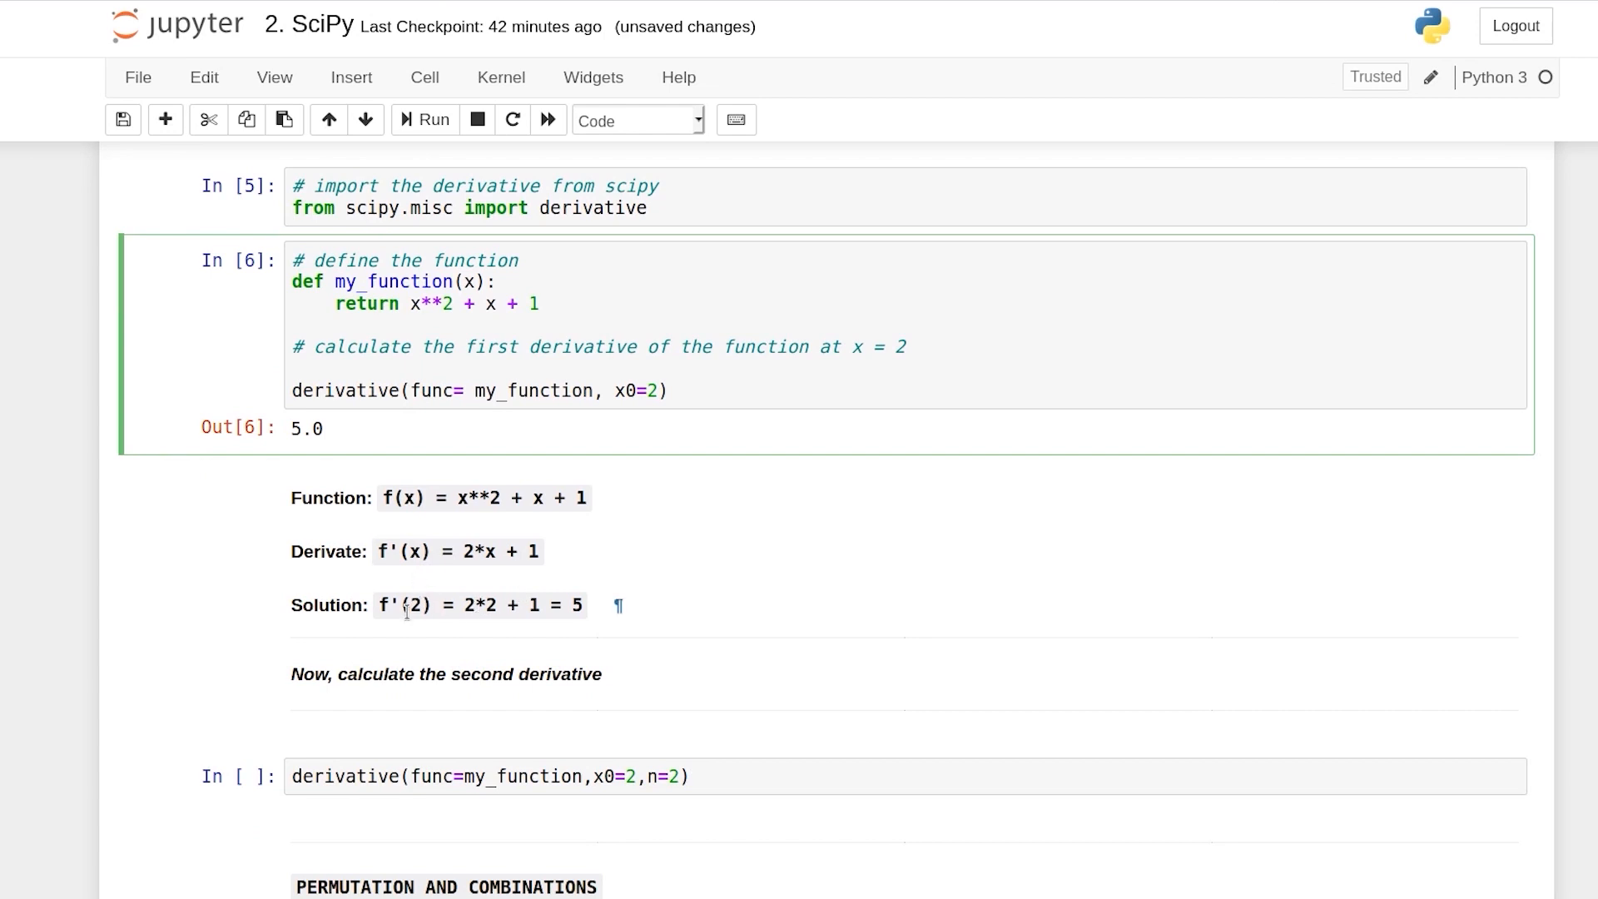
mouse_move(570, 626)
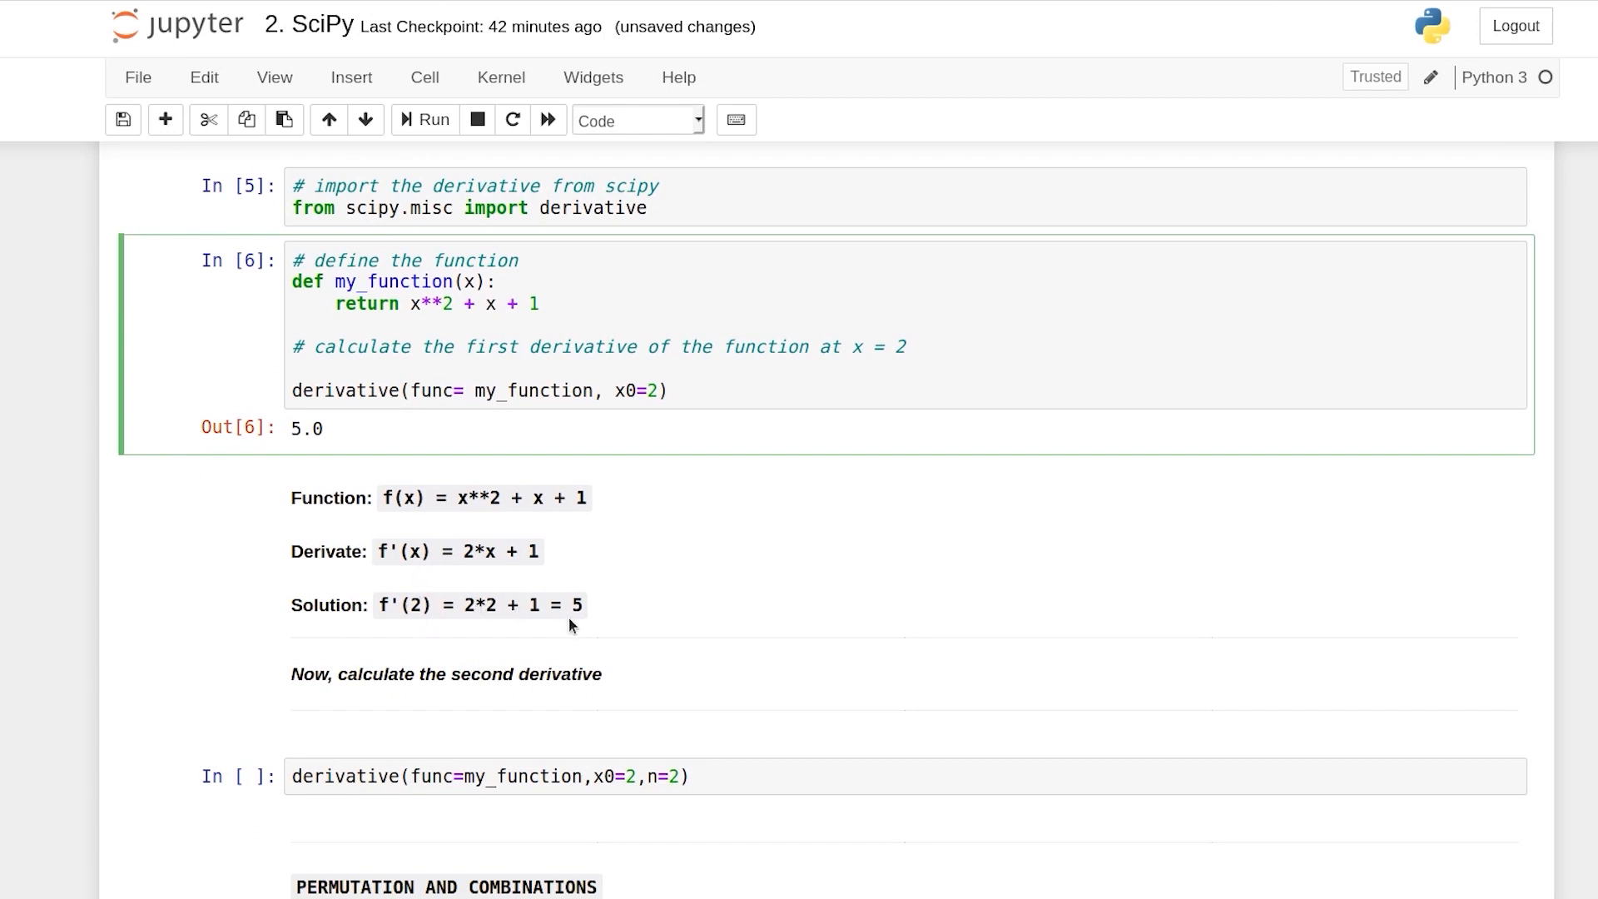
scroll(down, 3)
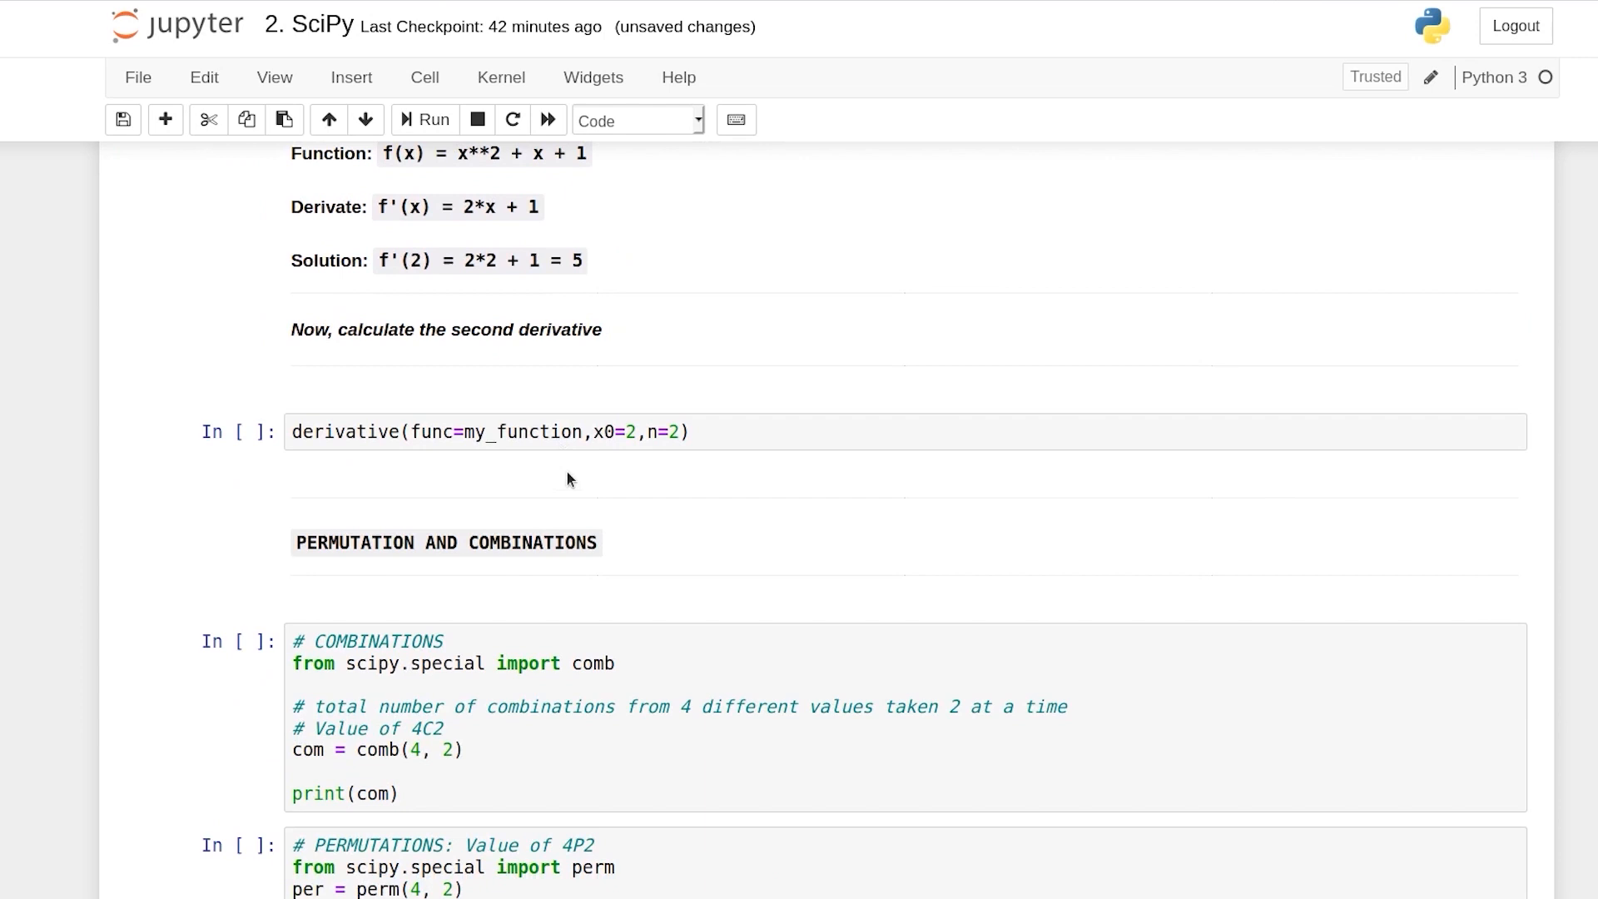
Step: Run the second-derivative, combinations and permutations cells, giving 2.0, 6.0 and 12.0
click(601, 431)
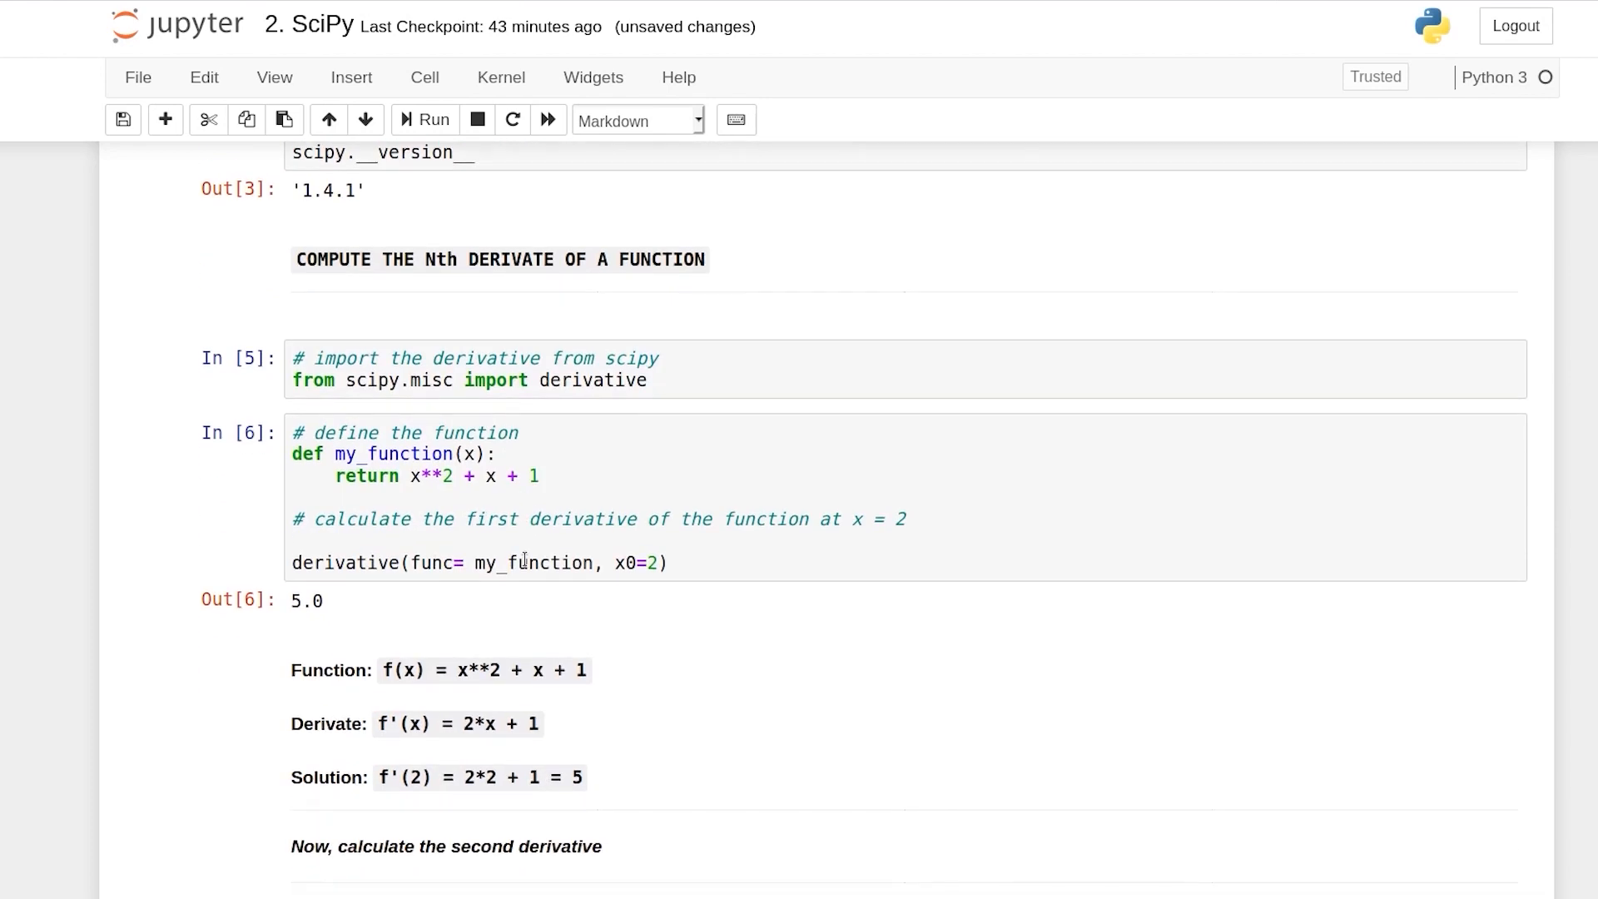
scroll(down, 3)
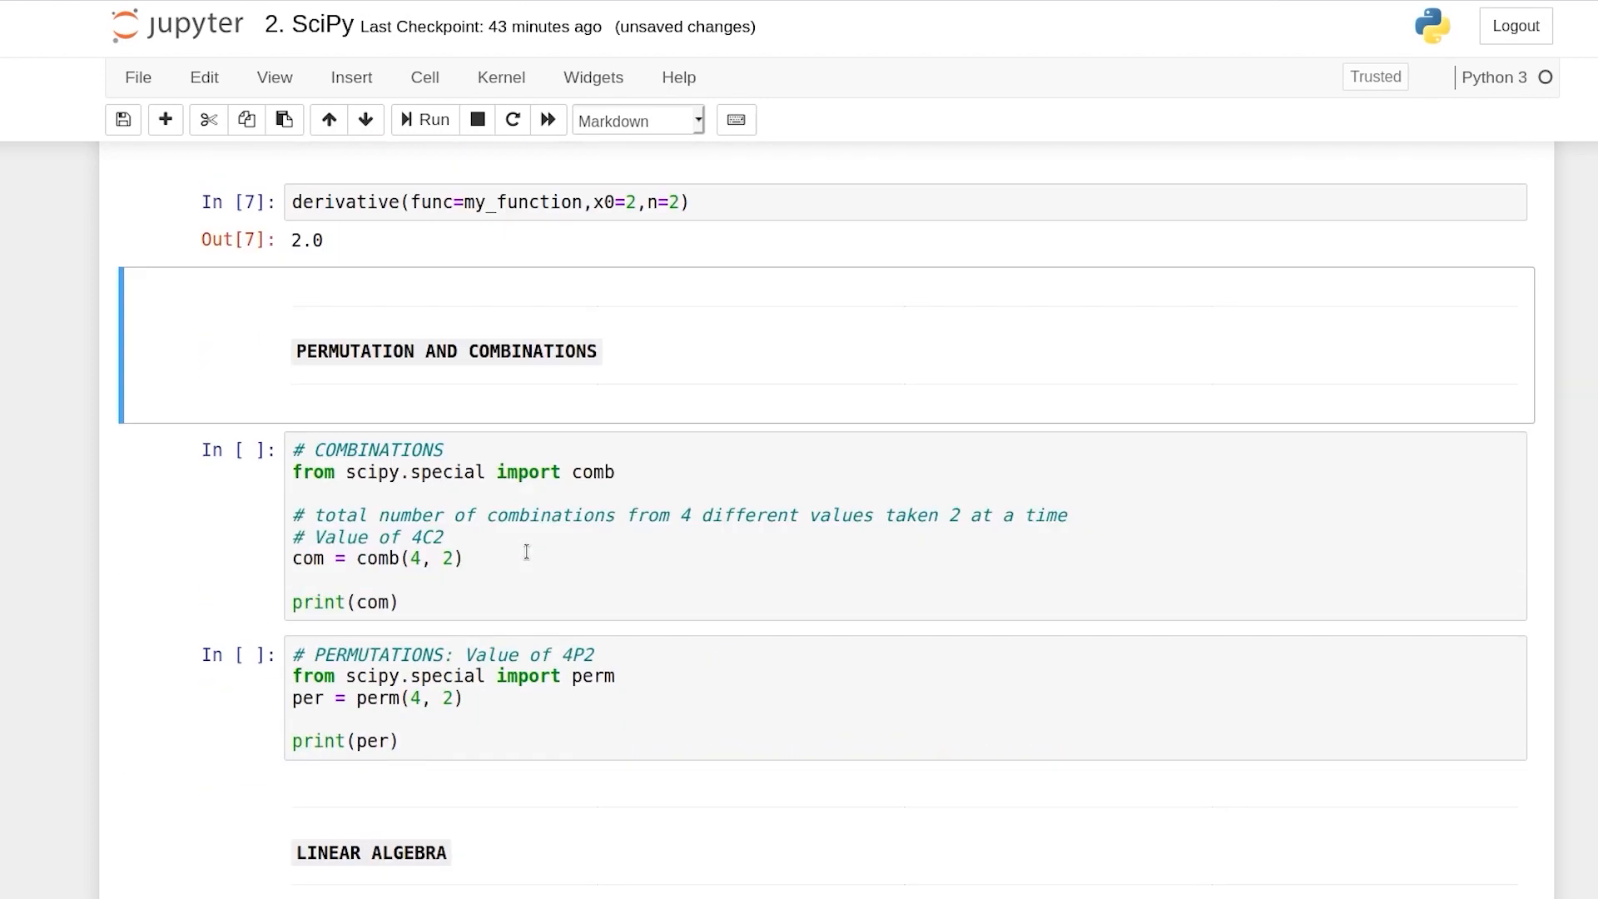
click(510, 558)
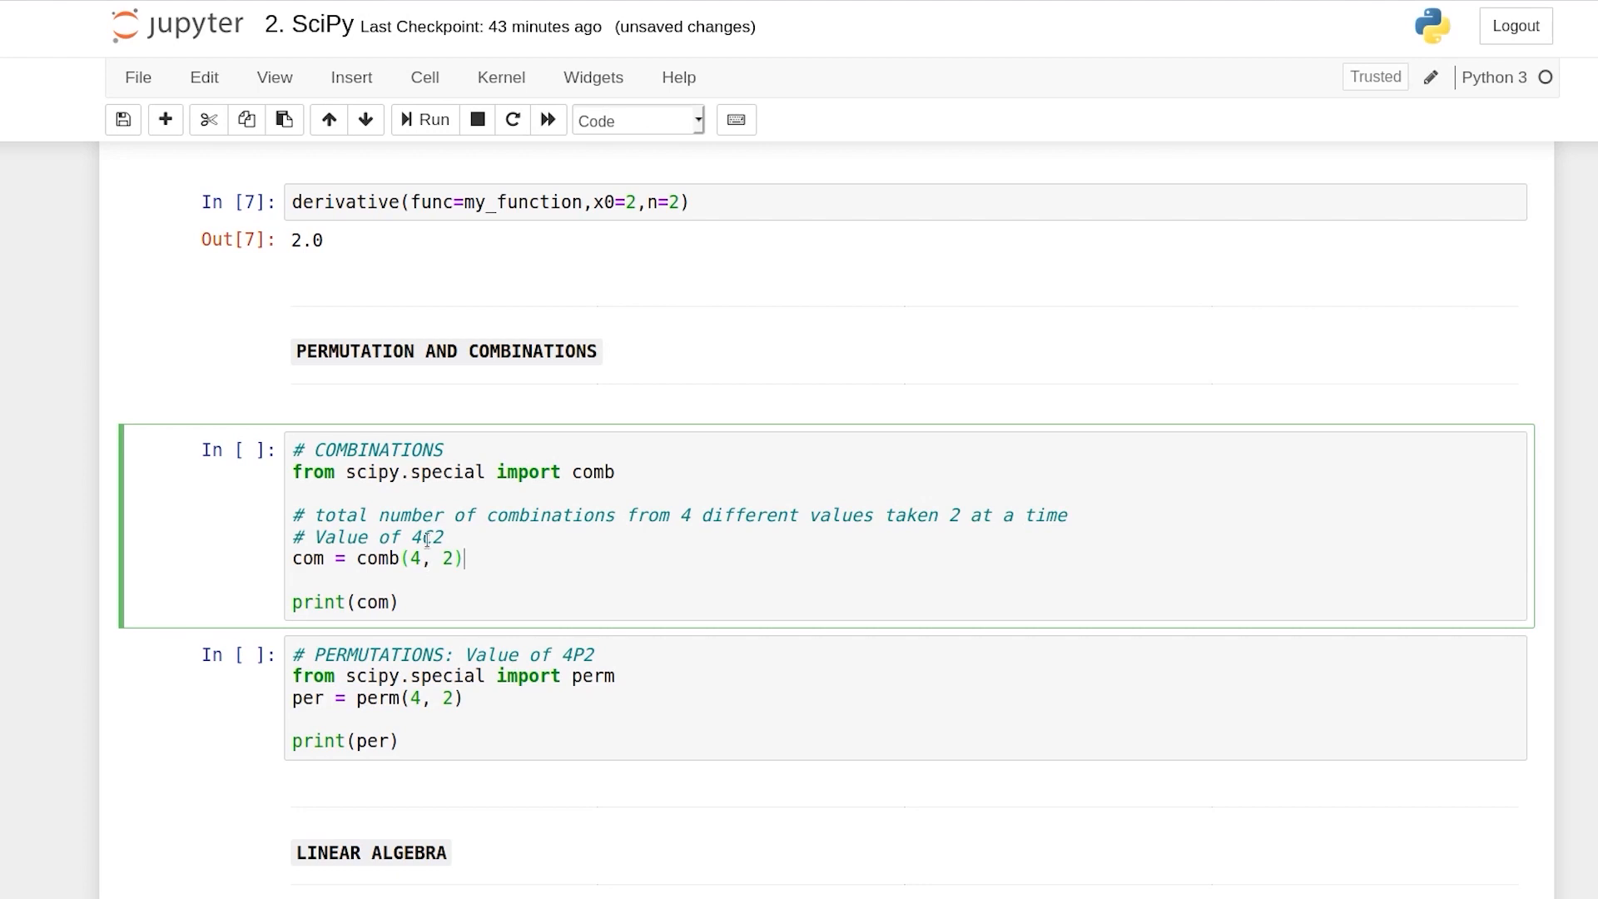
click(424, 120)
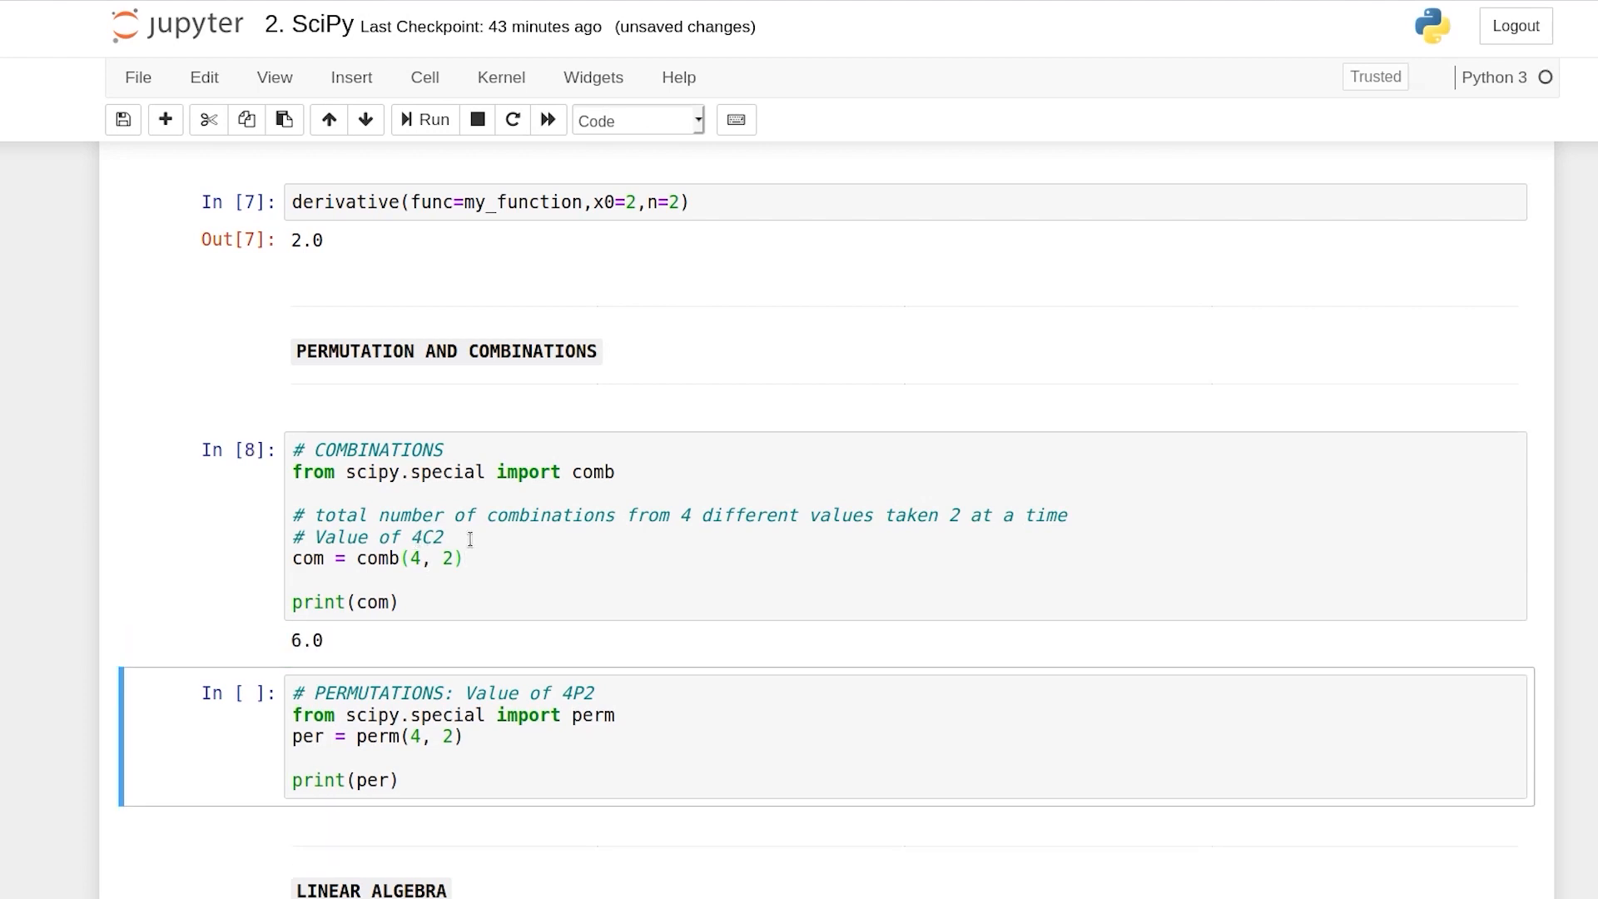
click(499, 587)
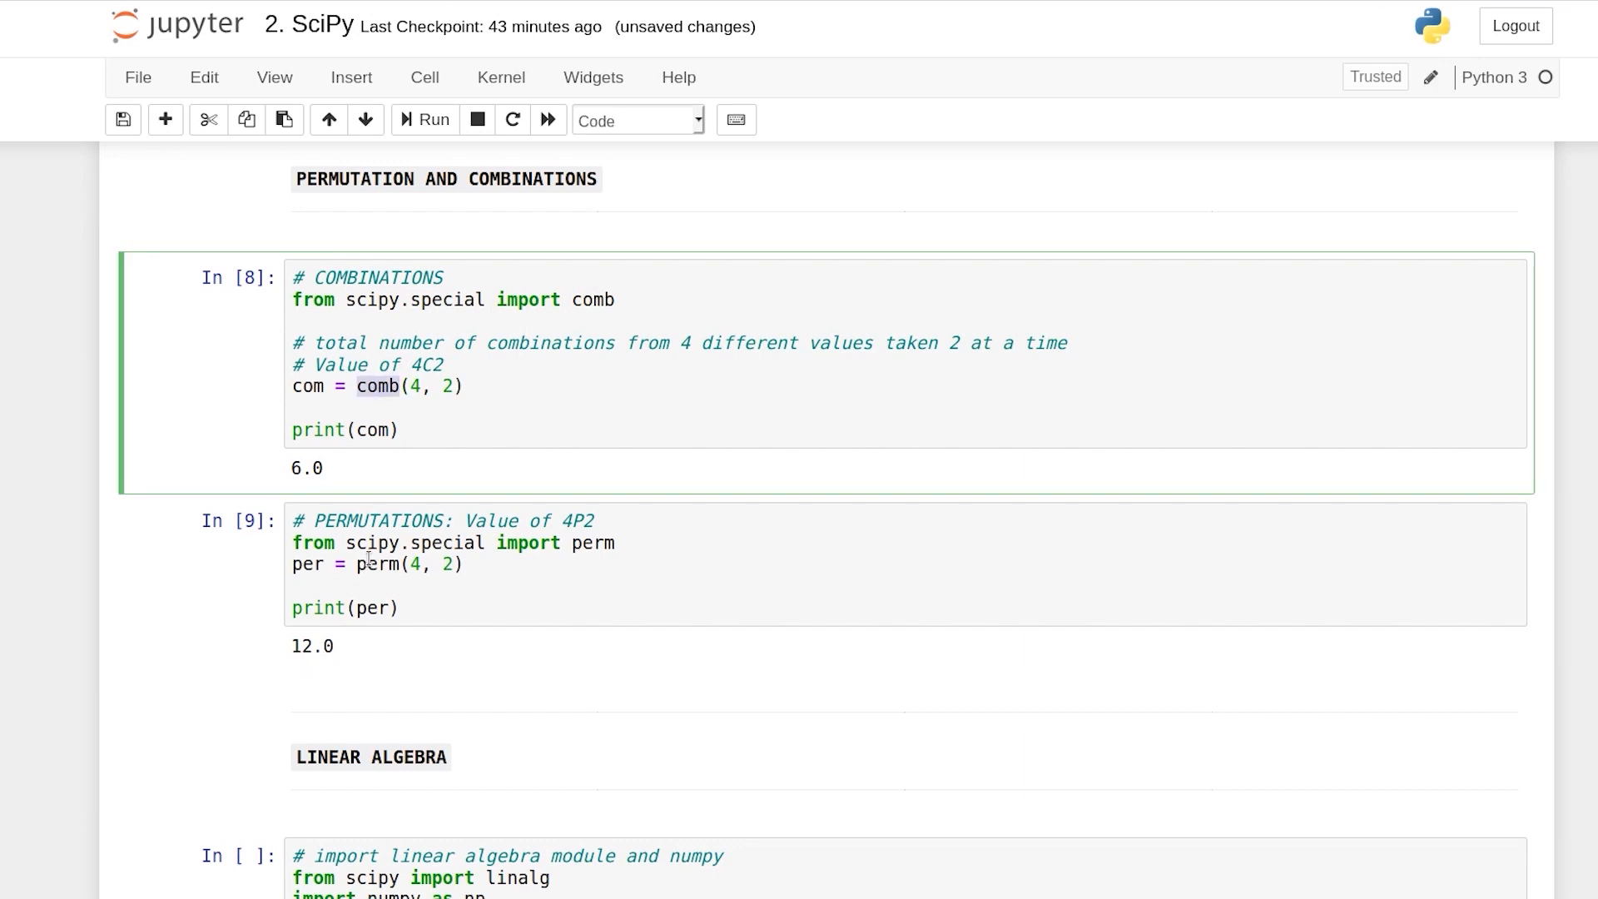
scroll(down, 3)
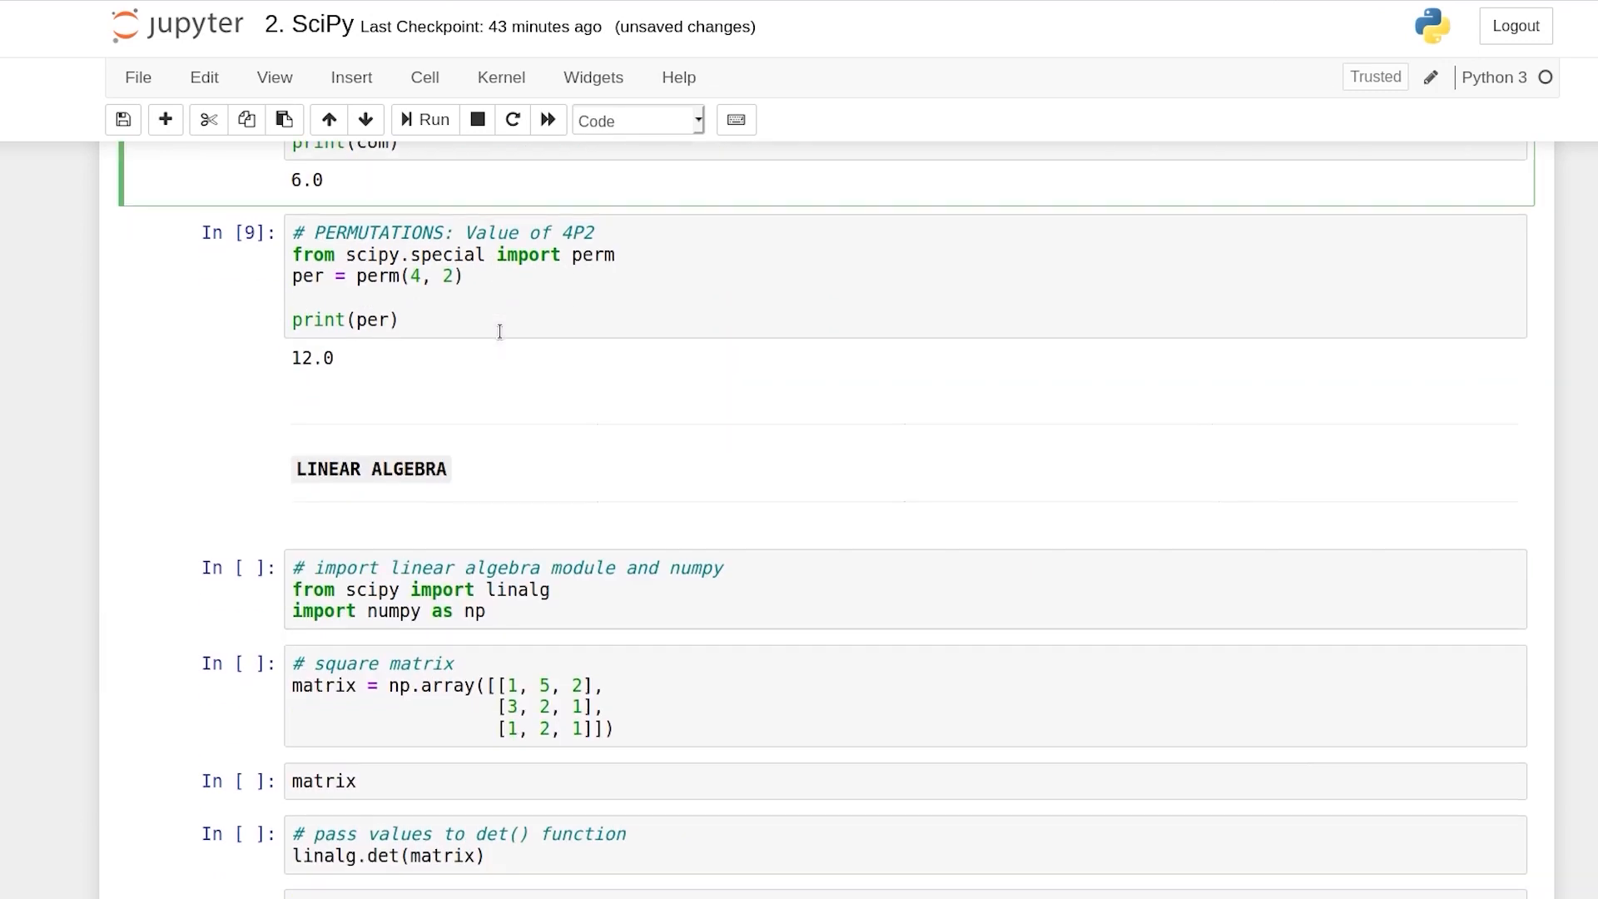
Step: Run the linalg import, matrix, determinant (-2.0) and inverse cells
scroll(down, 3)
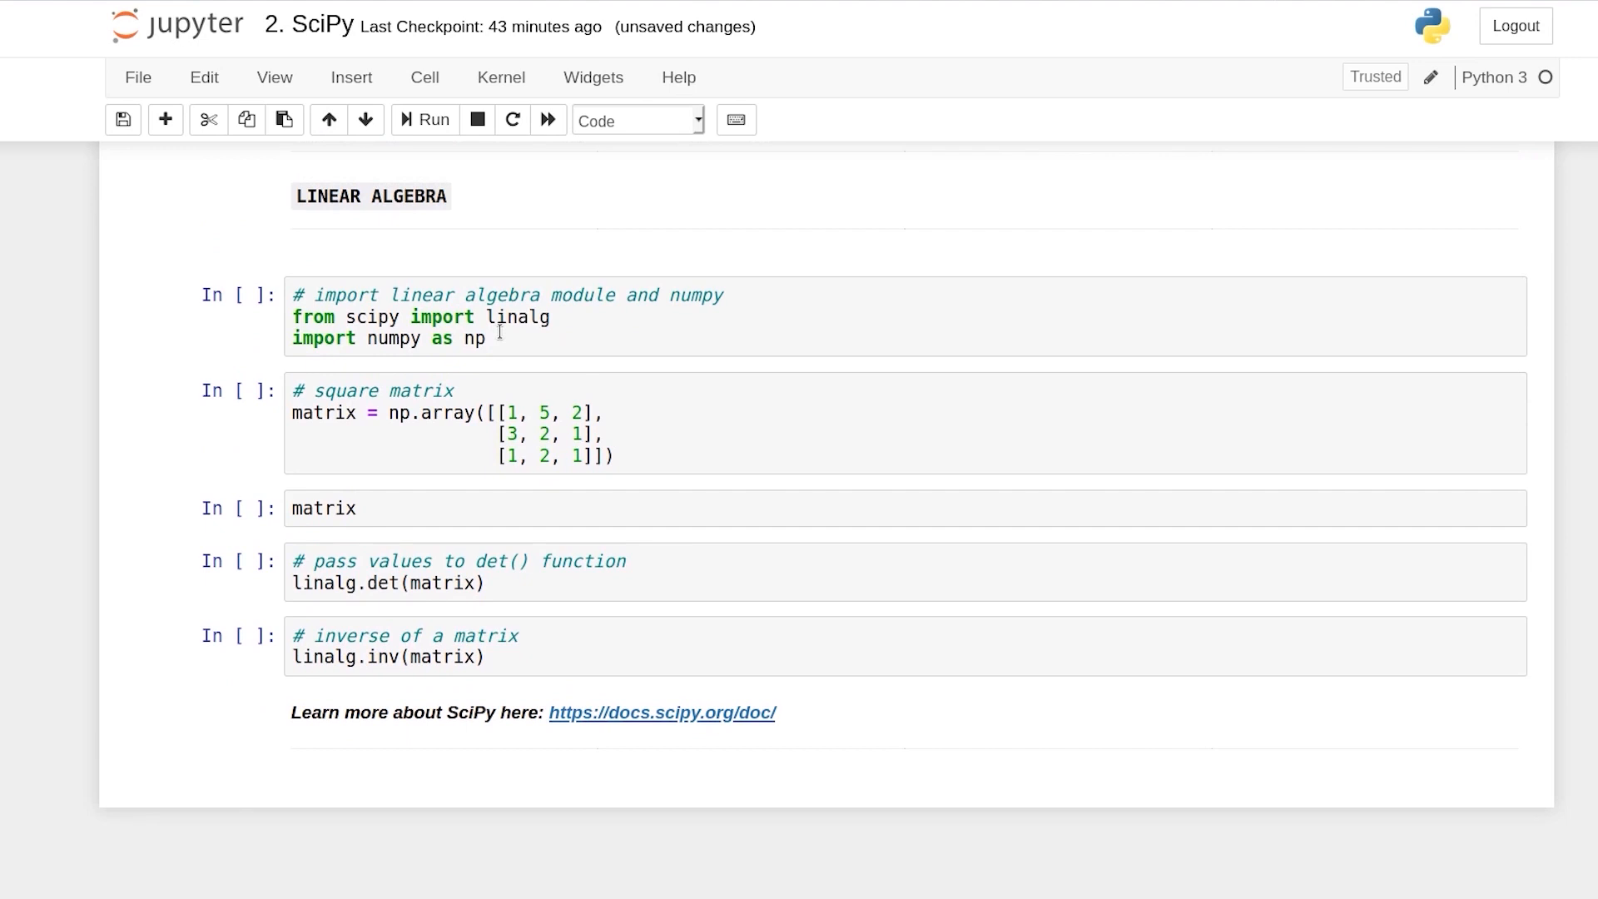
click(489, 338)
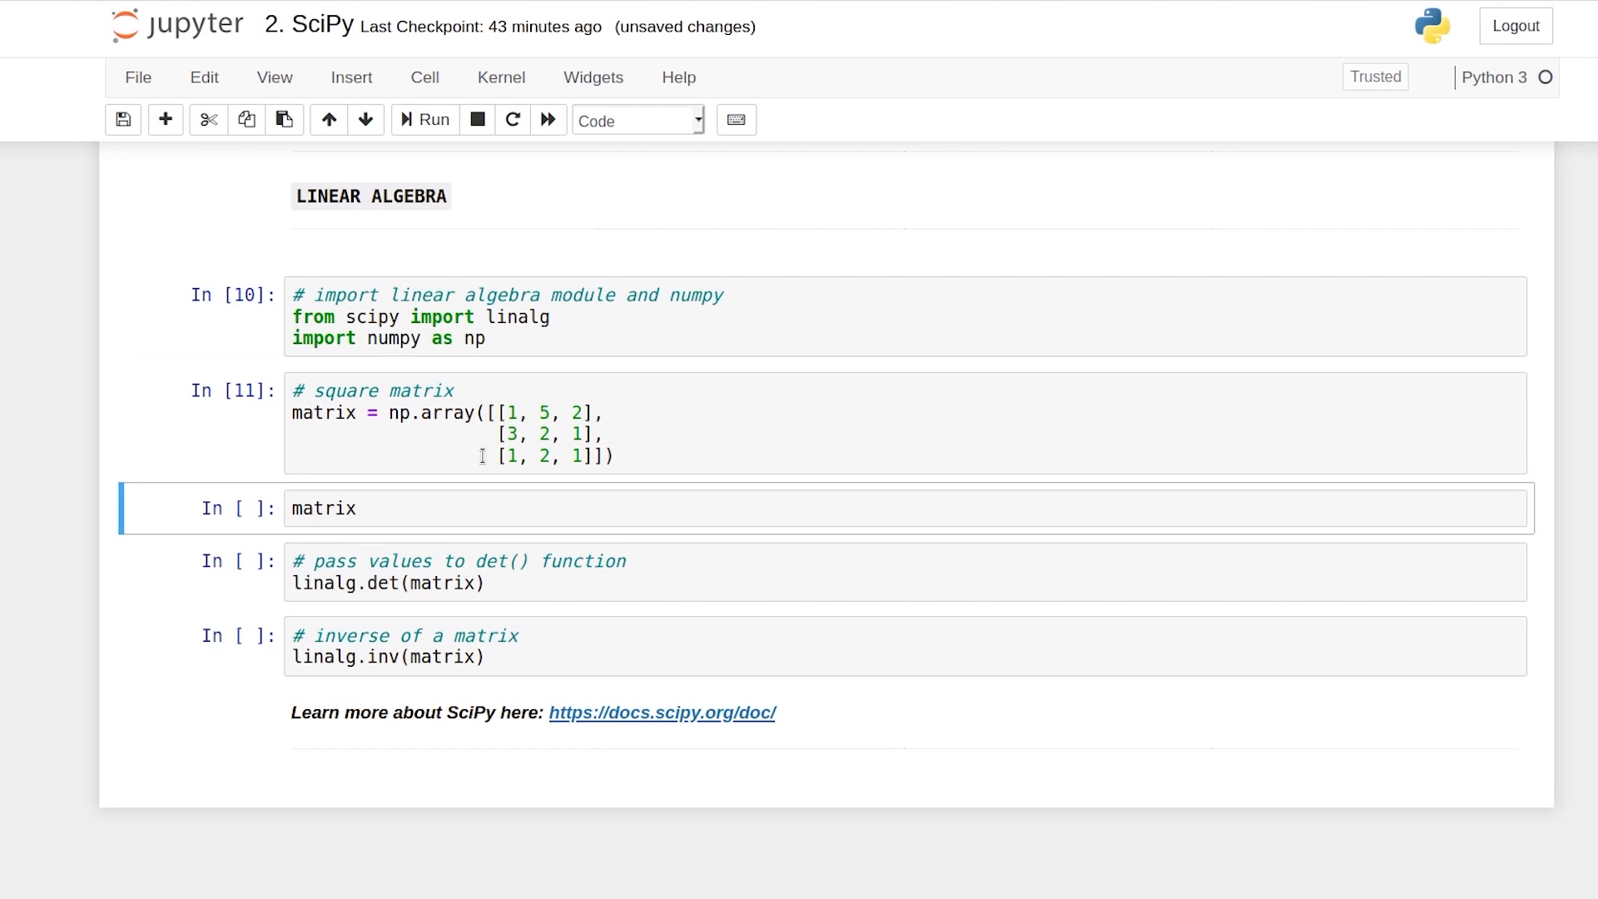
key(shift+enter)
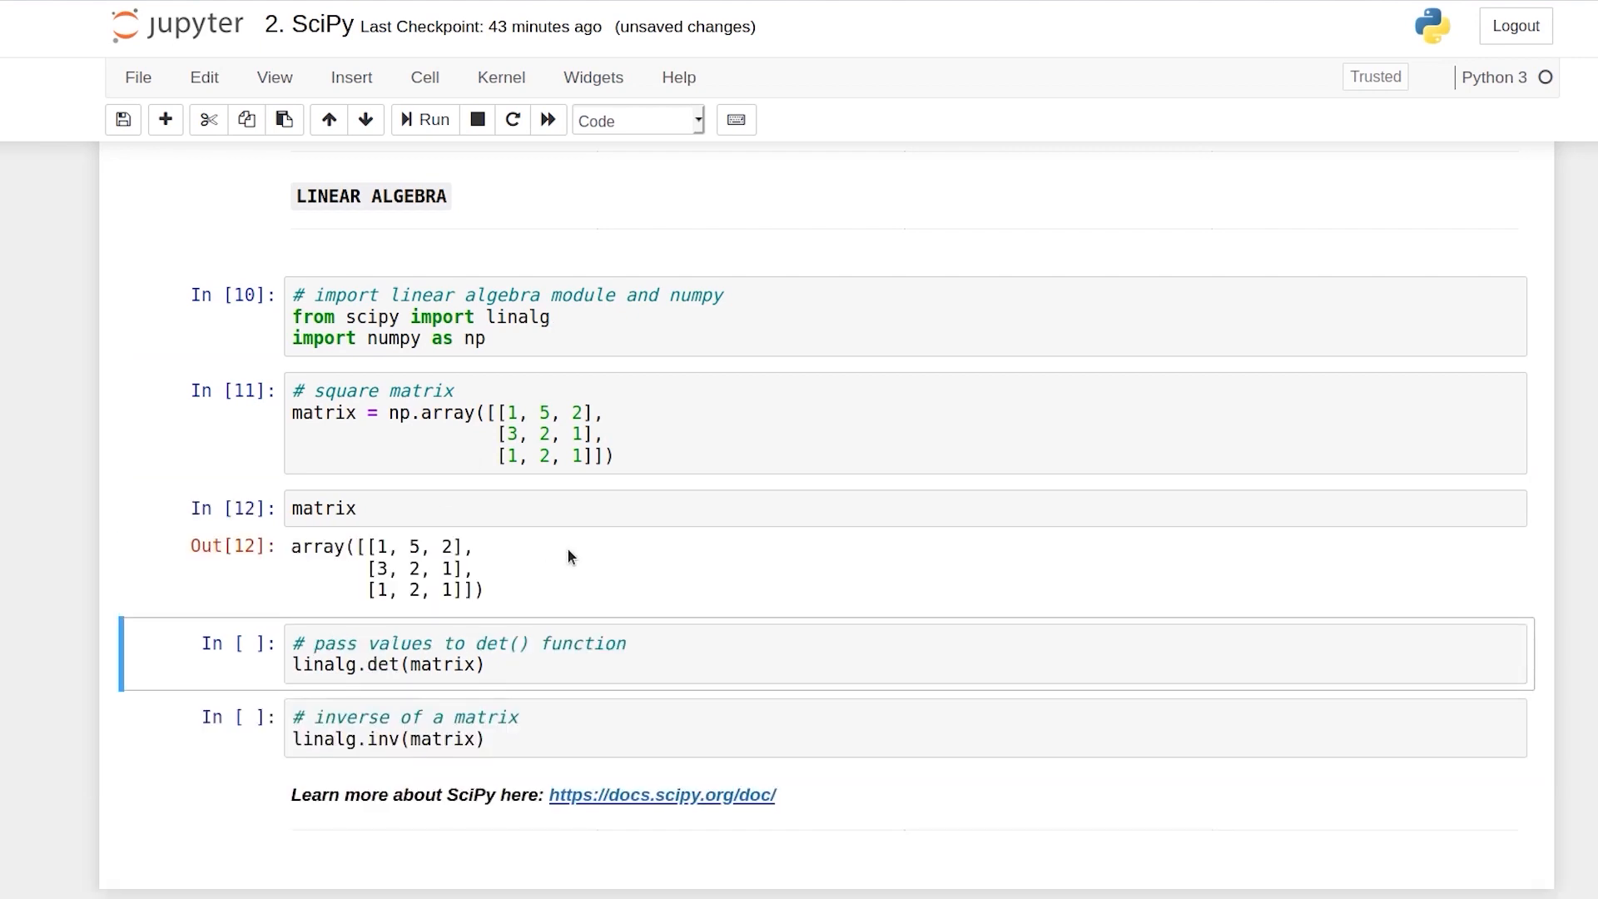
mouse_move(551, 554)
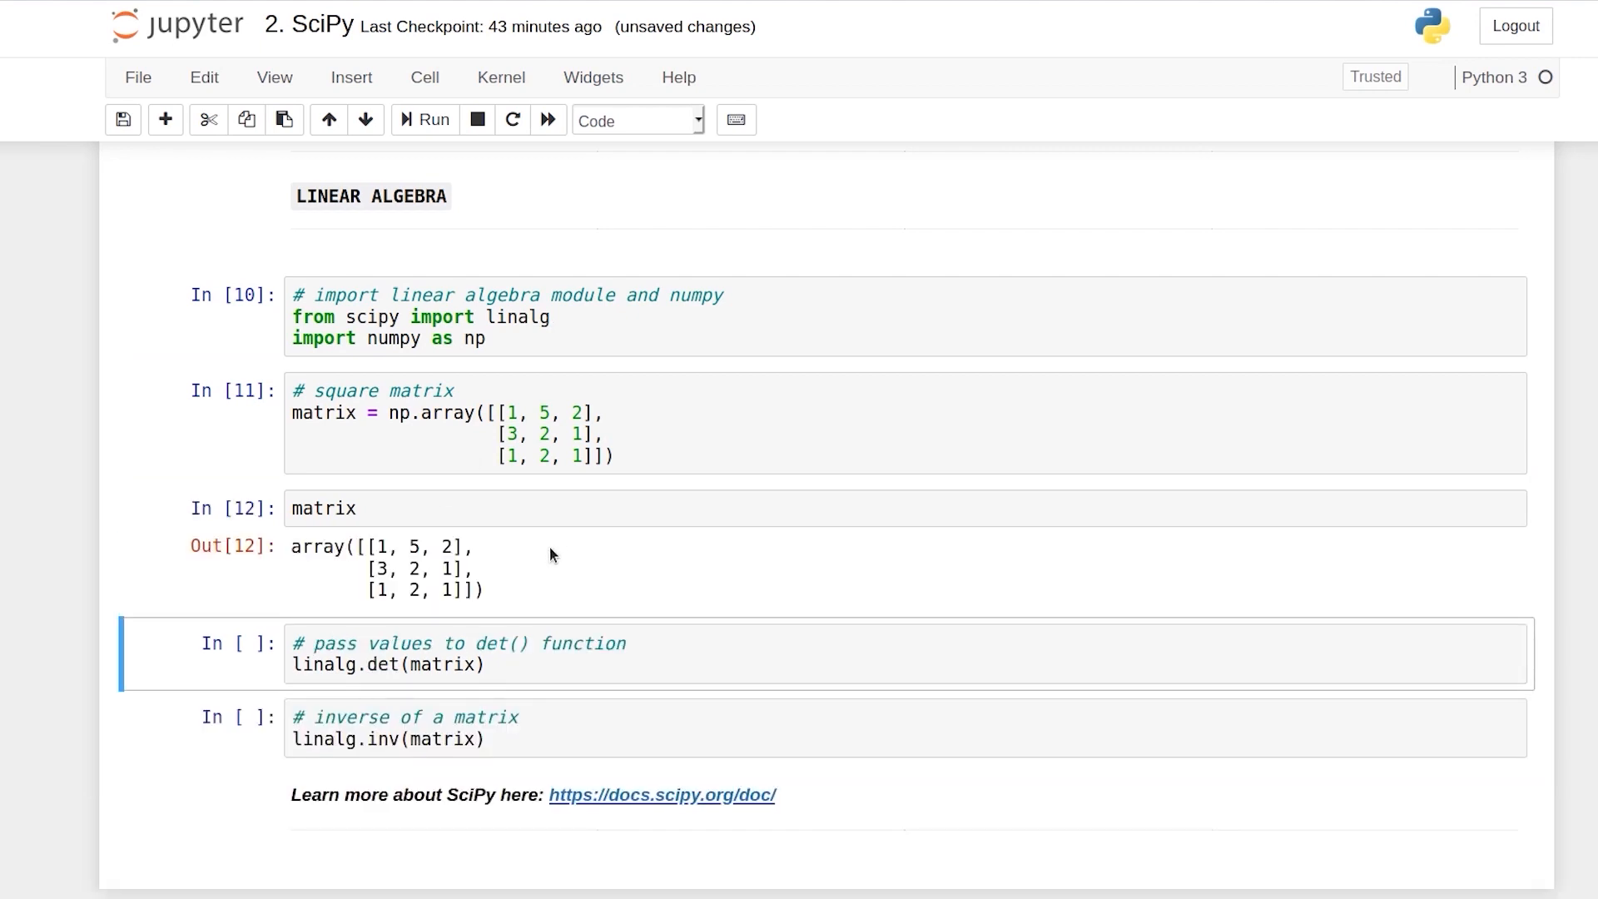
double_click(321, 664)
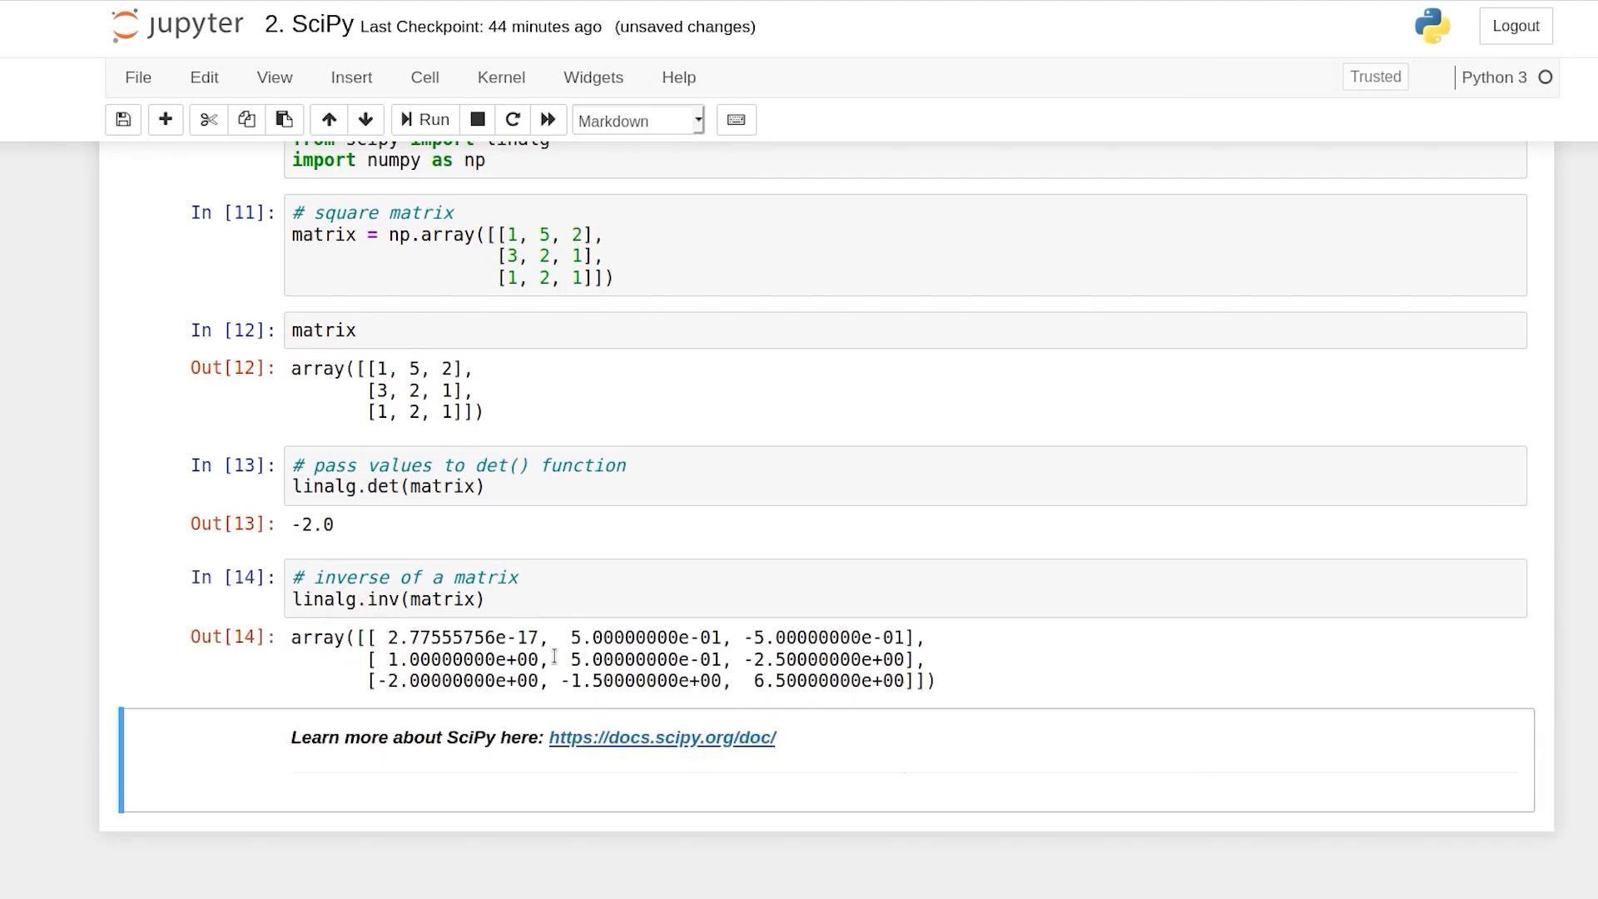
scroll(up, 3)
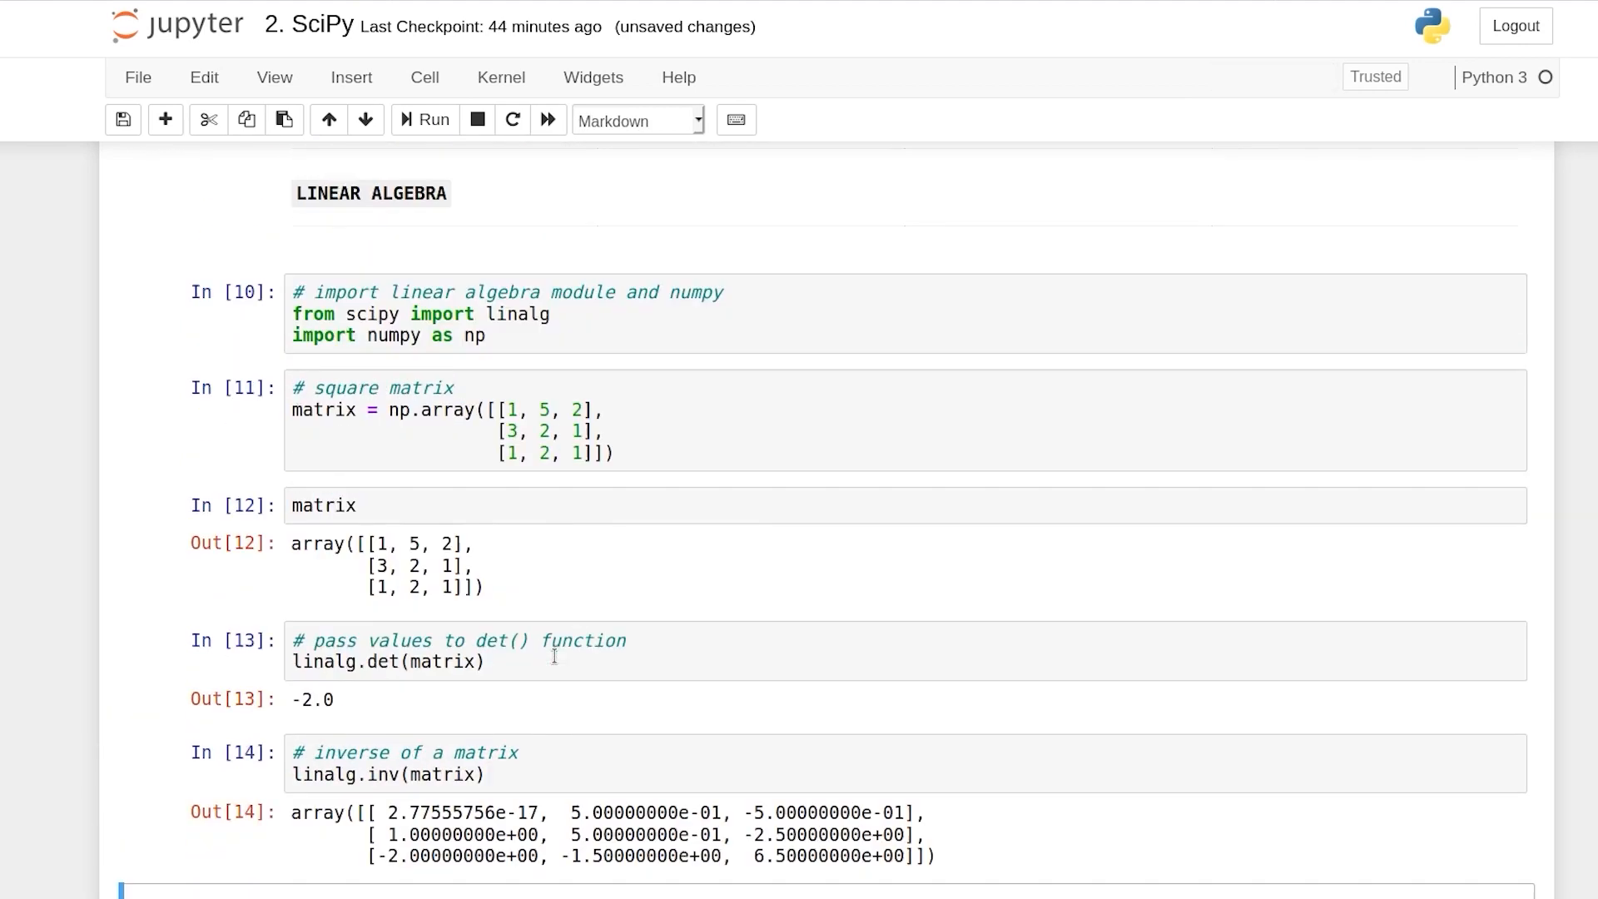
scroll(down, 3)
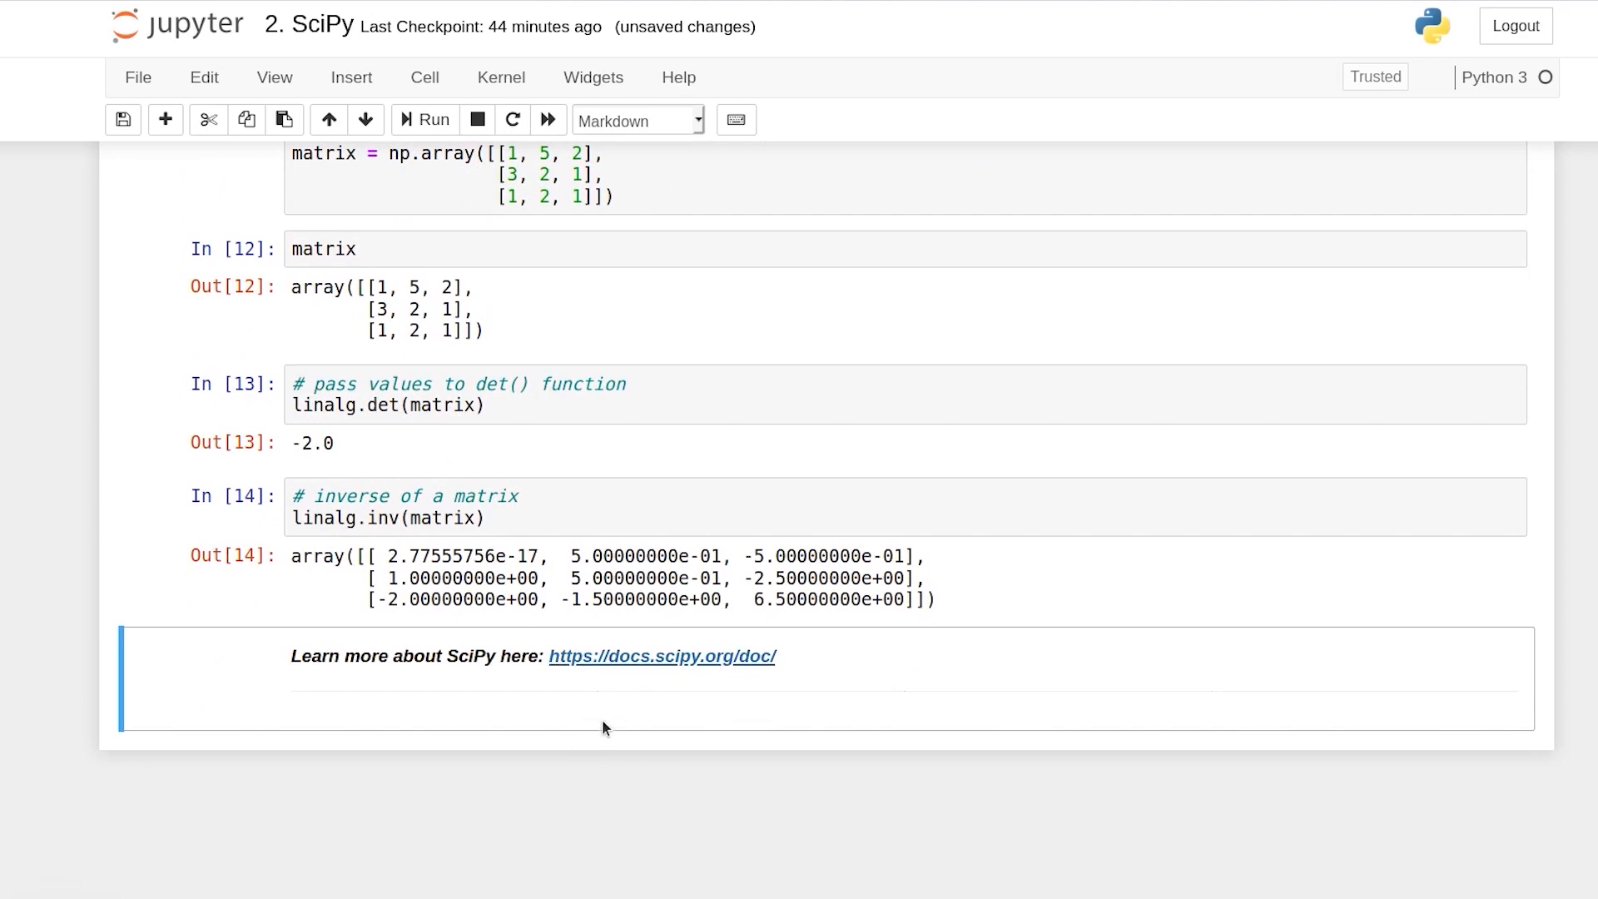
Step: Follow the docs.scipy.org link to the SciPy 1.4.1 Reference Guide and browse its tutorial list
click(661, 656)
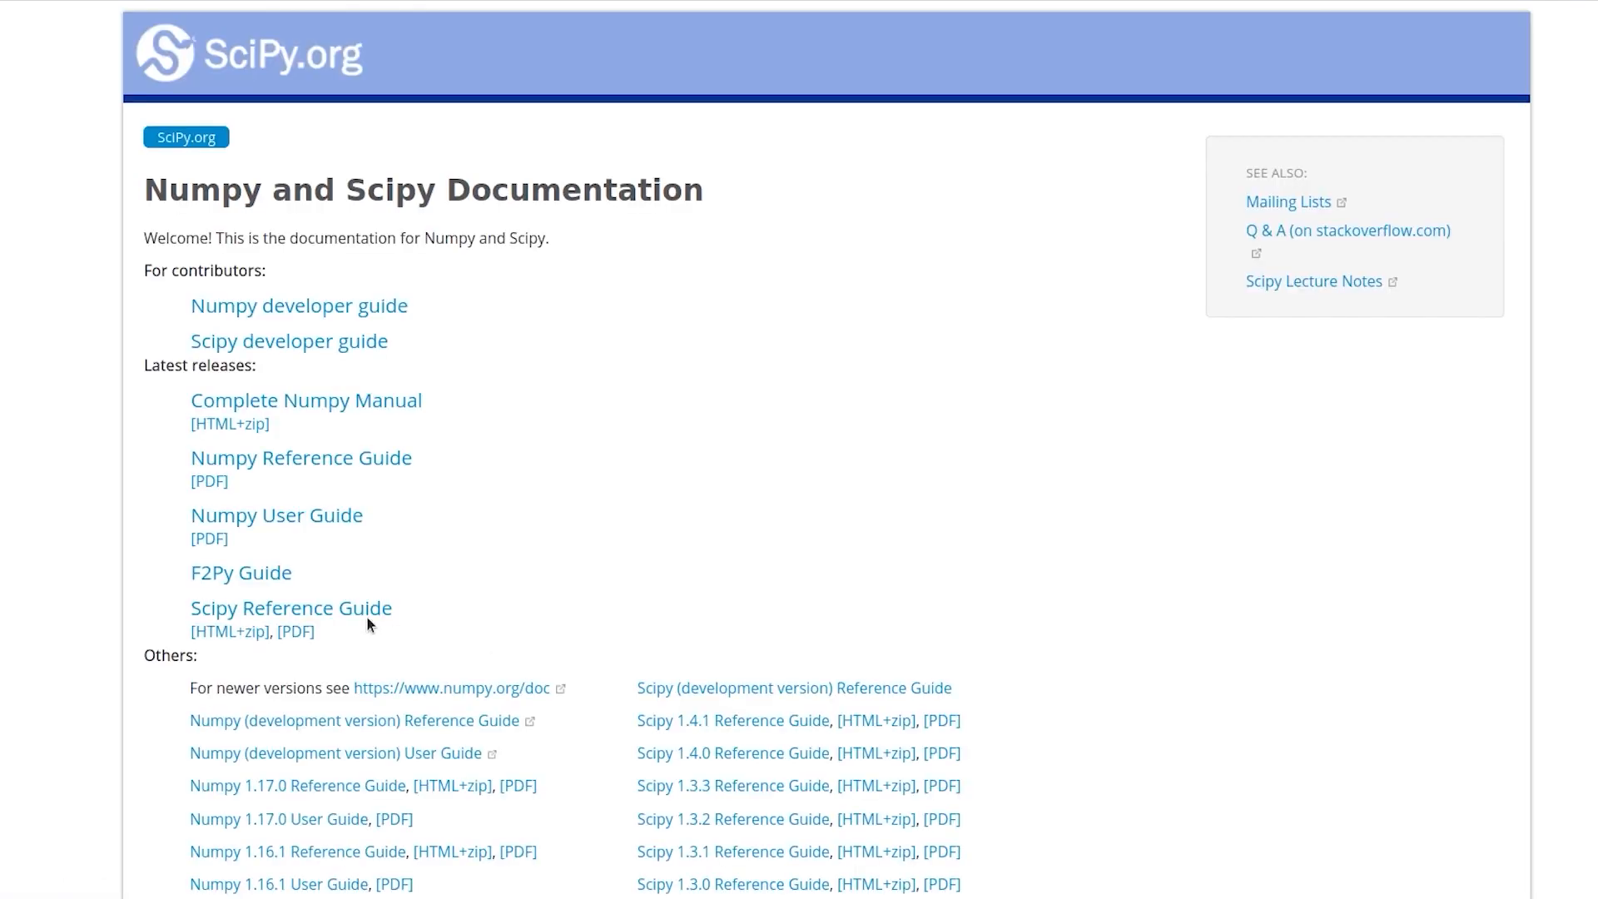
click(289, 608)
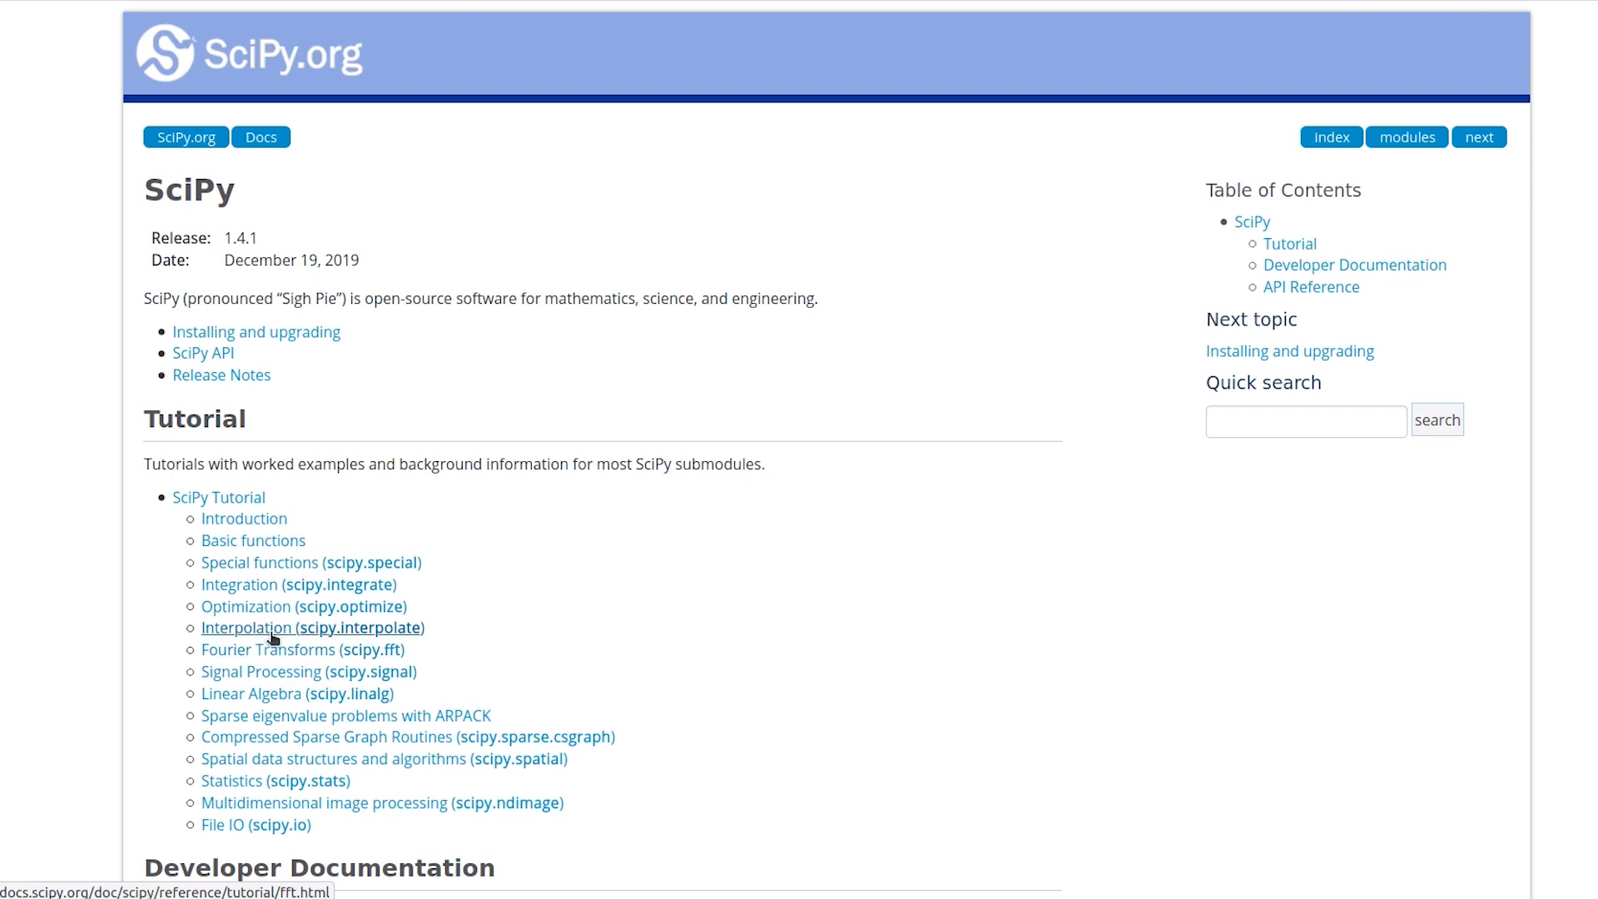
mouse_move(323, 805)
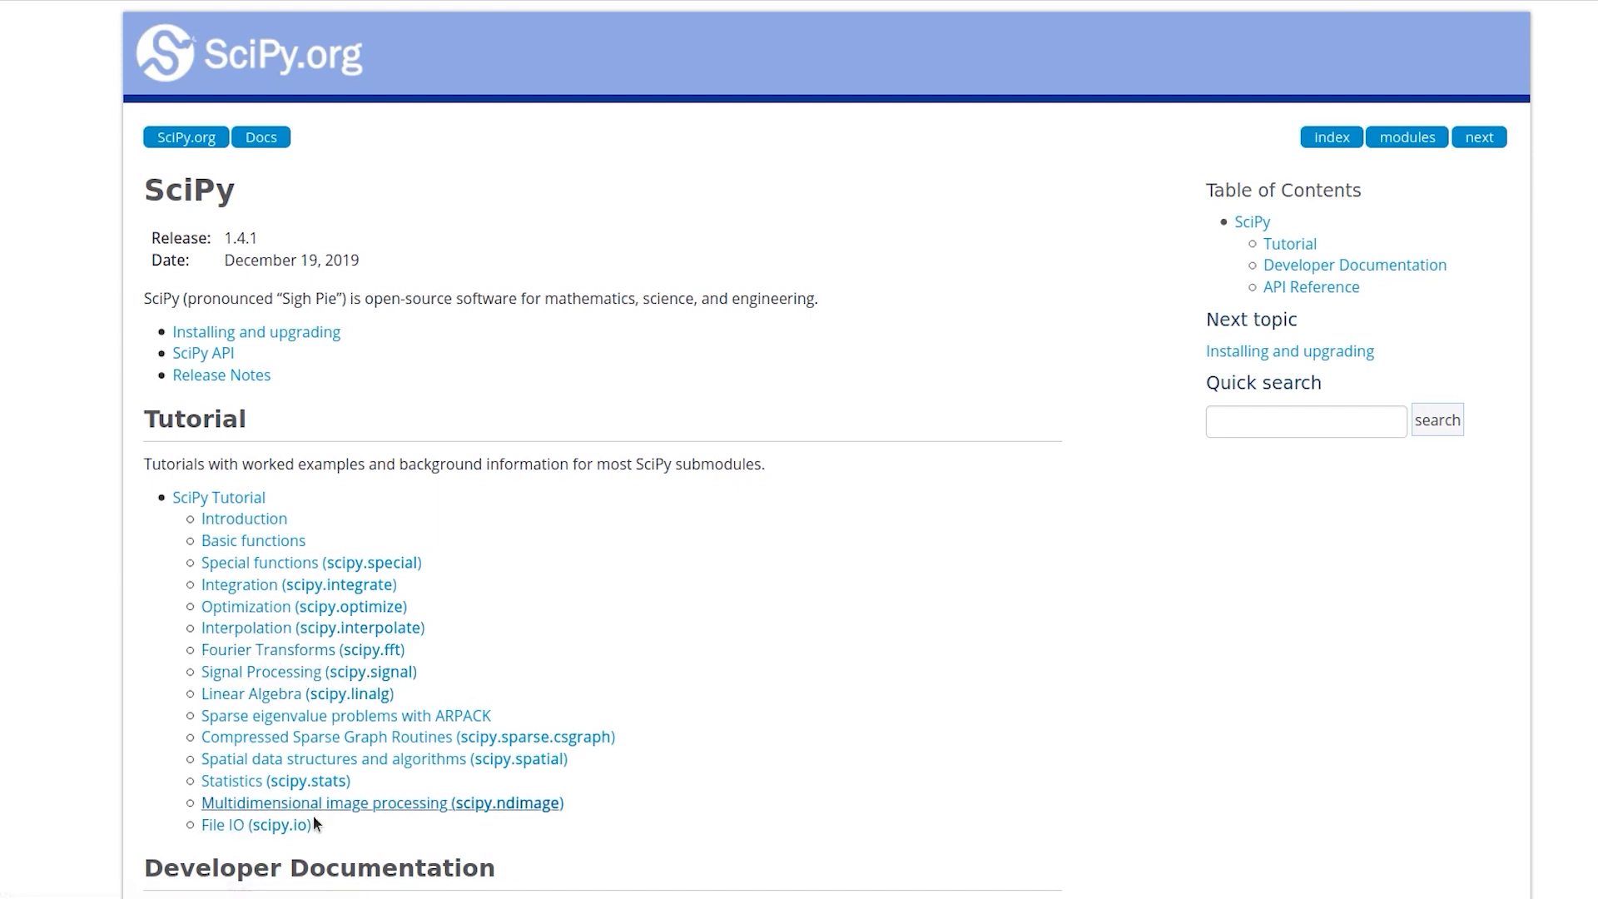
mouse_move(344, 714)
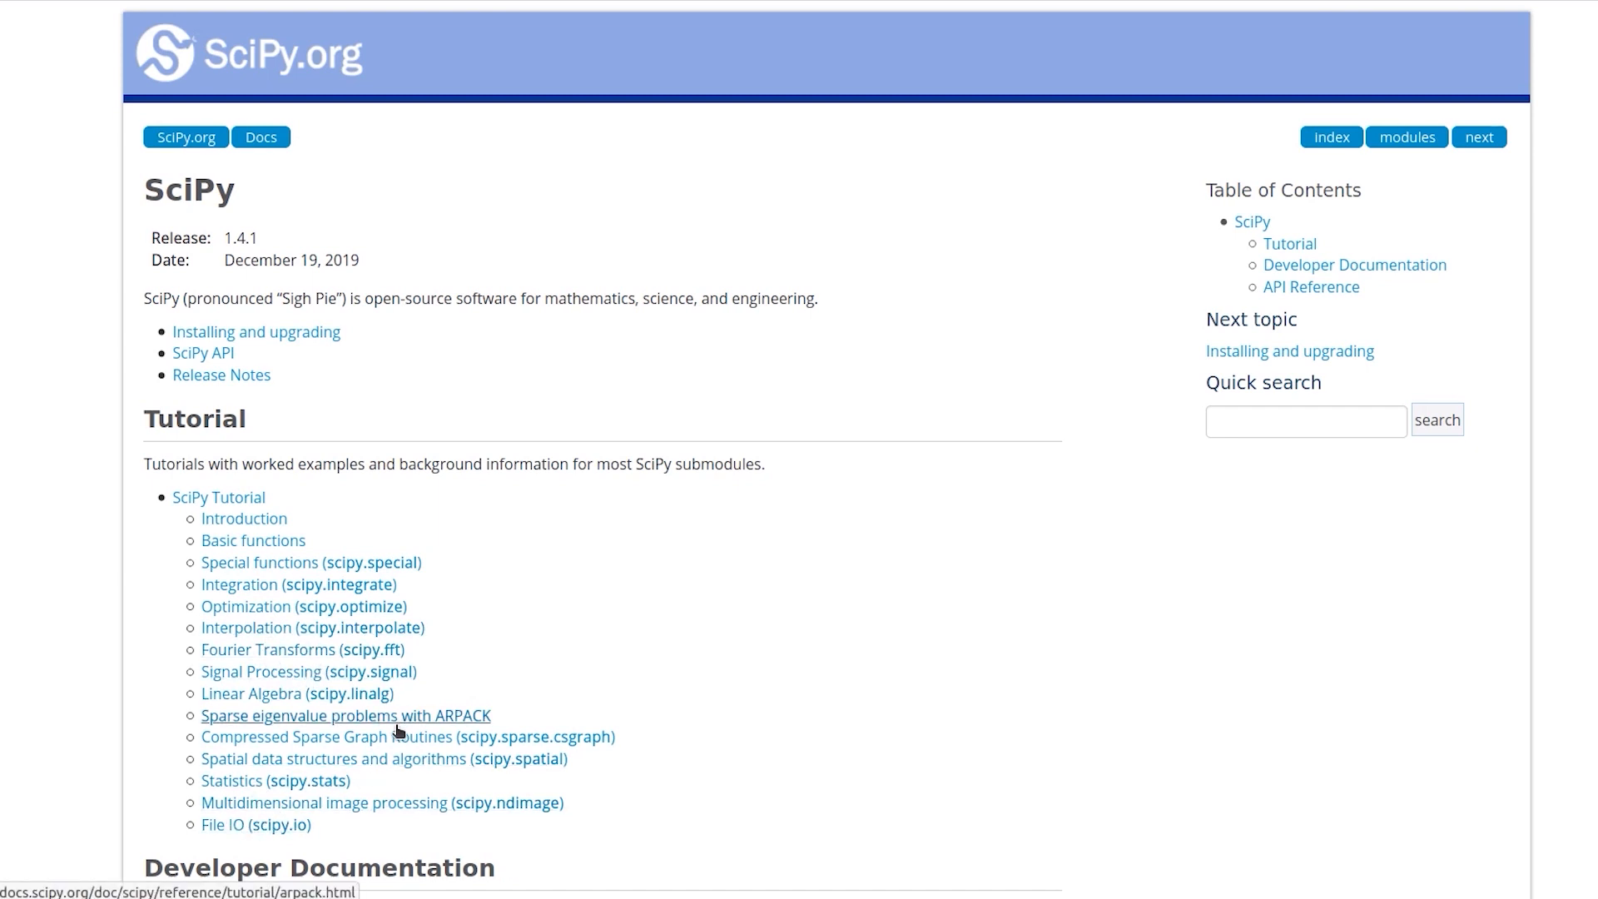
scroll(down, 3)
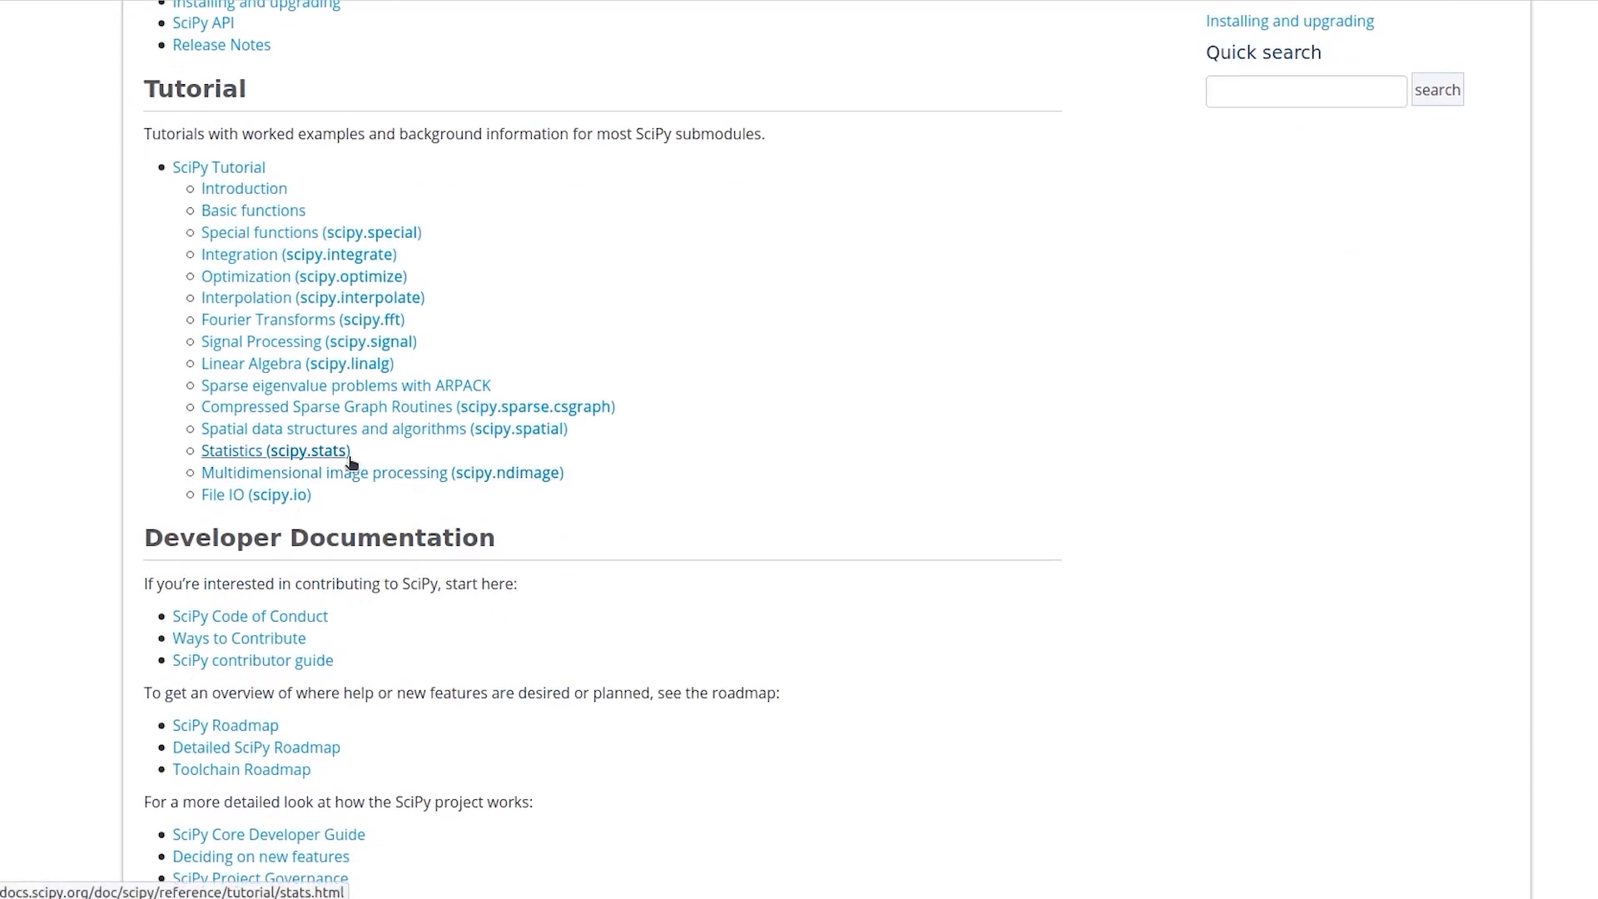
mouse_move(284, 321)
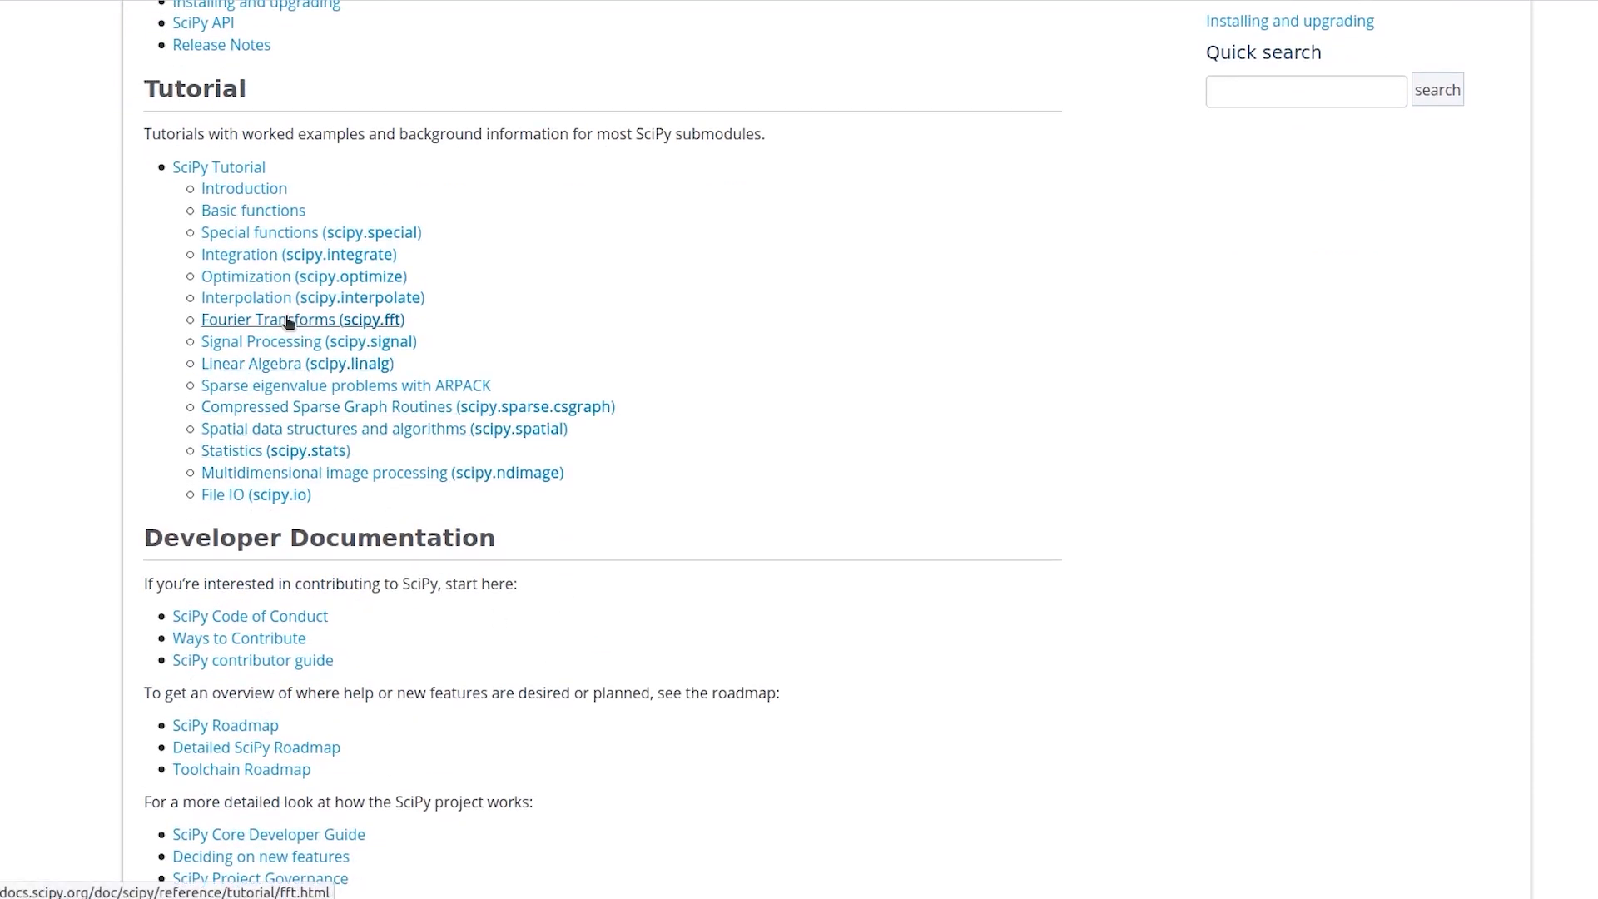
Step: Open the Fourier Transforms (scipy.fft) tutorial and scroll through its FFT examples and plot
click(268, 319)
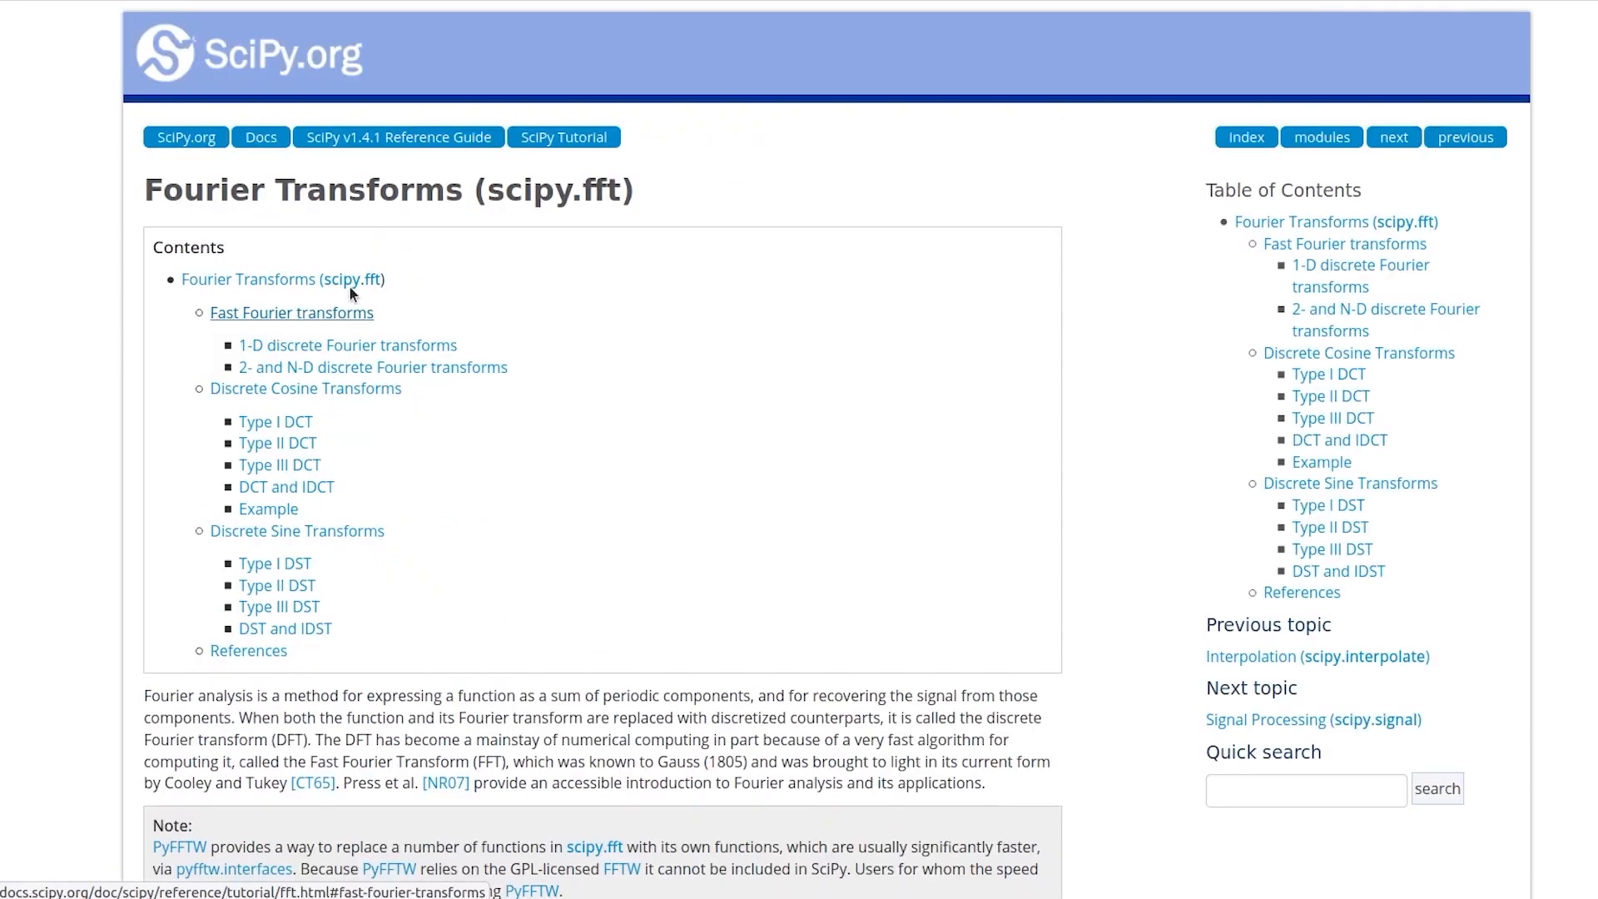
scroll(down, 3)
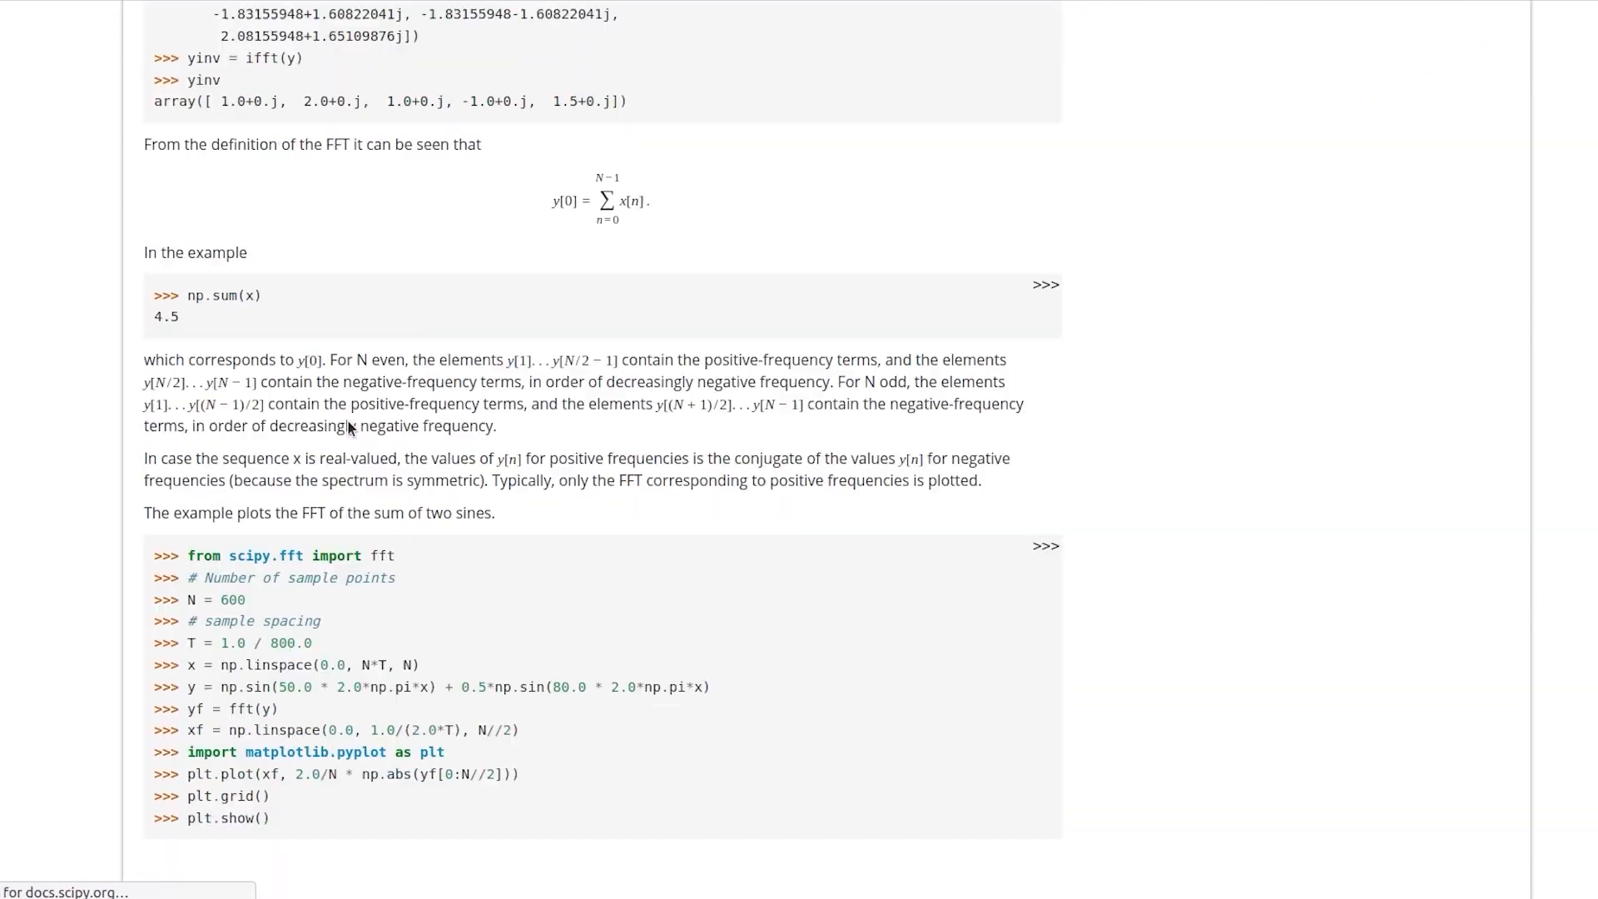
scroll(down, 3)
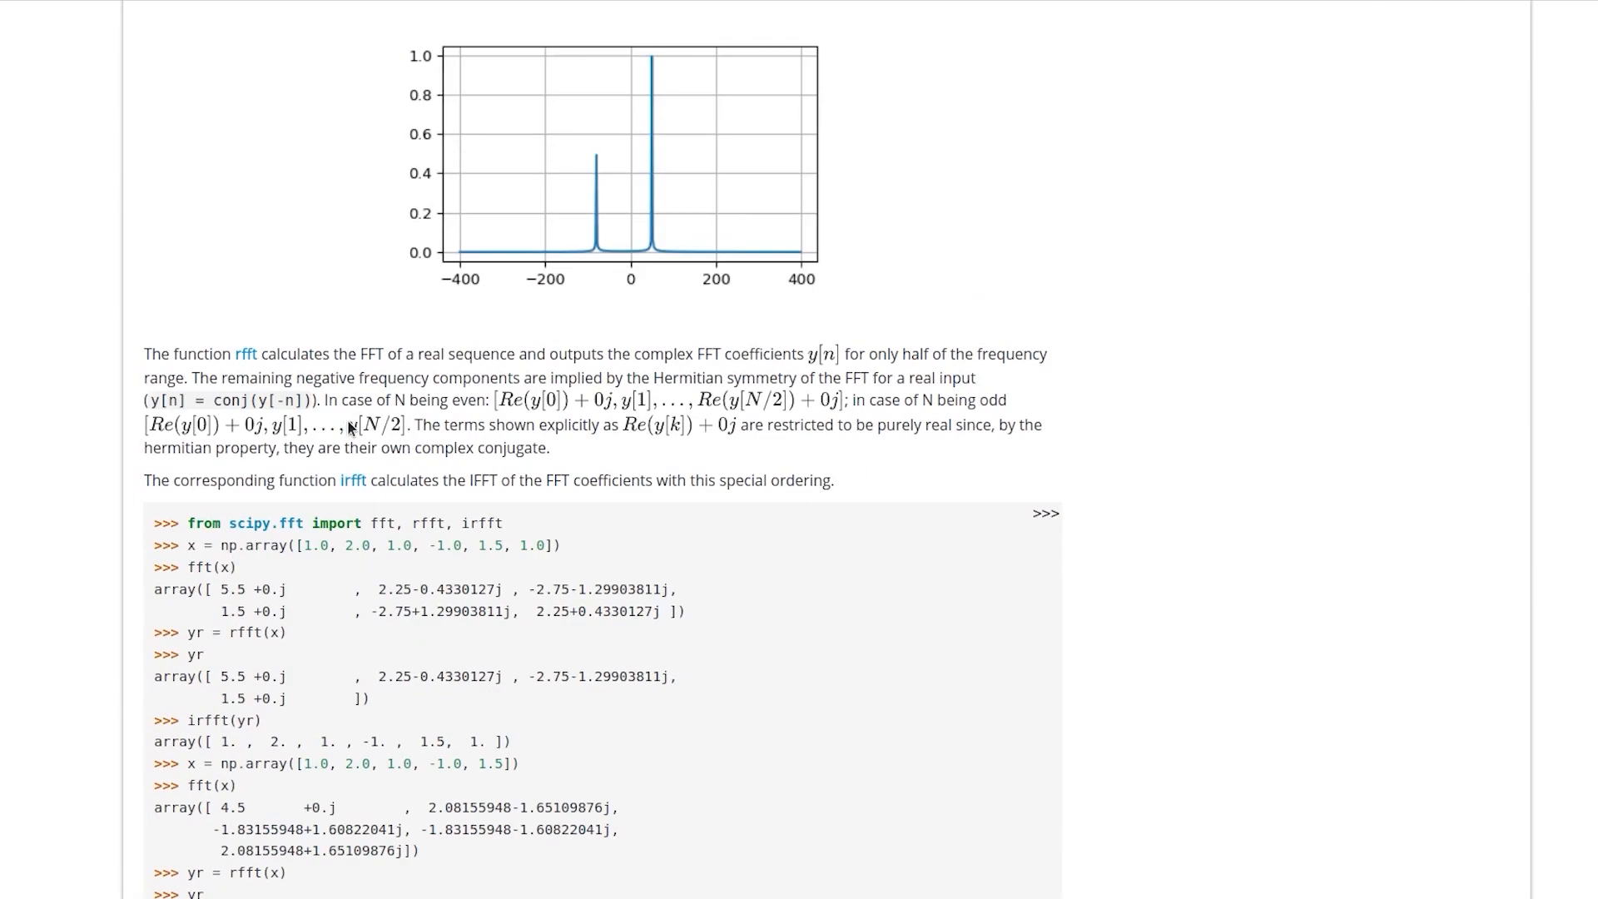